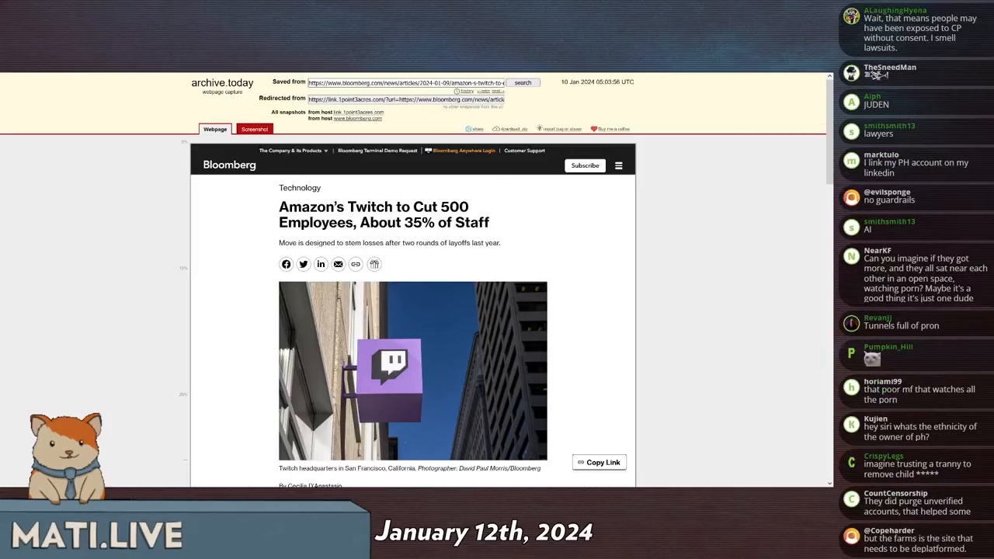
Scroll the feed to Lowco's post about Twitch CEO Dan Clancy and play its clip
scroll("down", 3)
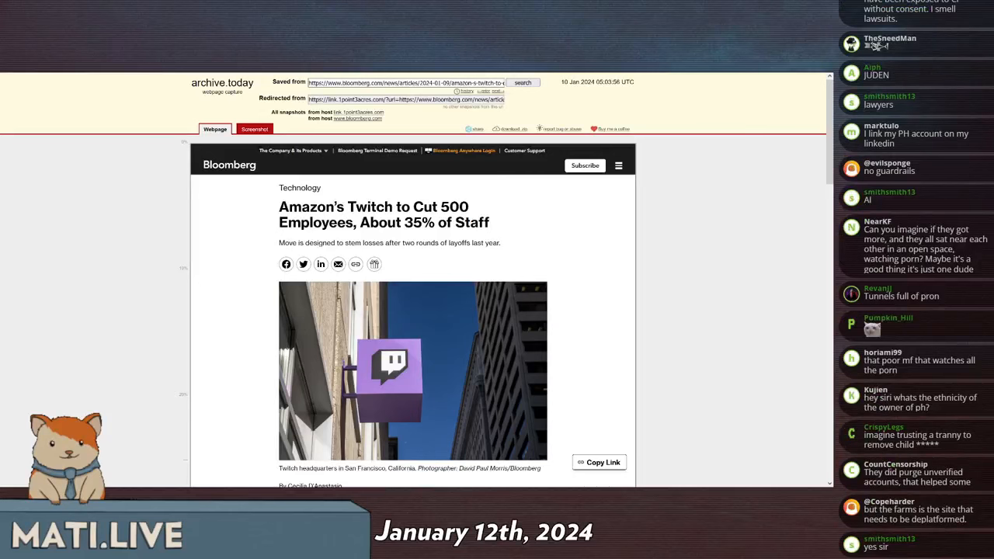
scroll("down", 3)
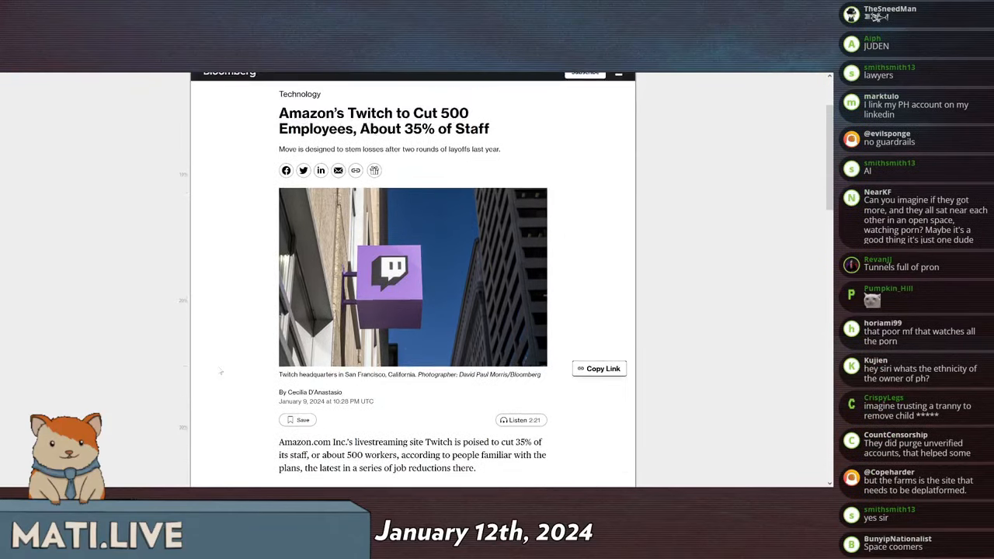
scroll("down", 3)
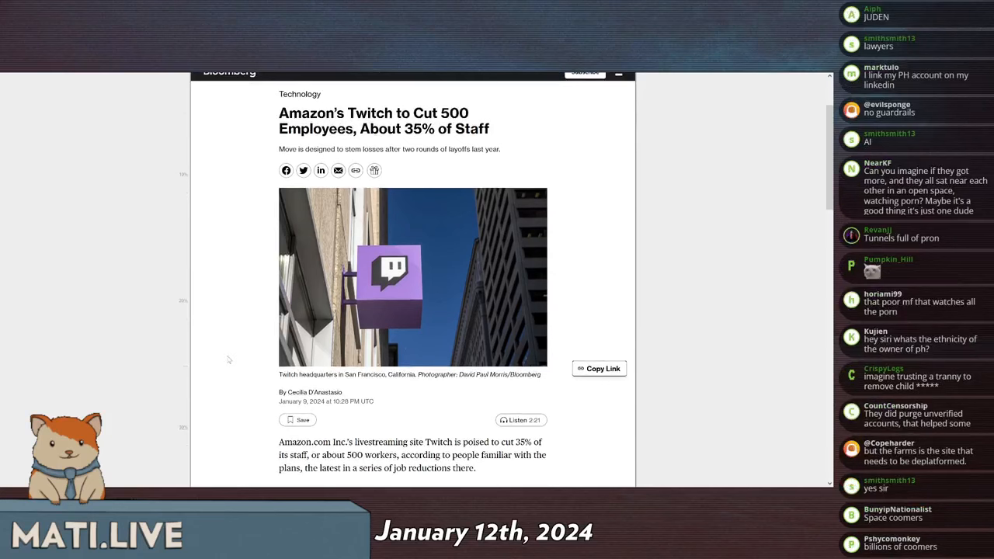
scroll("down", 3)
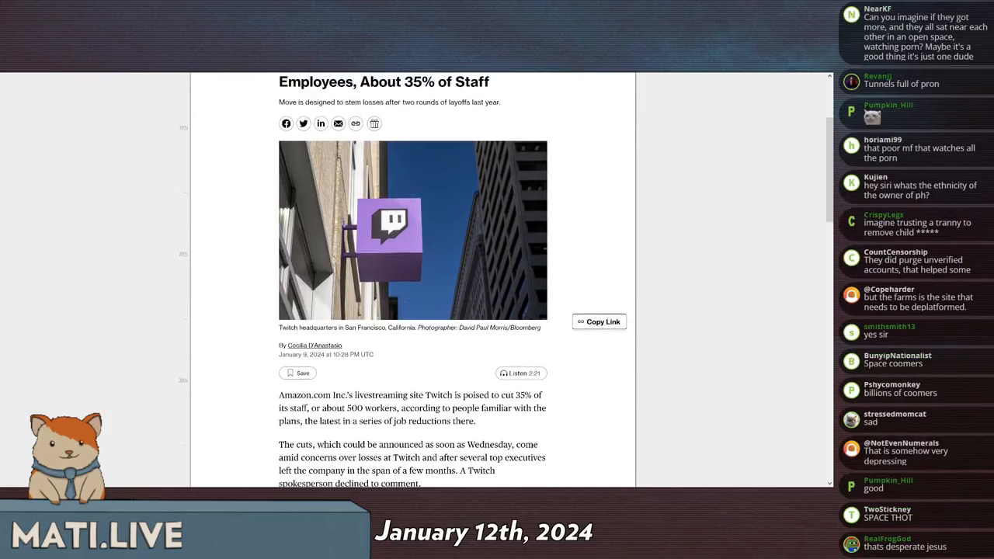
scroll("down", 3)
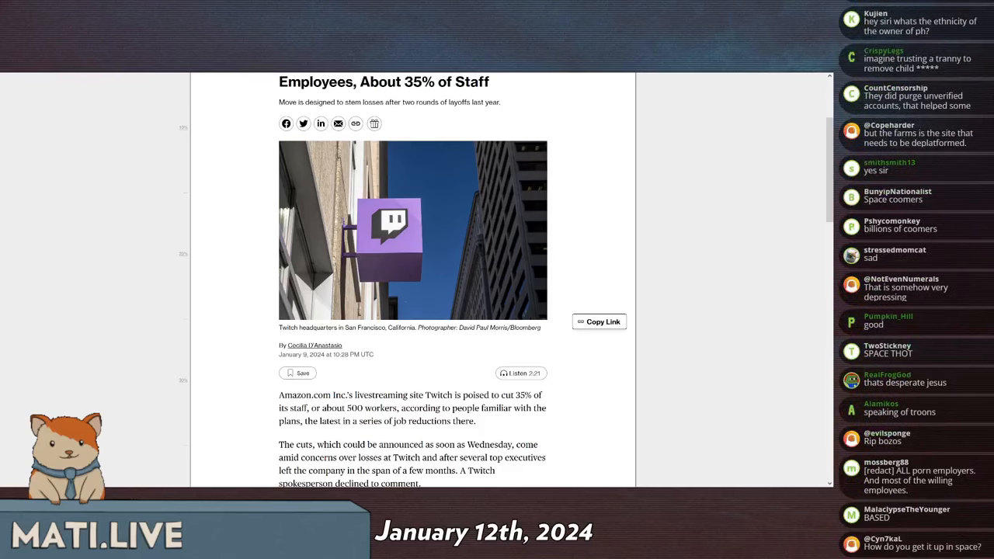
scroll("down", 3)
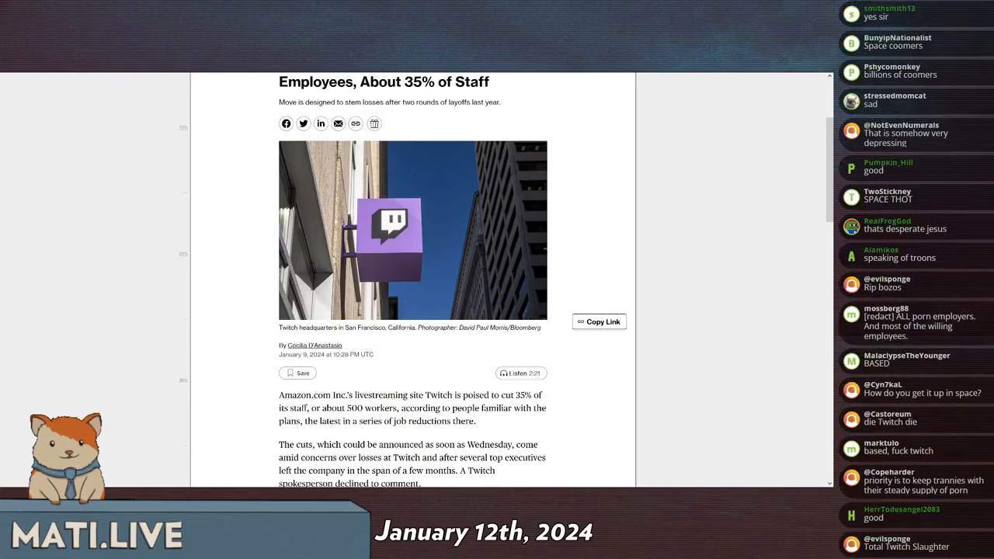
scroll("down", 3)
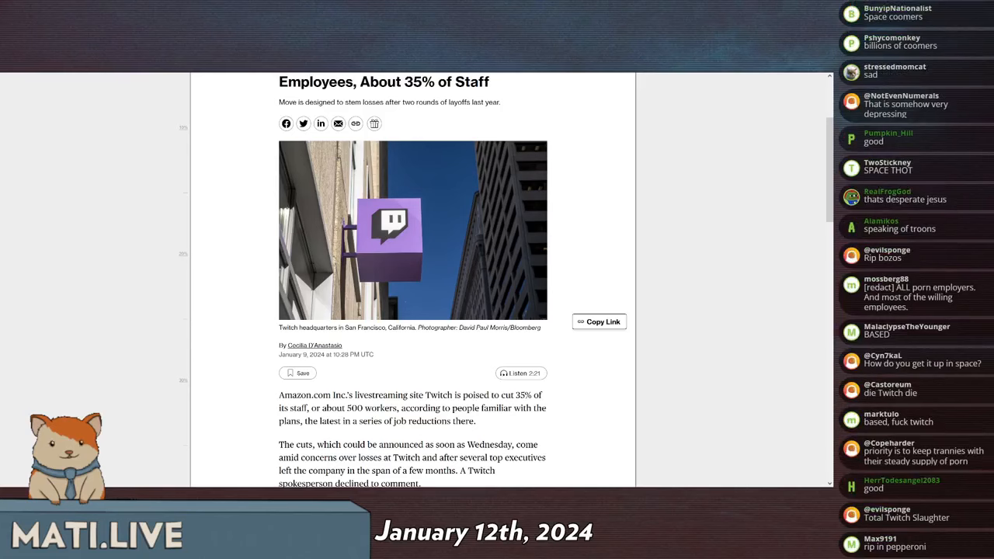
scroll("down", 3)
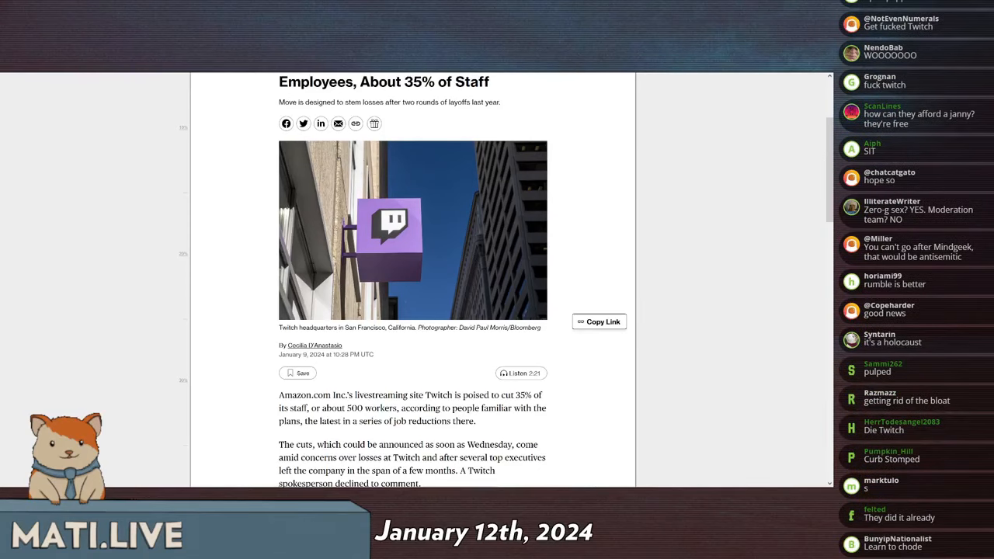
scroll("down", 3)
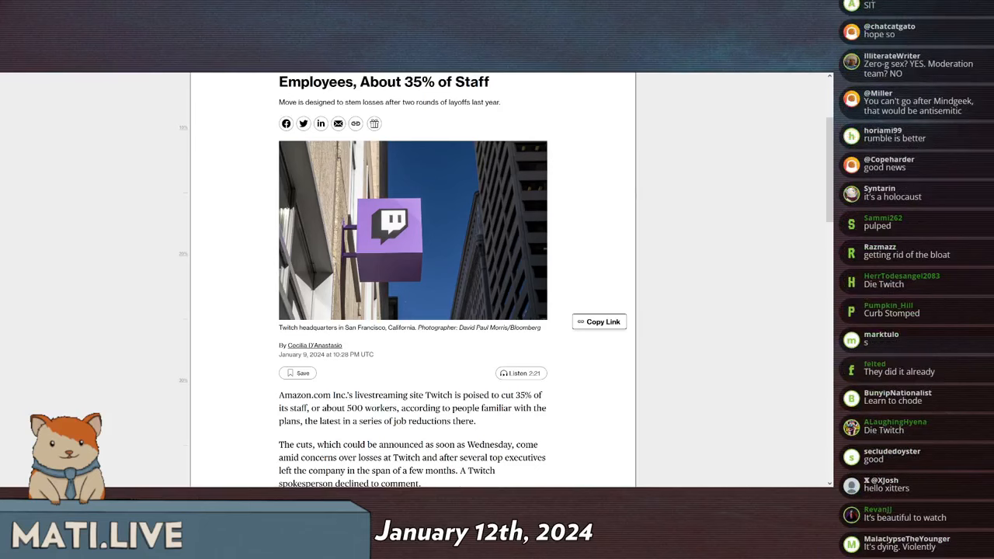
scroll("down", 3)
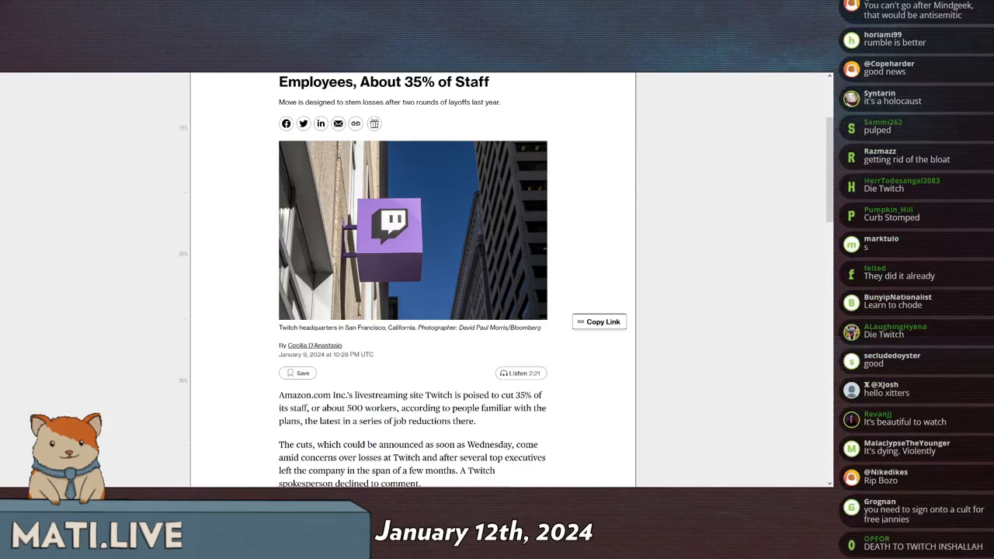
scroll("down", 3)
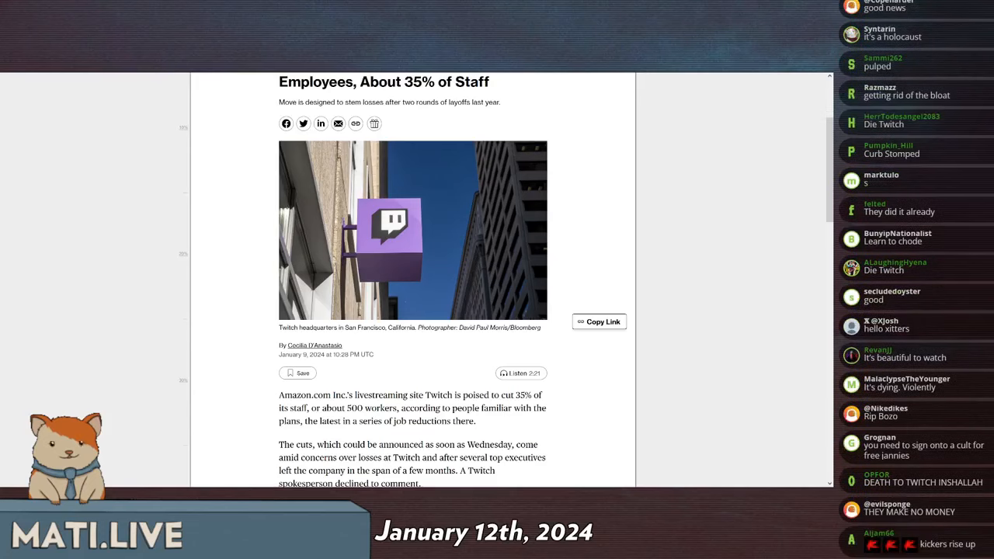
scroll("down", 3)
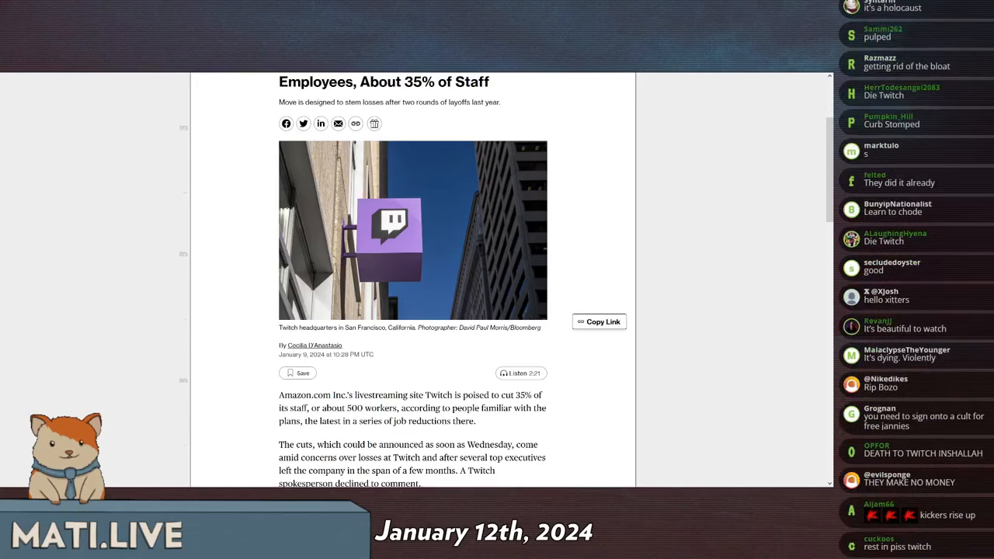
scroll("down", 3)
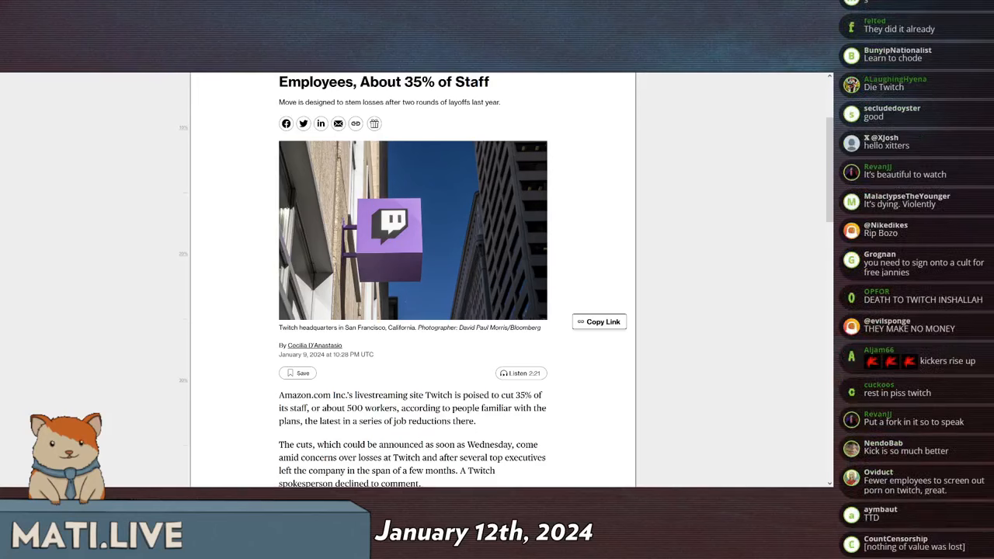
scroll("down", 3)
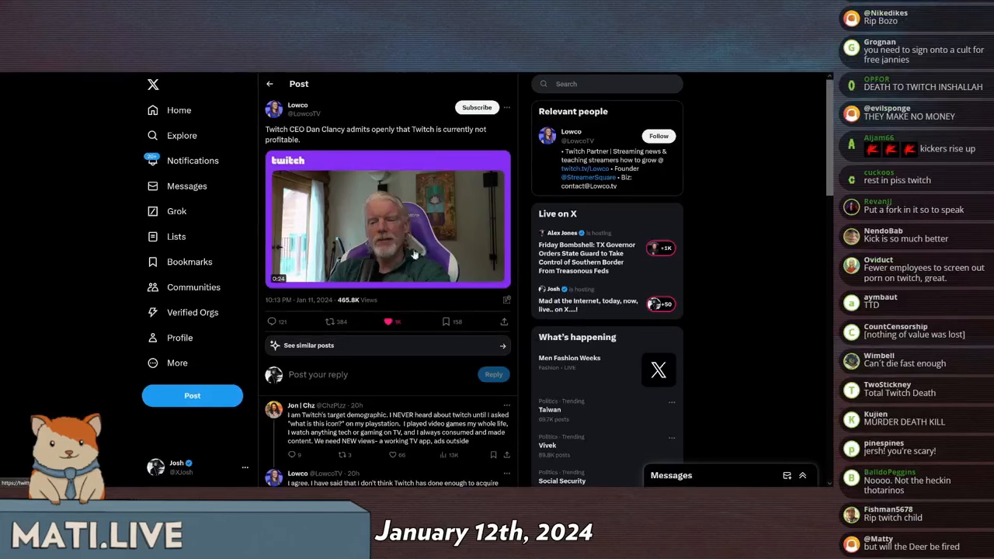
left_click(389, 222)
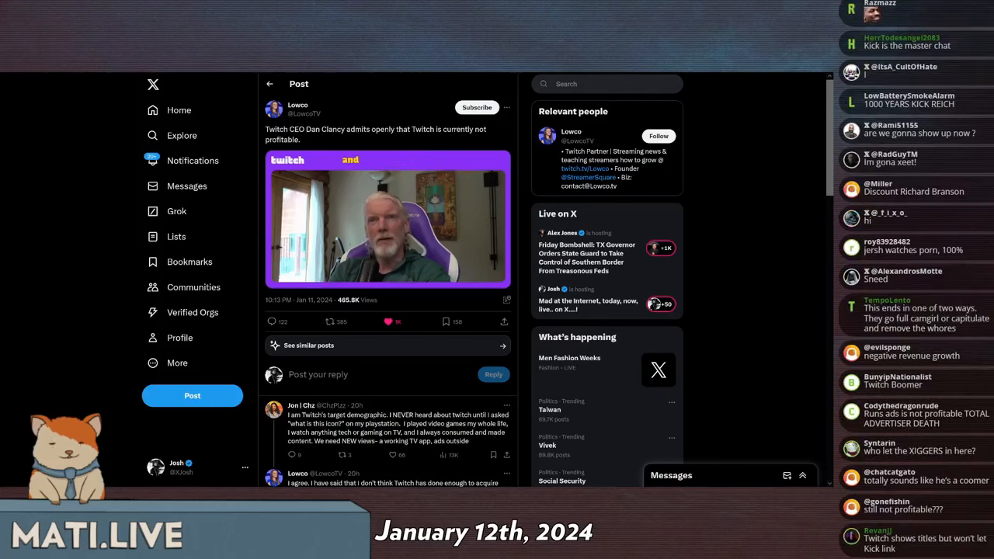
Pause the Dan Clancy clip at 0:15 of 24 seconds, then scroll further down
left_click(389, 219)
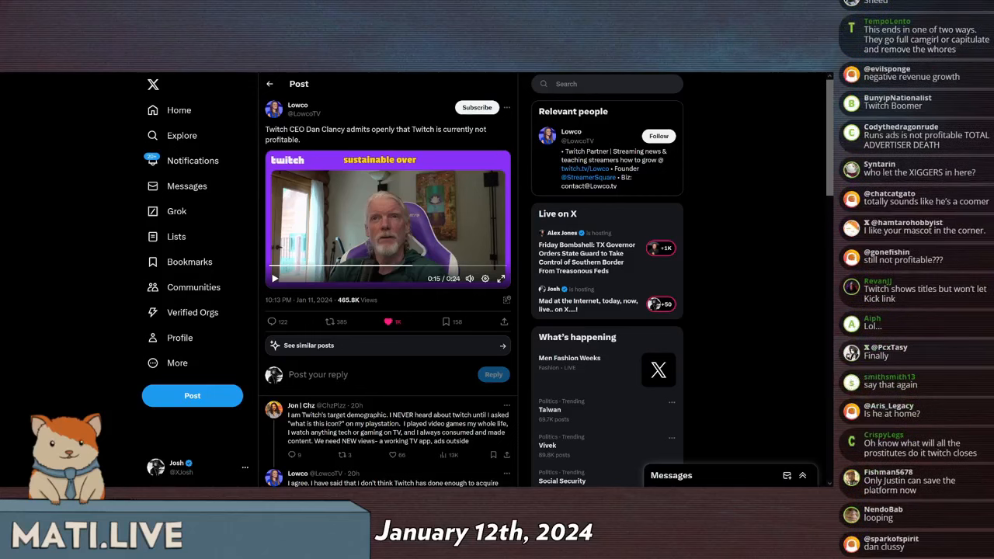
scroll("down", 3)
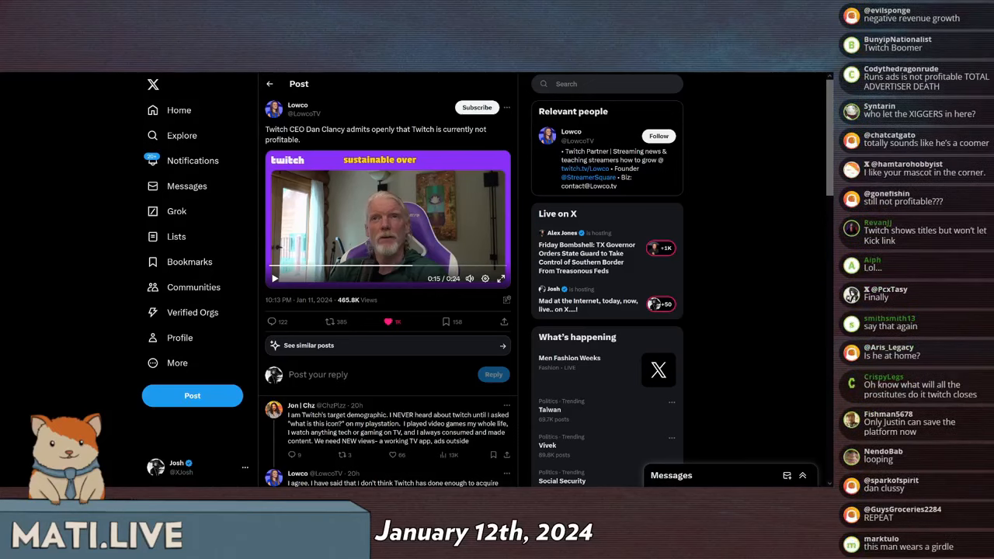
scroll("down", 3)
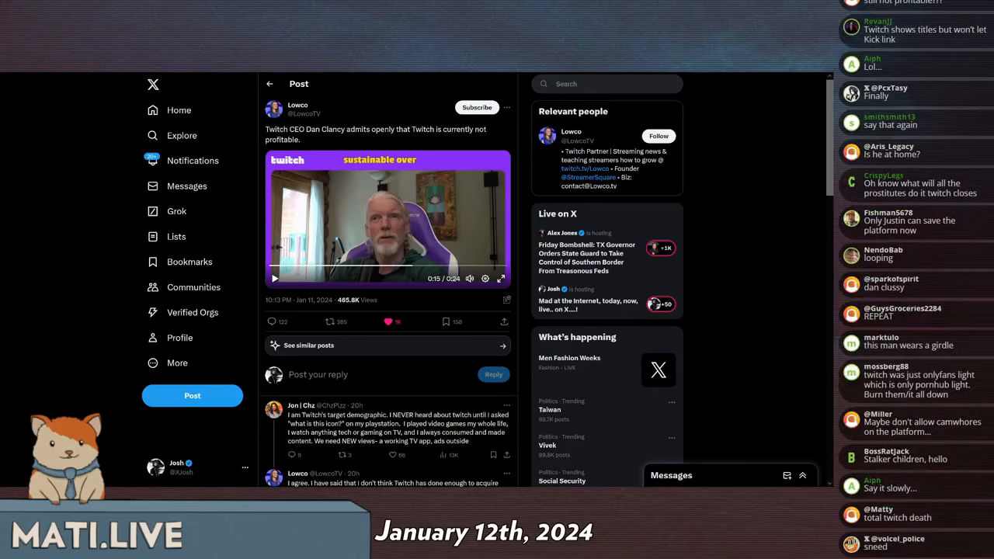
scroll("down", 3)
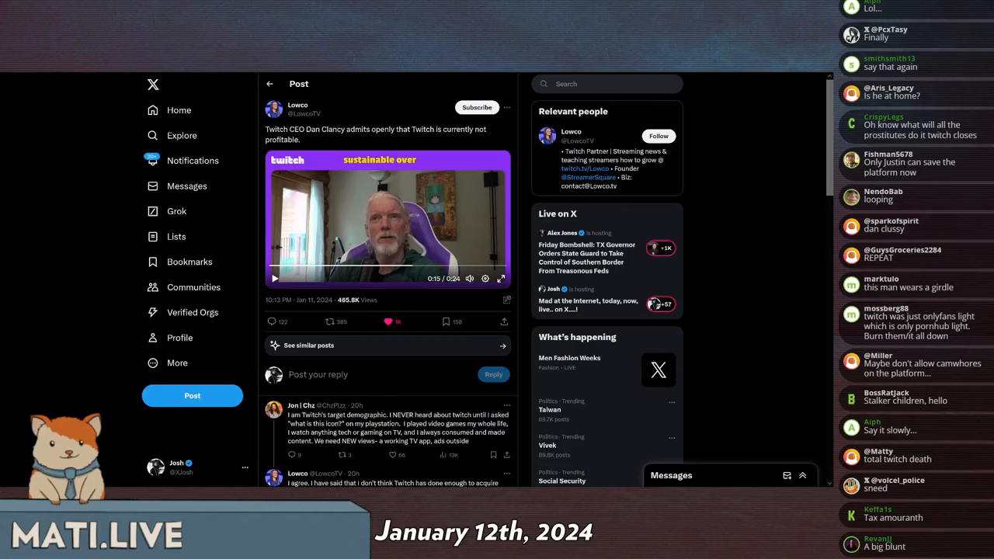
scroll("down", 3)
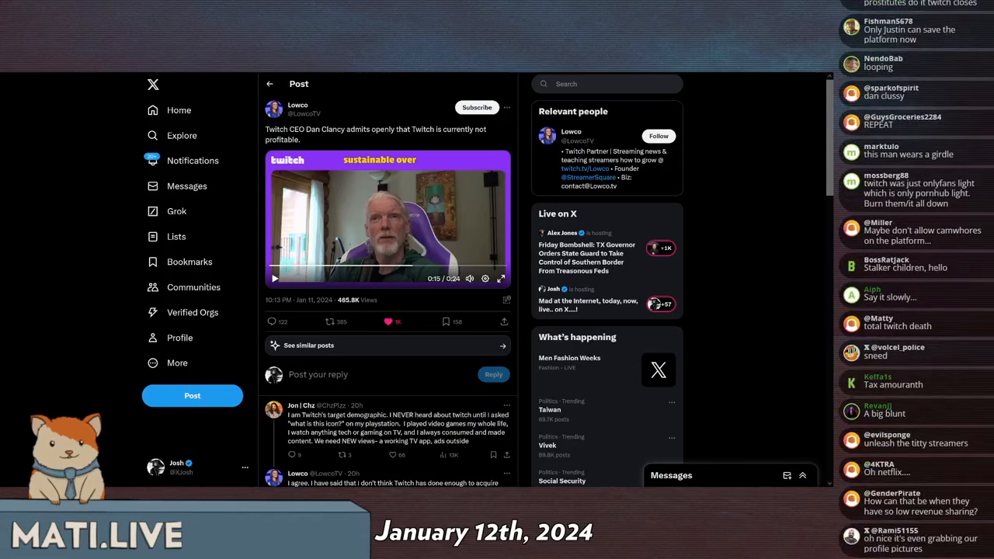
scroll("down", 3)
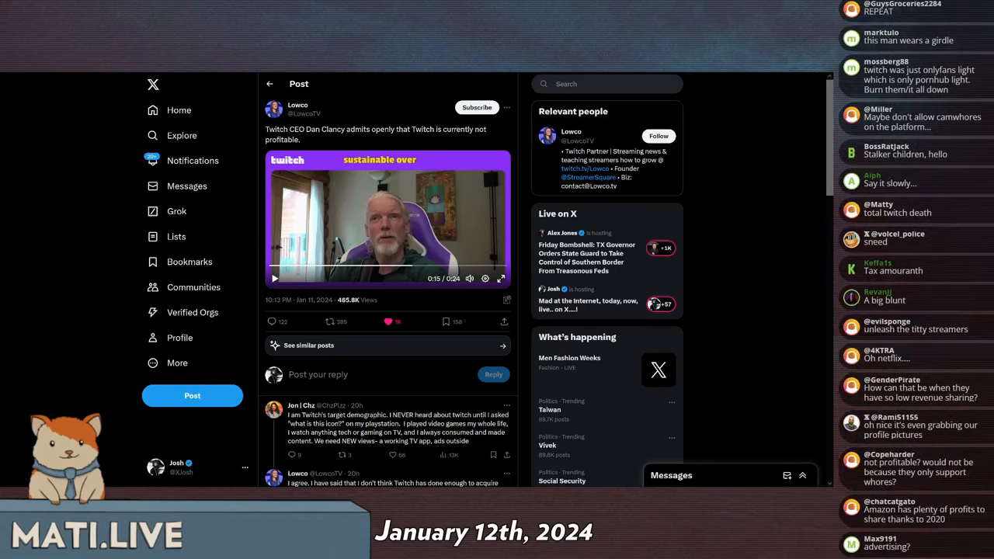
scroll("down", 3)
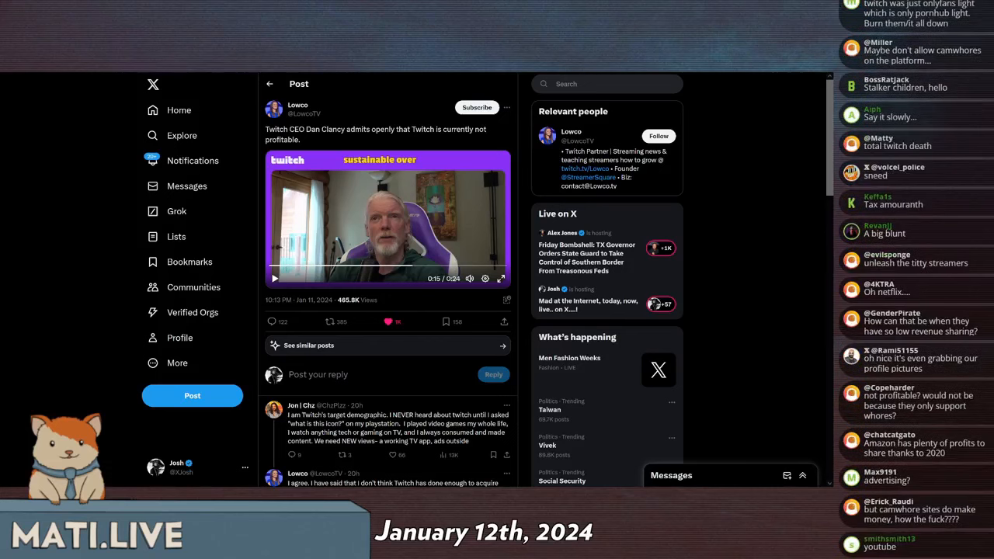
scroll("down", 3)
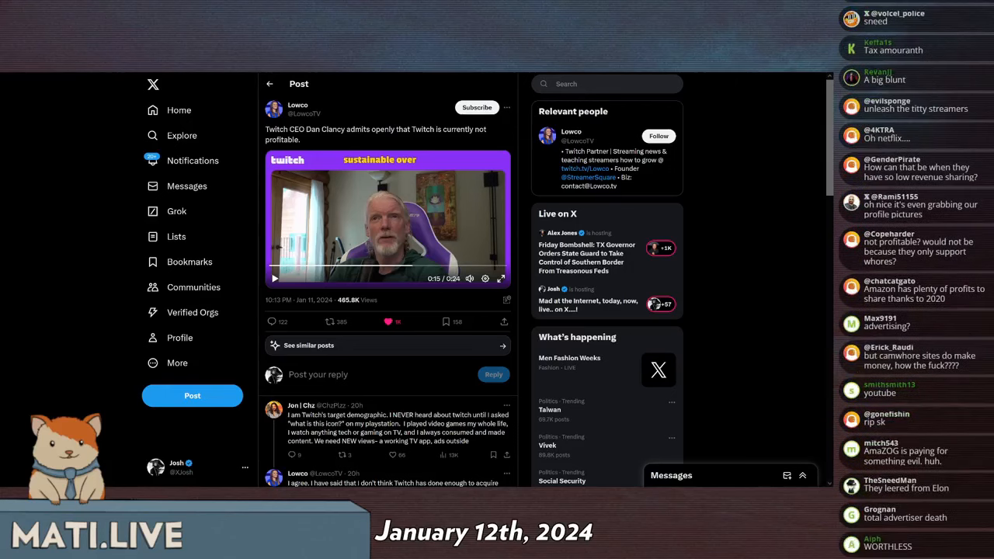
scroll("down", 3)
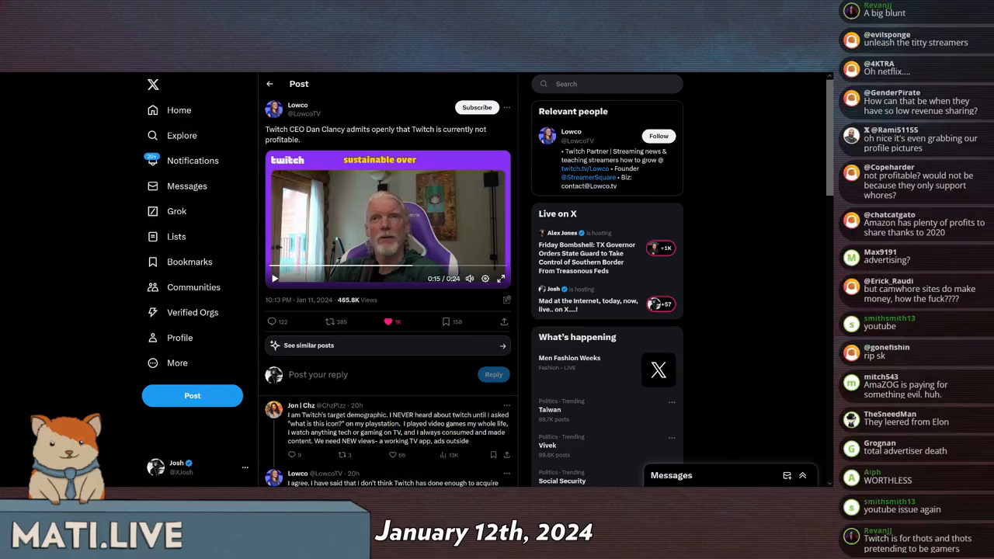
scroll("down", 3)
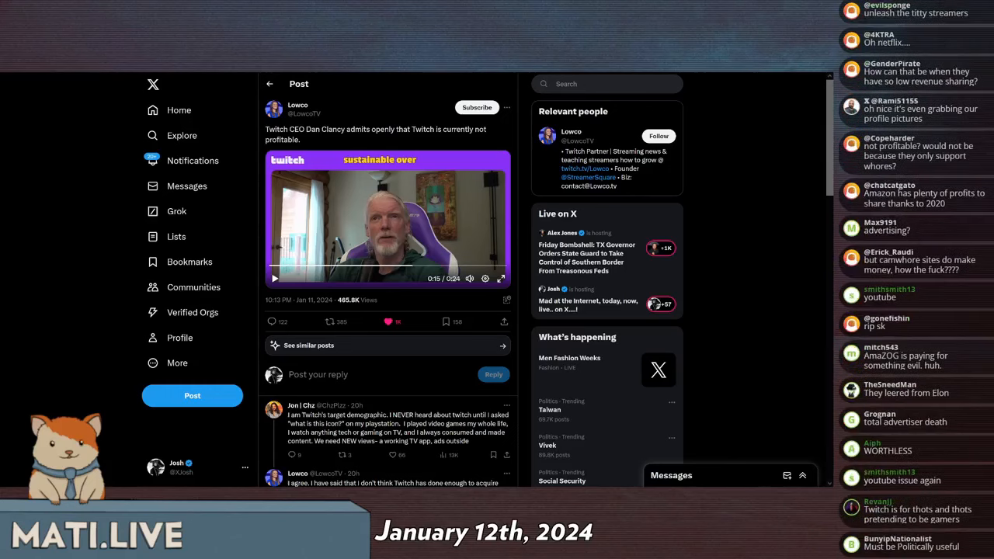
scroll("down", 3)
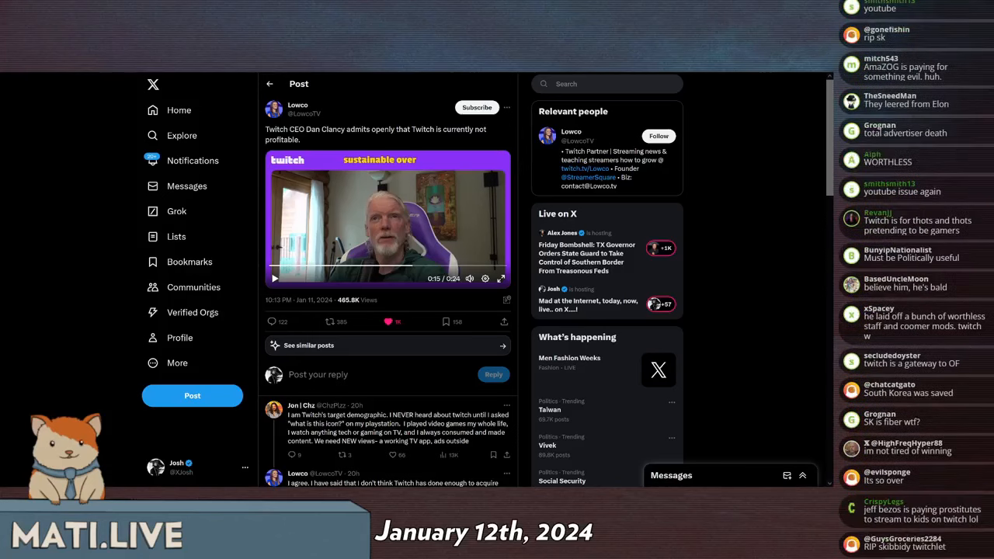
scroll("down", 3)
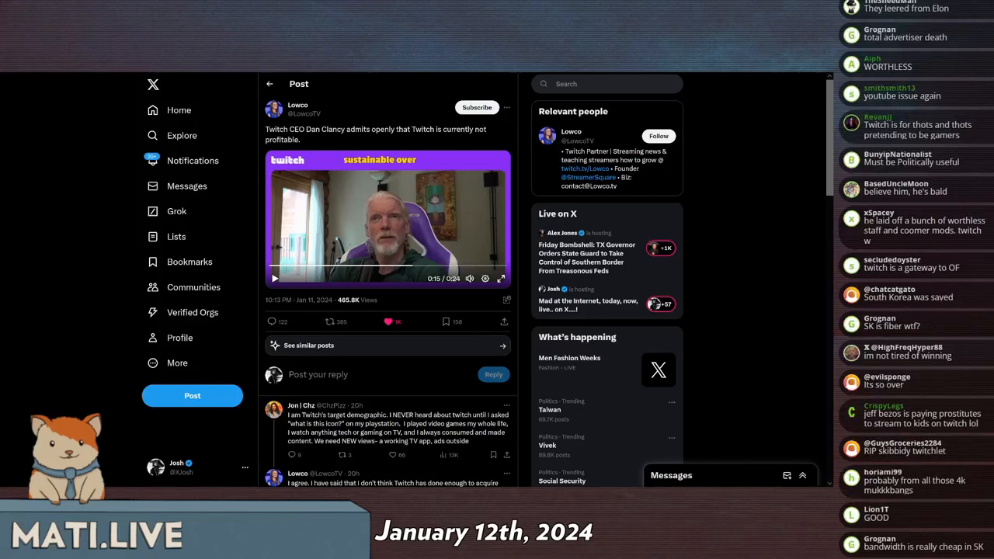
scroll("down", 3)
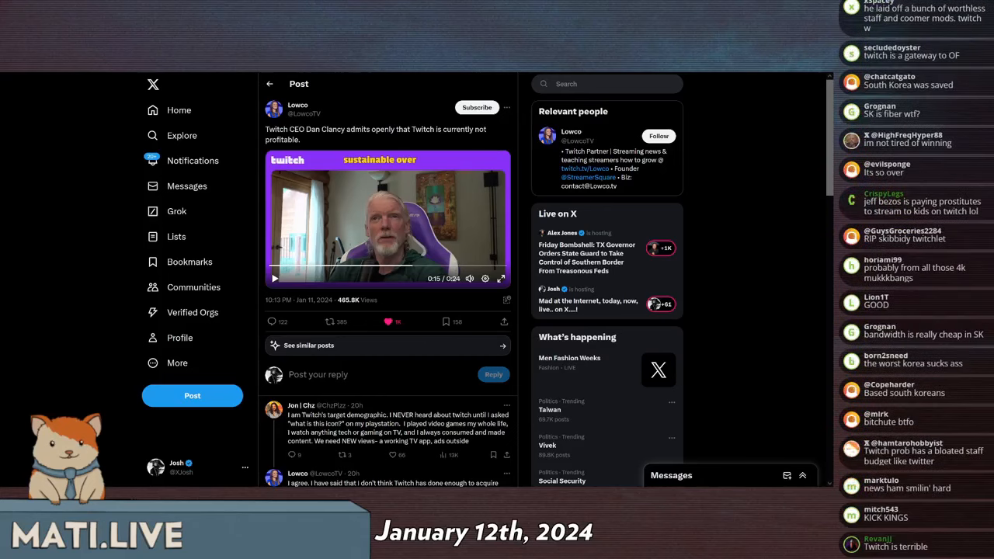
scroll("down", 3)
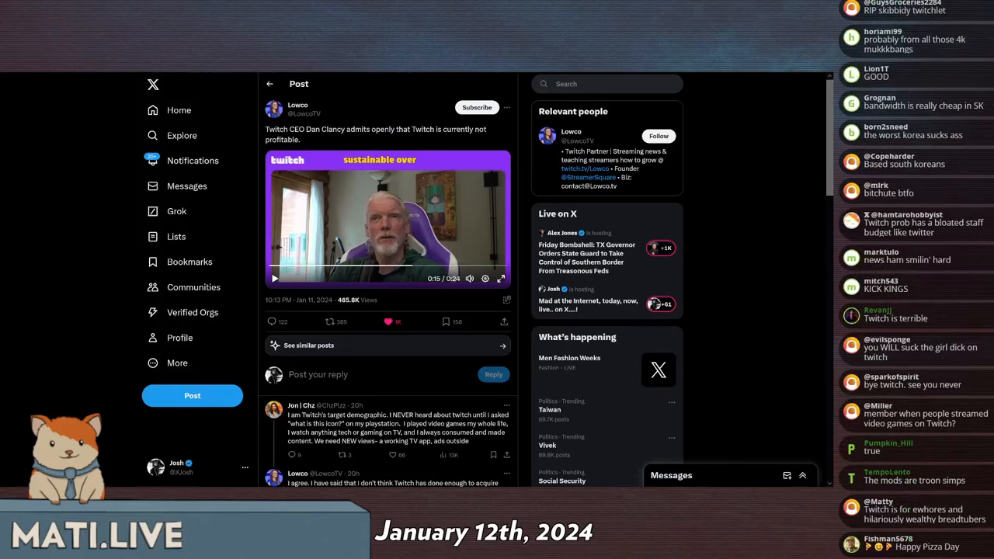
scroll("down", 3)
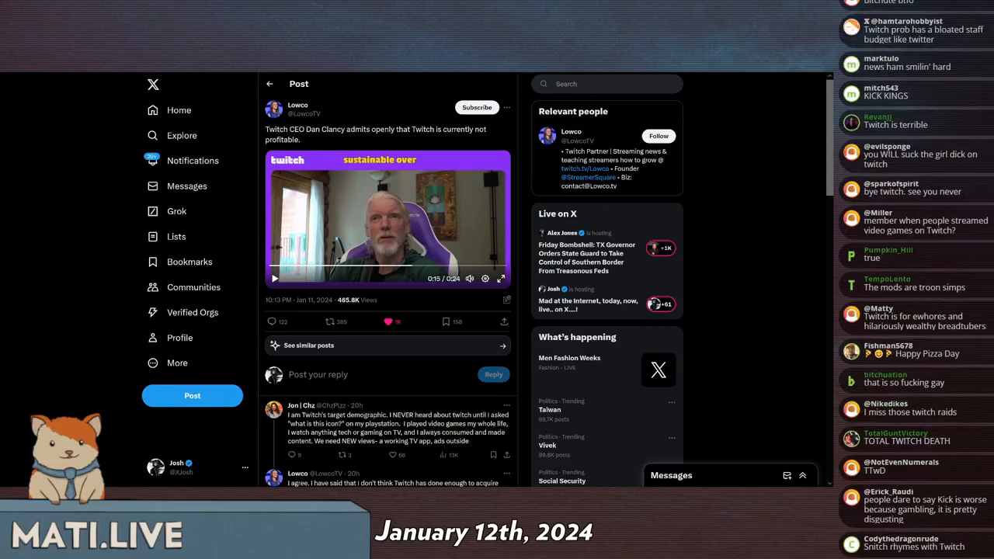
scroll("down", 3)
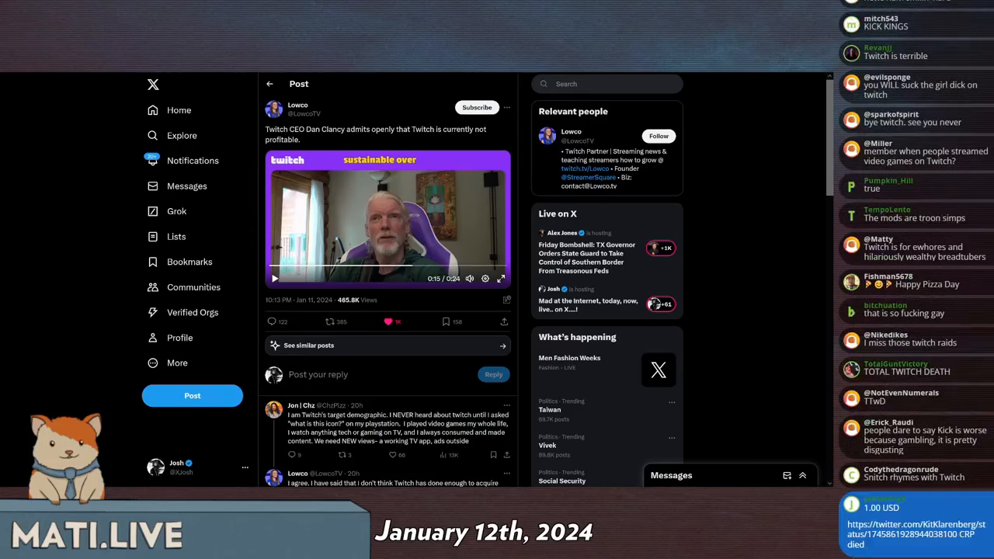
scroll("down", 3)
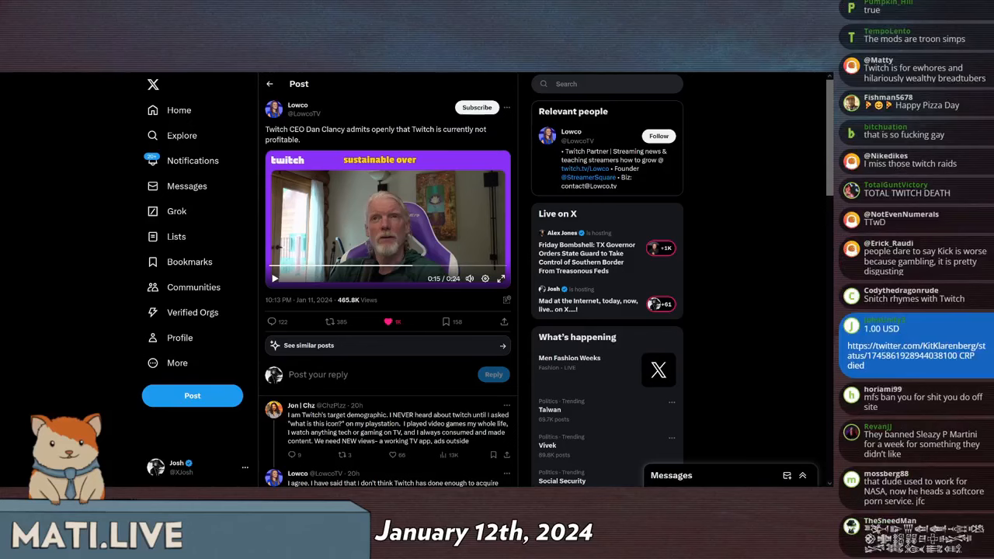
scroll("down", 3)
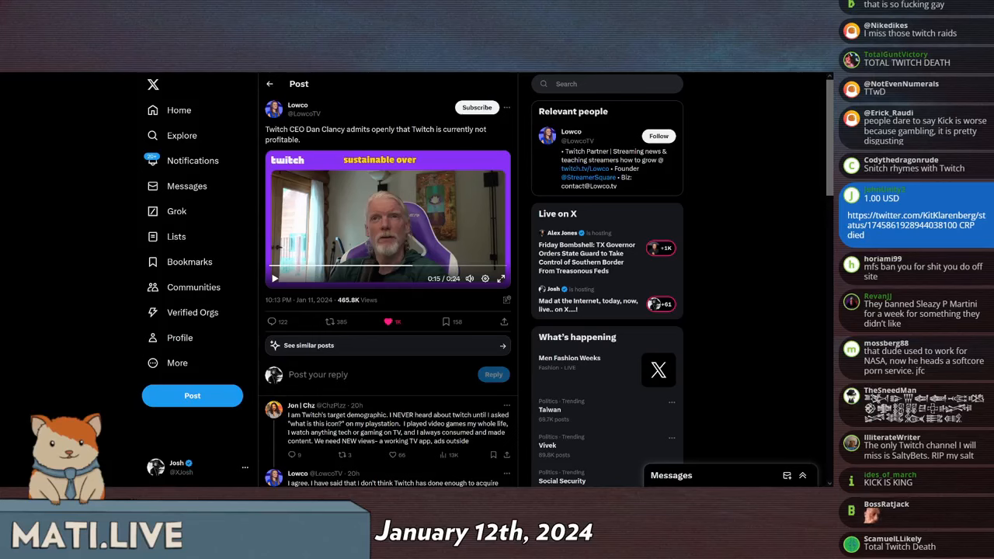
scroll("down", 3)
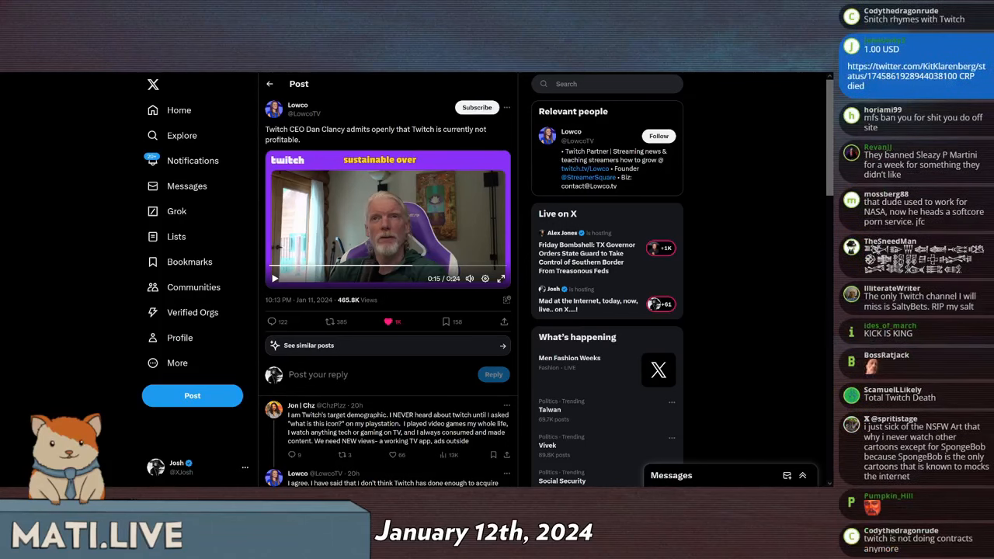
scroll("down", 3)
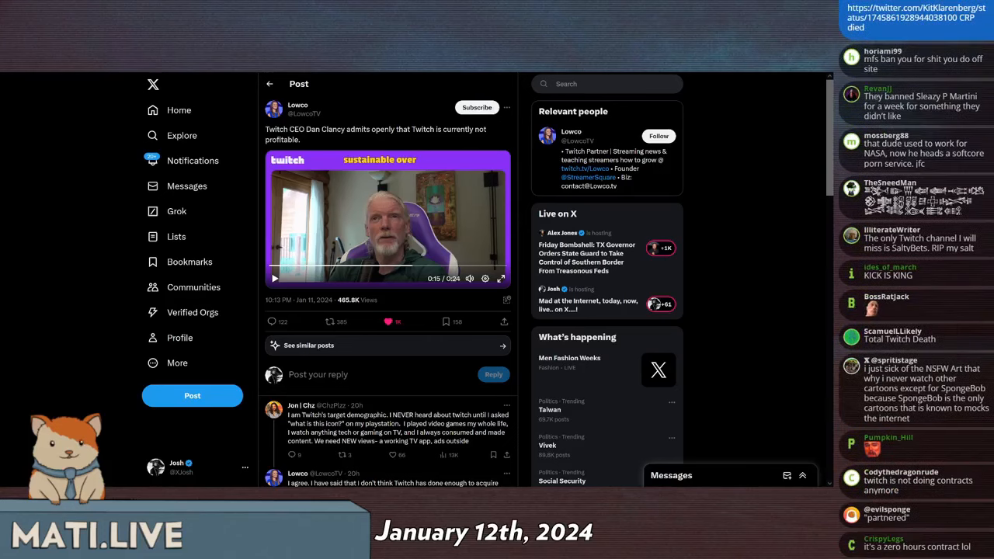
scroll("down", 3)
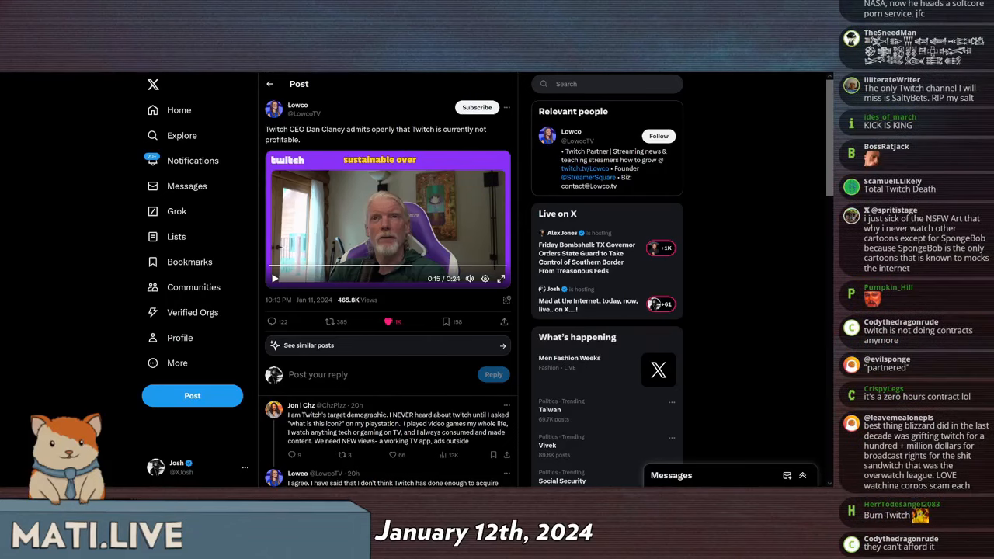
scroll("down", 3)
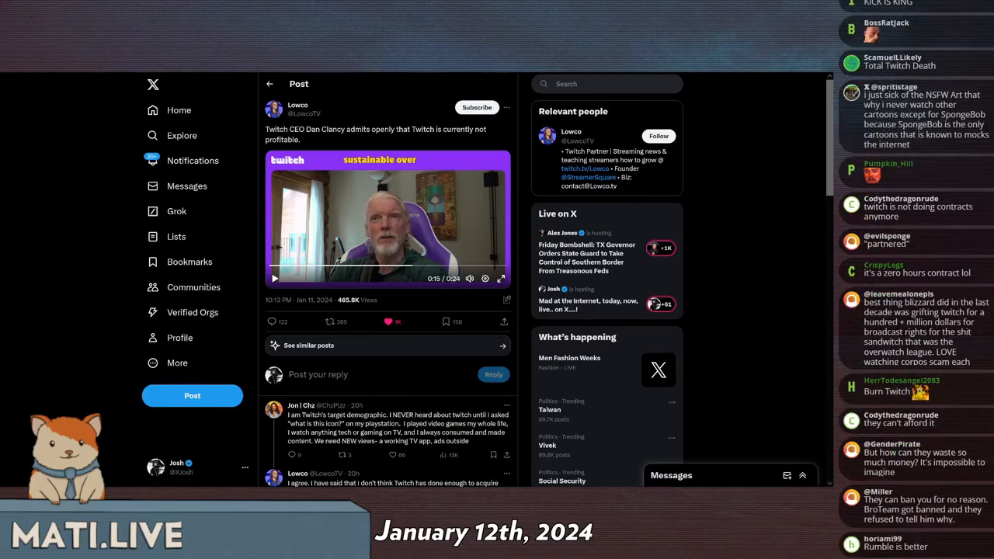
scroll("down", 3)
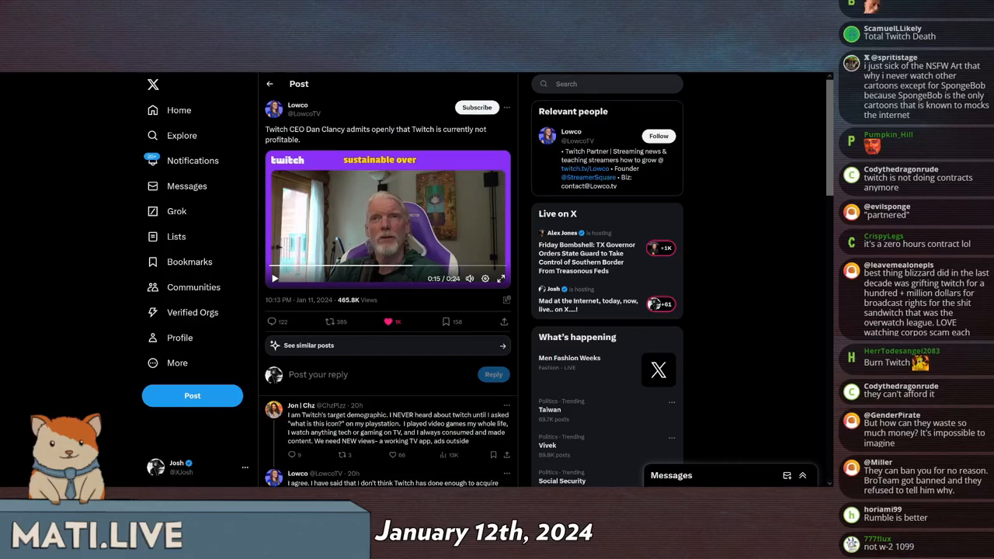
scroll("down", 3)
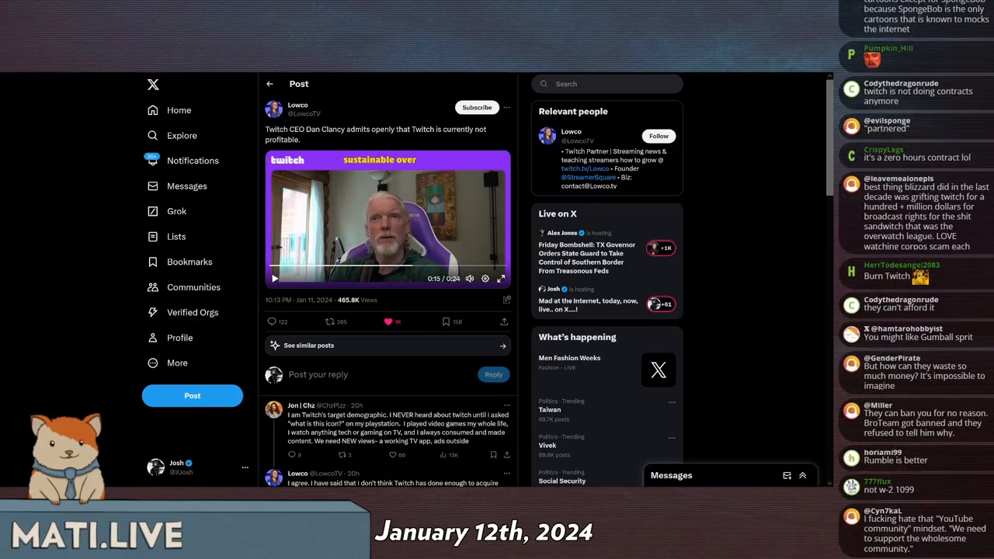
scroll("down", 3)
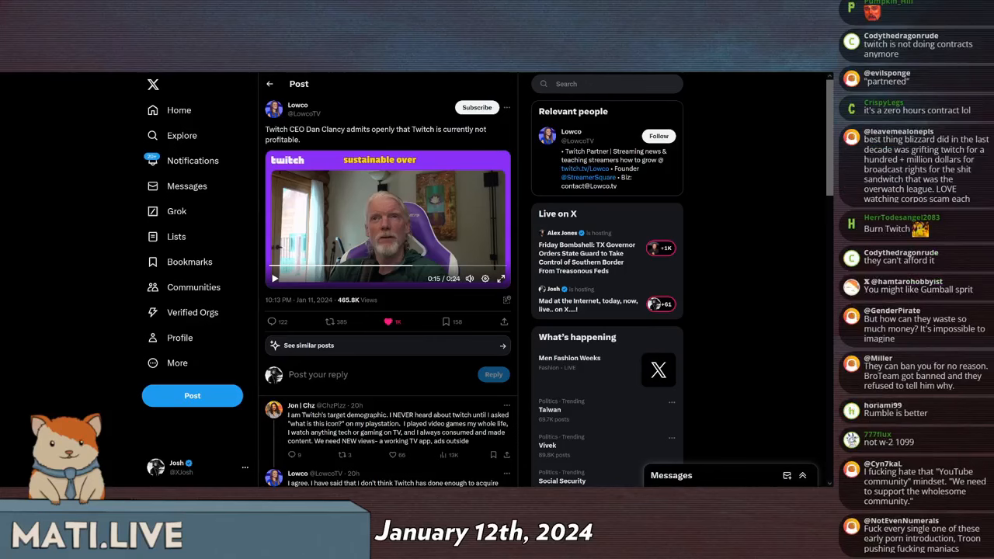
scroll("down", 3)
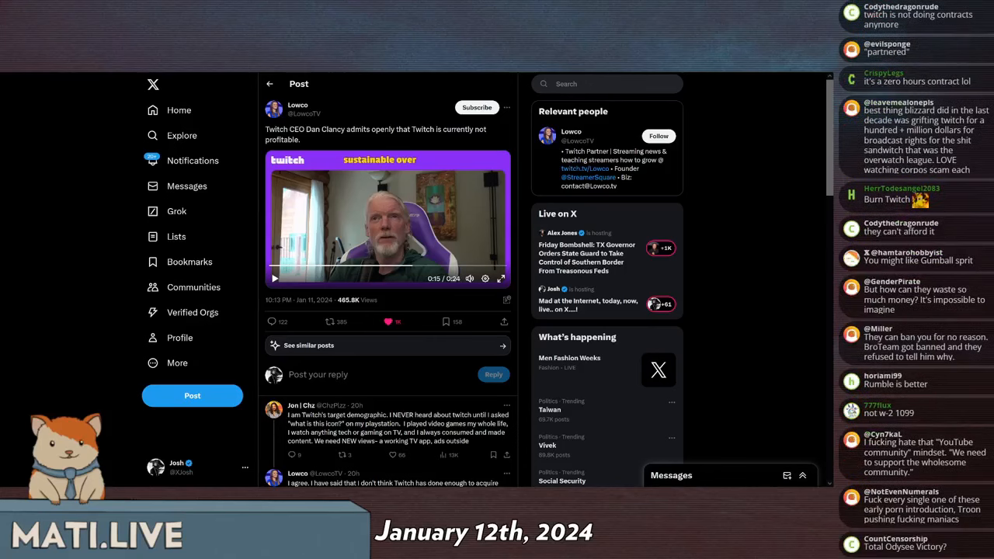
scroll("down", 3)
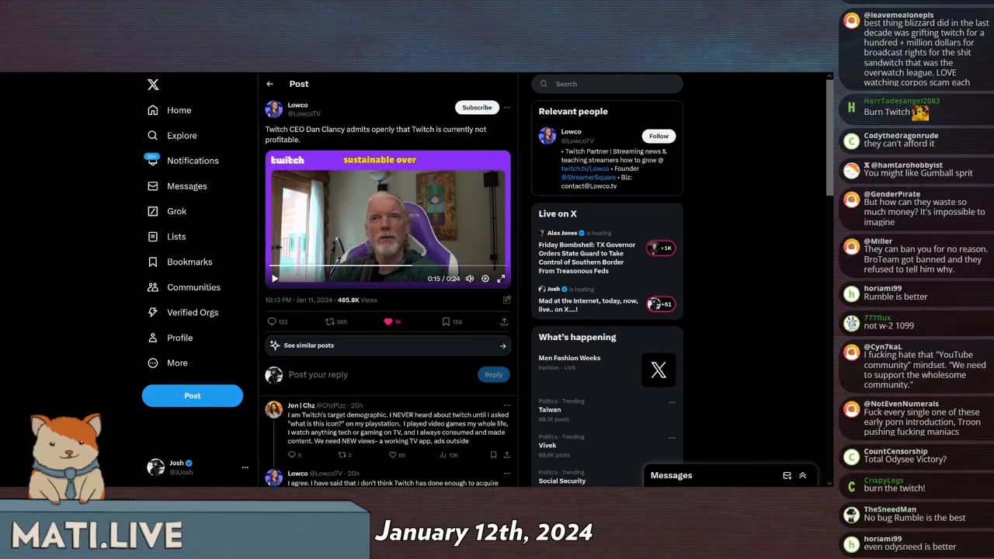
scroll("down", 3)
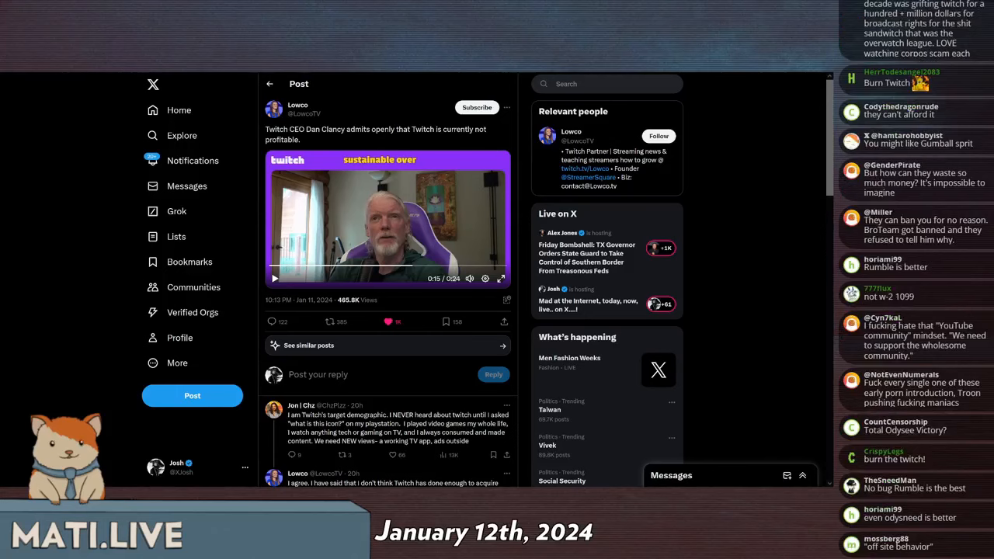
scroll("down", 3)
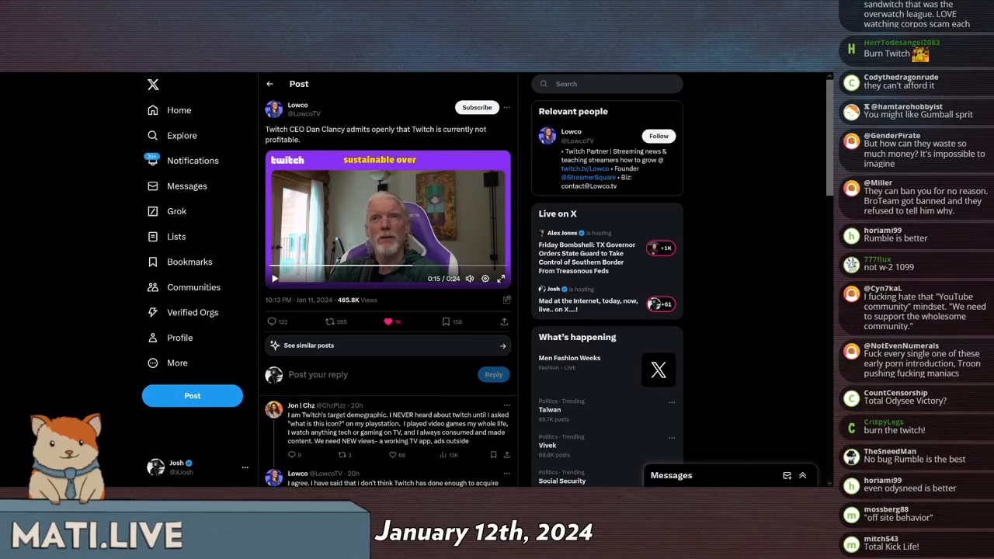
scroll("down", 3)
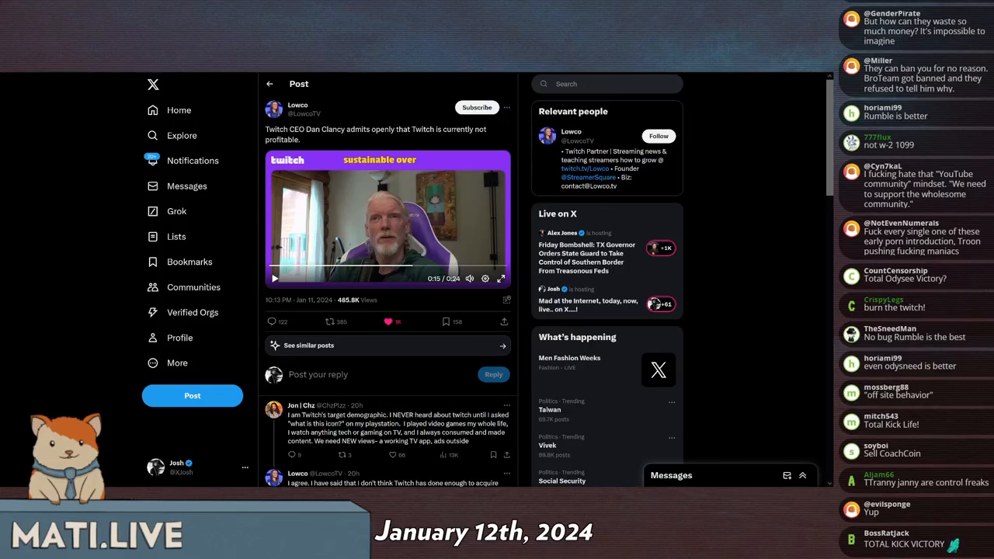
scroll("down", 3)
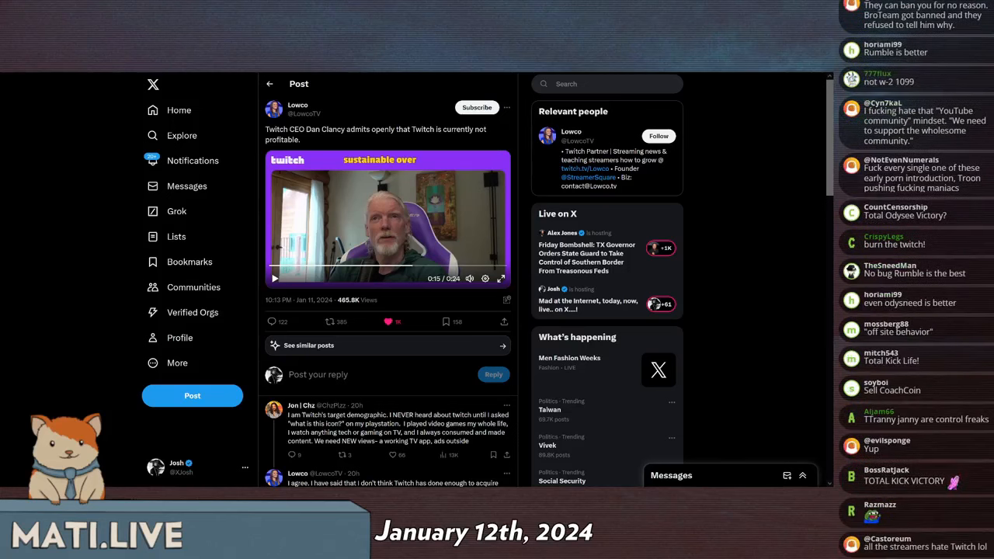
scroll("down", 3)
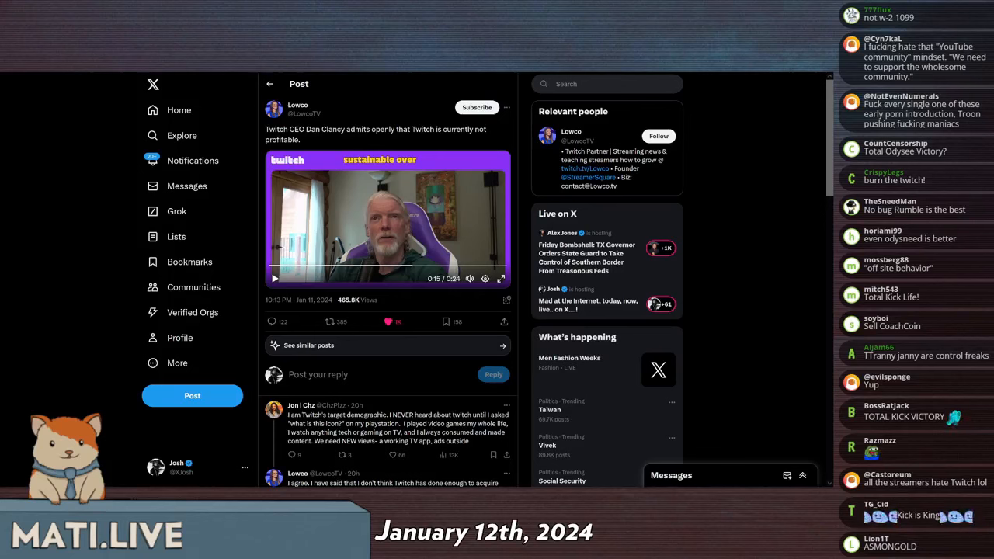
scroll("down", 3)
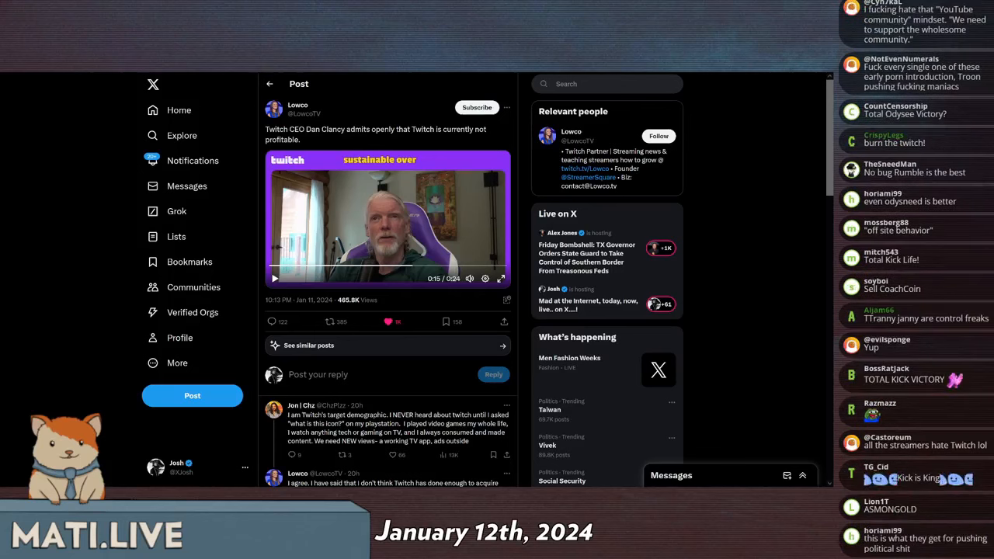
scroll("down", 3)
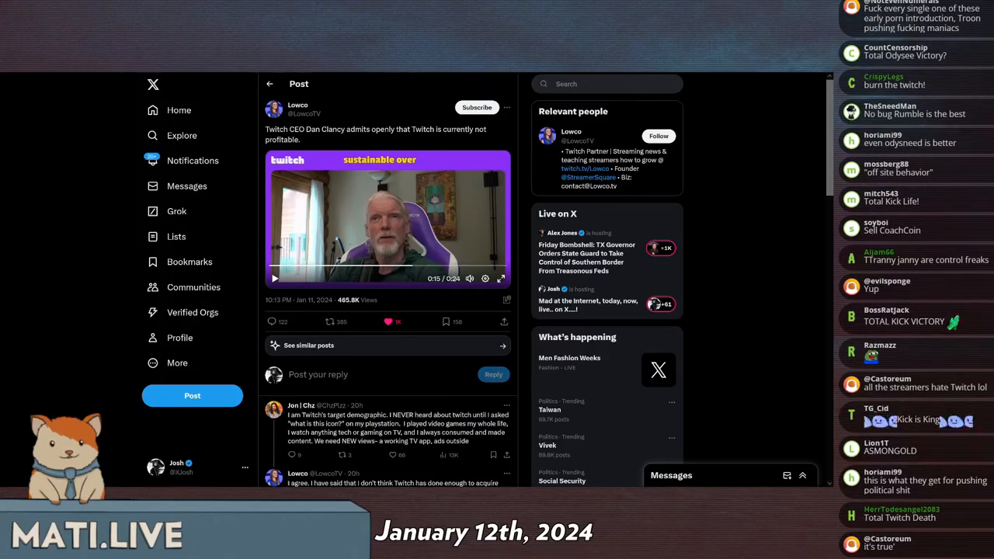
scroll("down", 3)
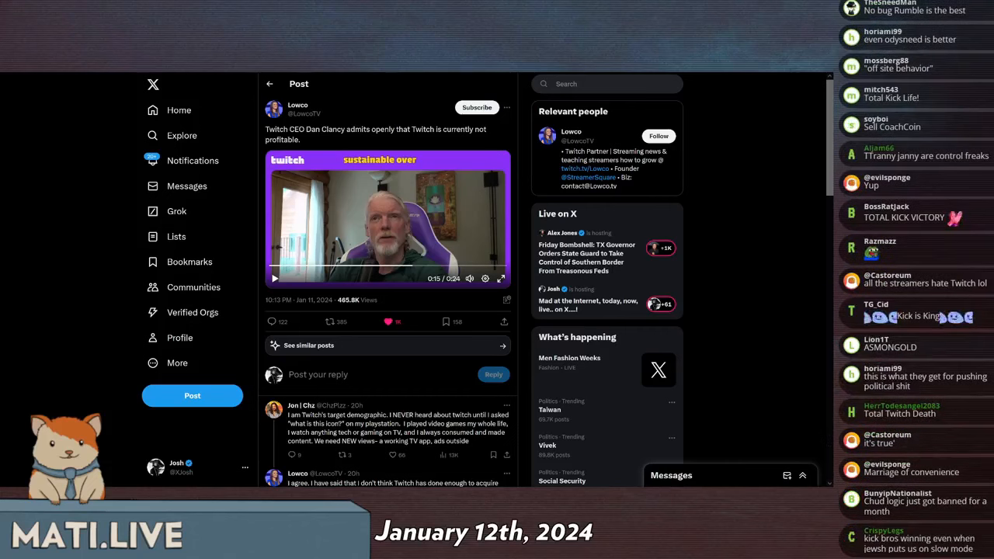
scroll("down", 3)
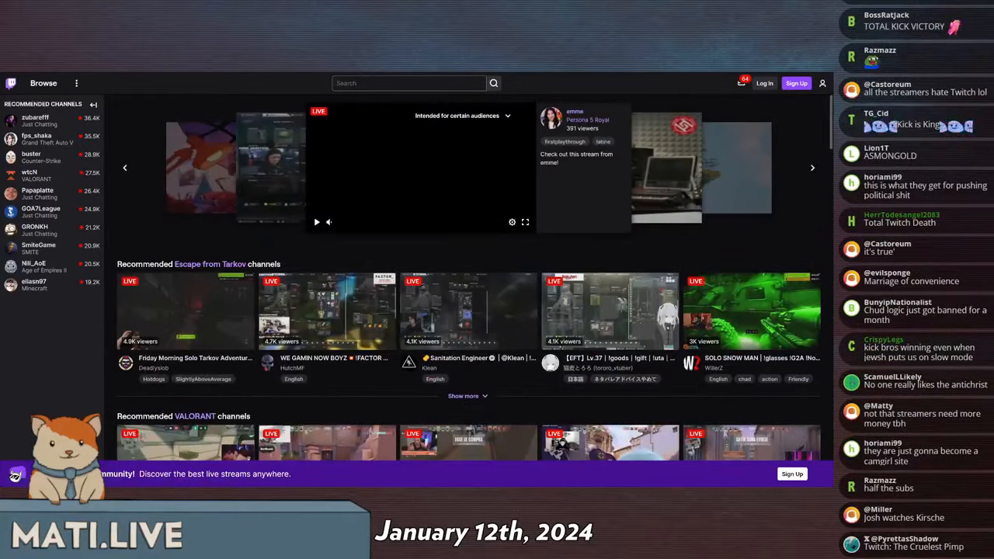
Scroll Twitch's logged-out front page past recommended channels to the Featured Clips row
scroll("down", 3)
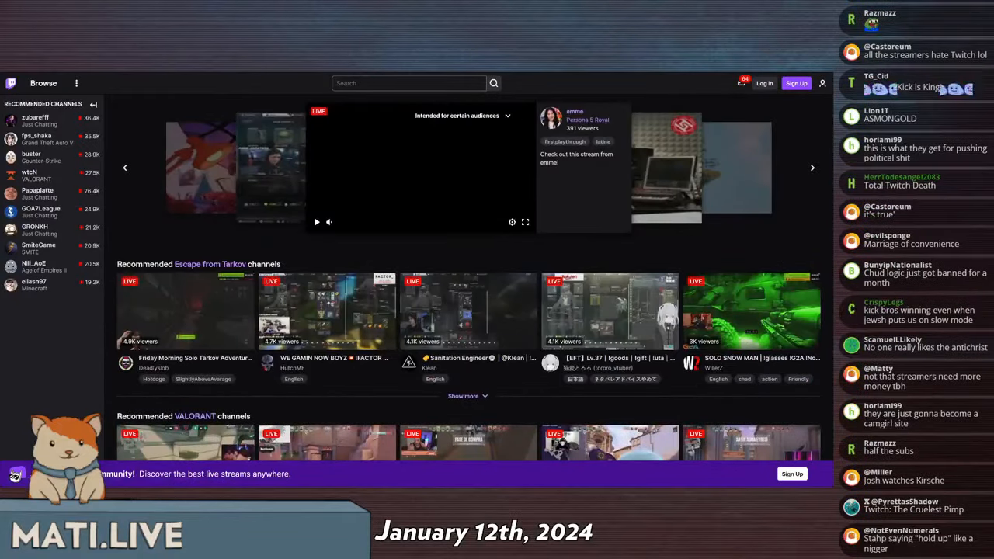
scroll("down", 3)
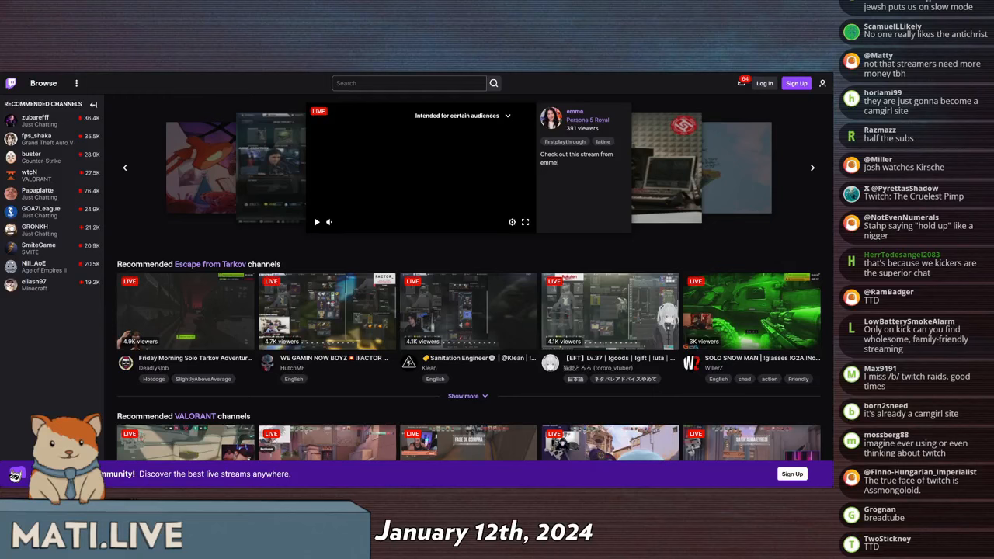
scroll("down", 3)
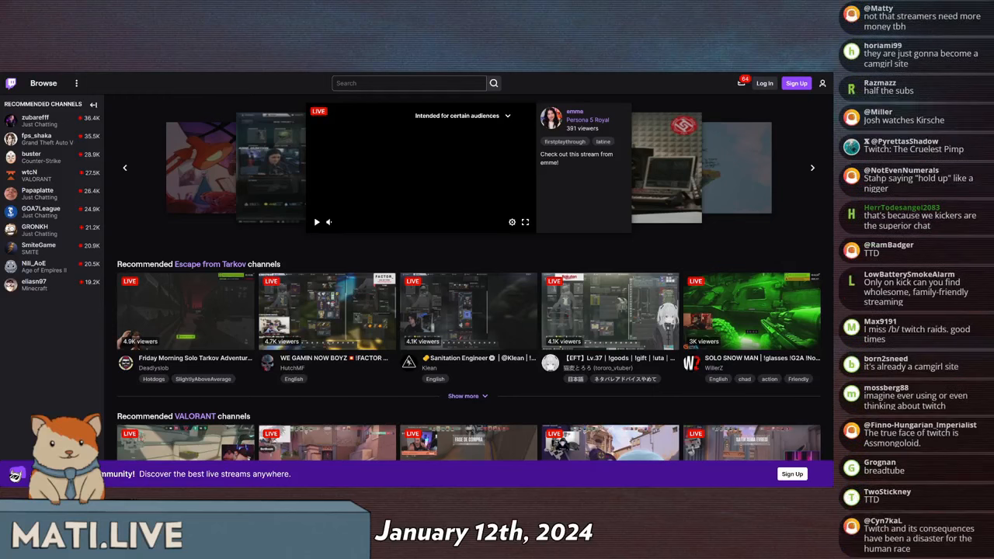
scroll("down", 3)
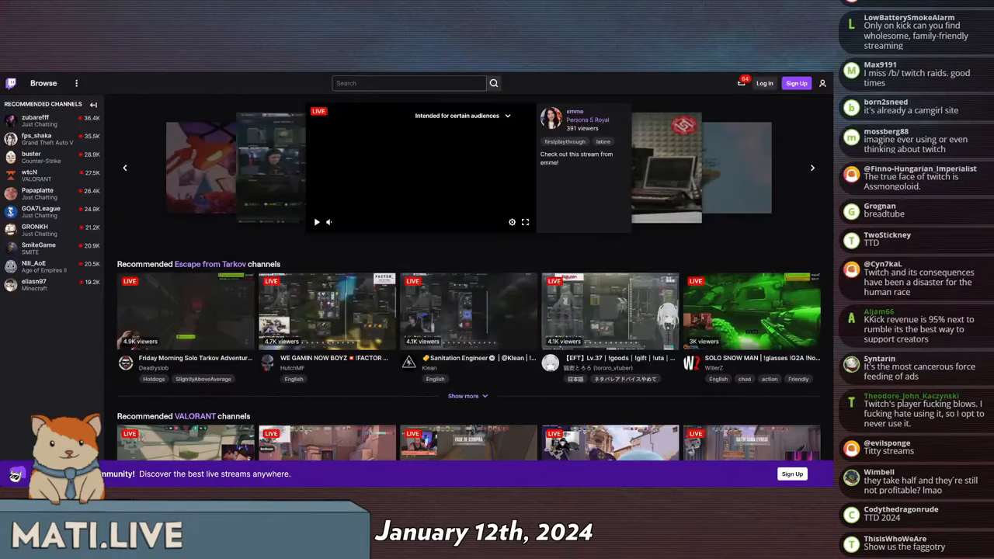
scroll("down", 3)
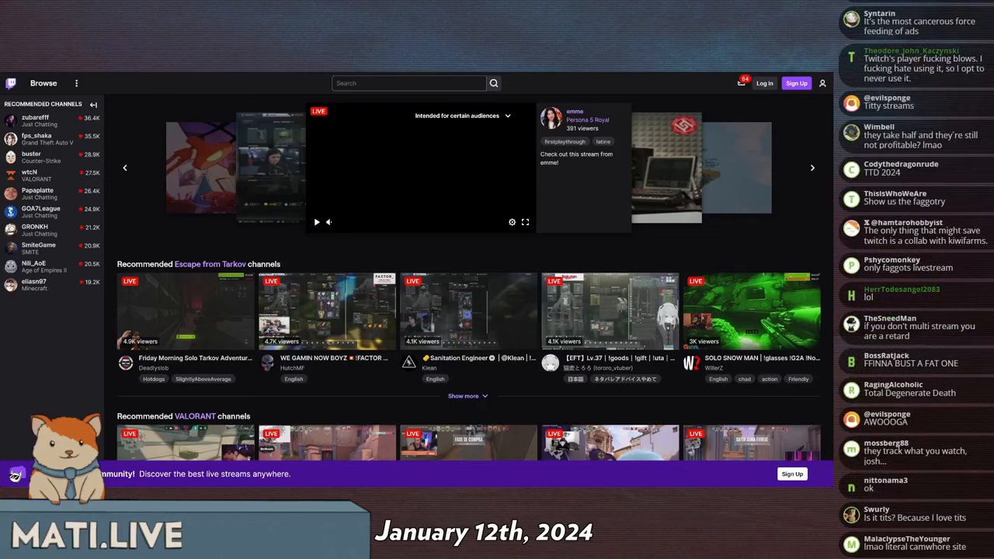
scroll("down", 3)
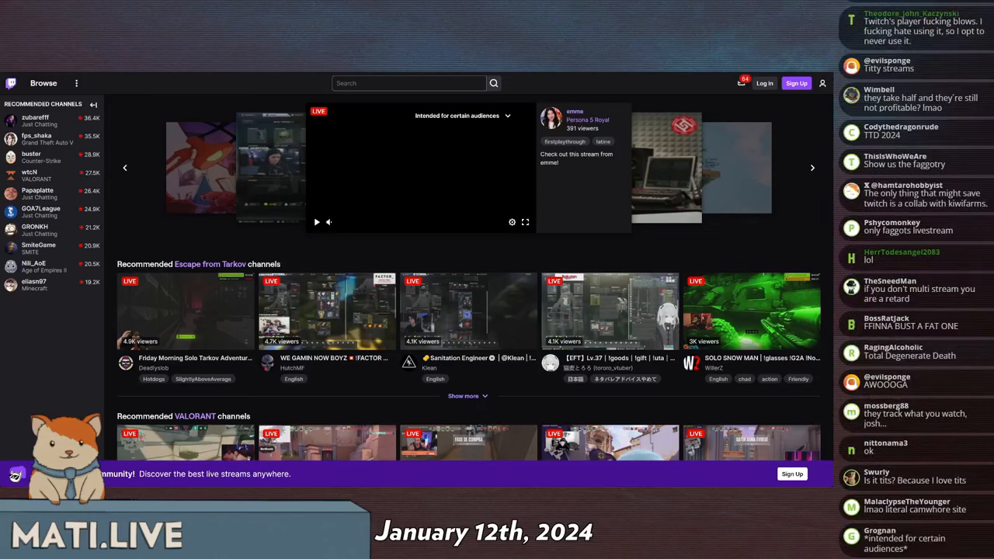
scroll("down", 3)
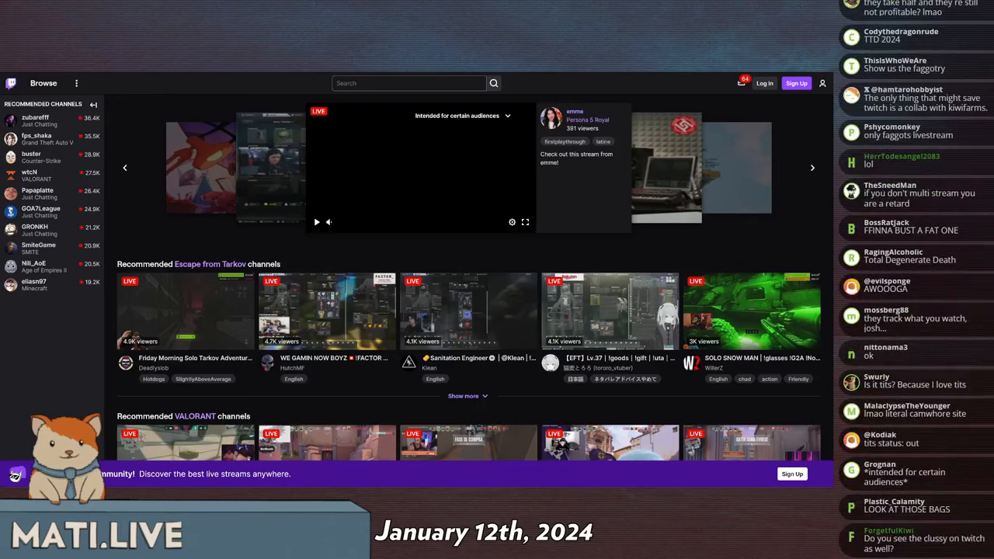
scroll("down", 3)
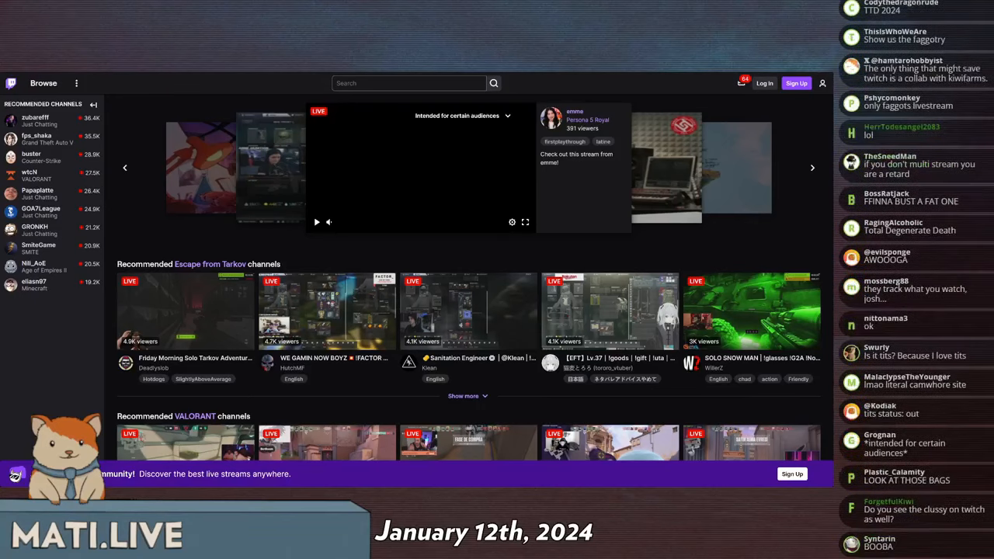
scroll("down", 3)
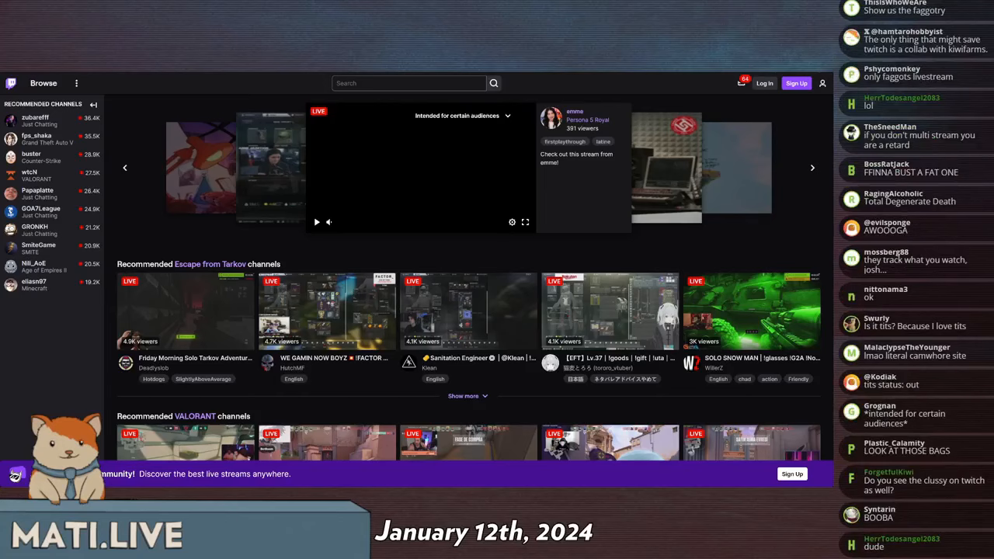
scroll("down", 3)
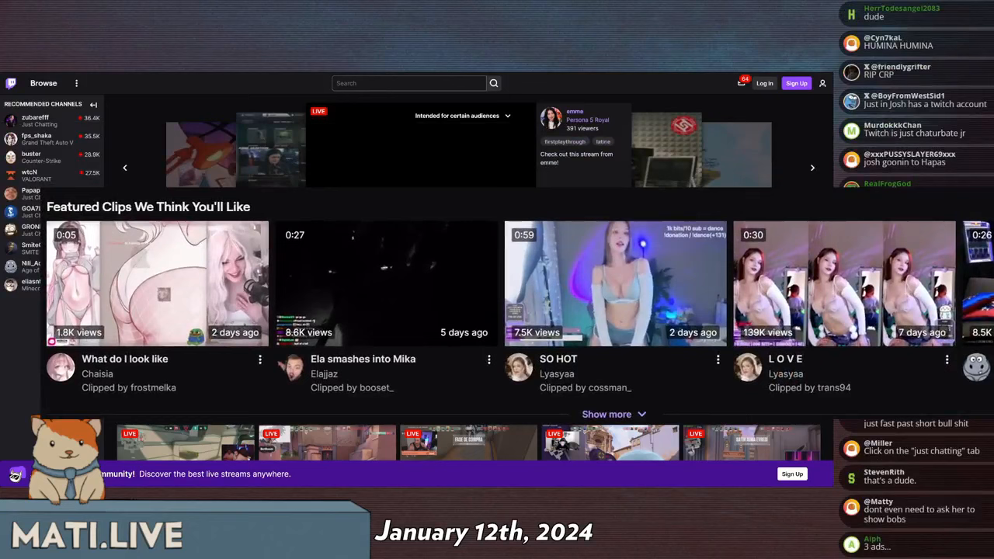
scroll("down", 3)
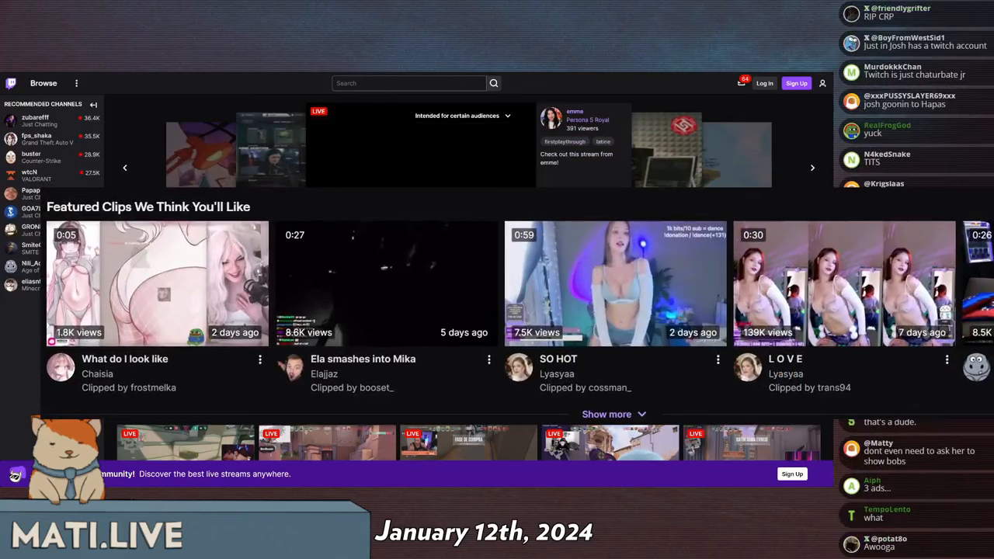
scroll("down", 3)
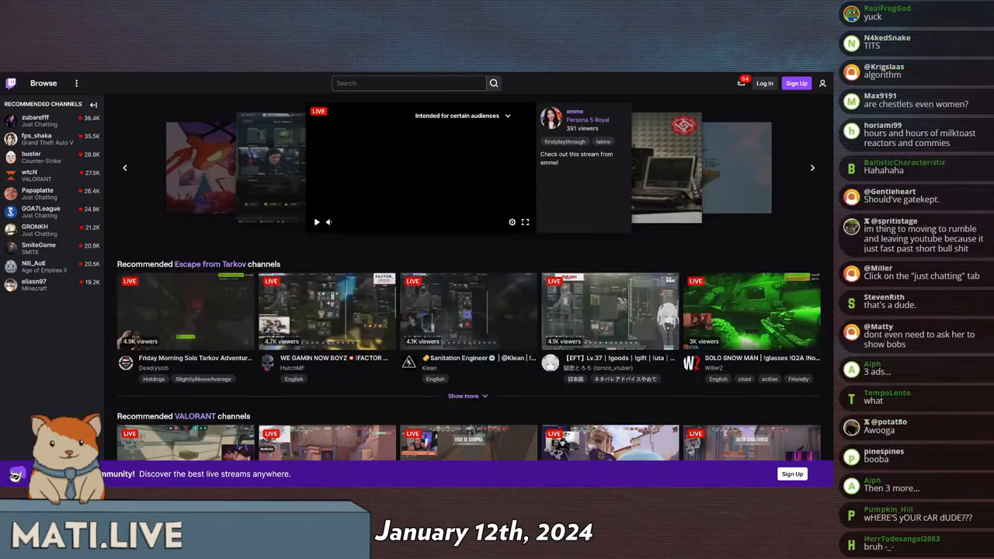
scroll("down", 3)
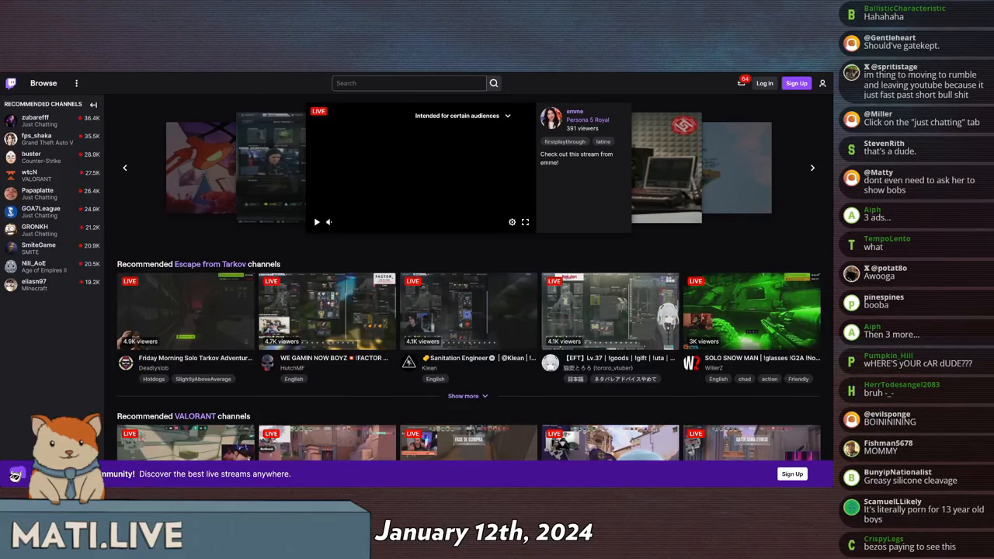
scroll("down", 3)
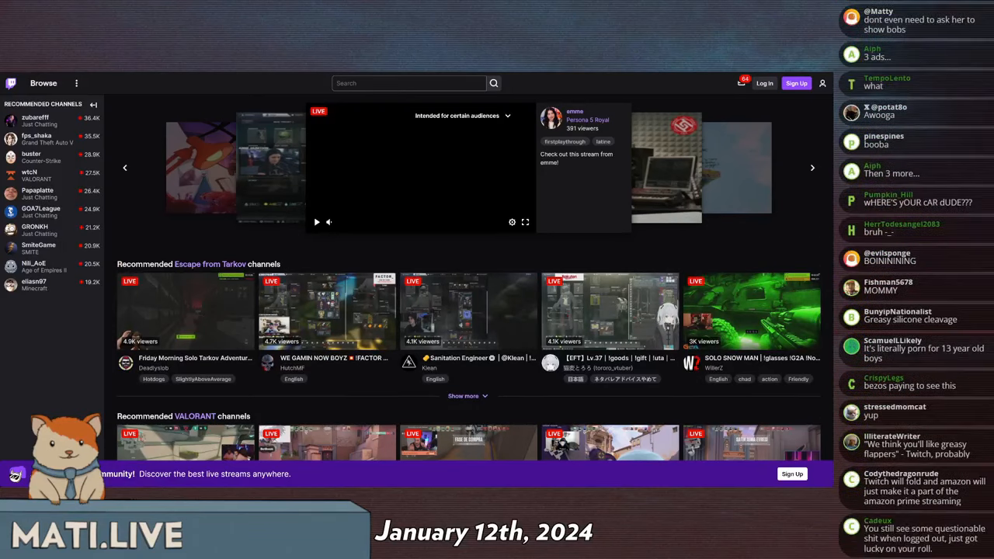
scroll("down", 3)
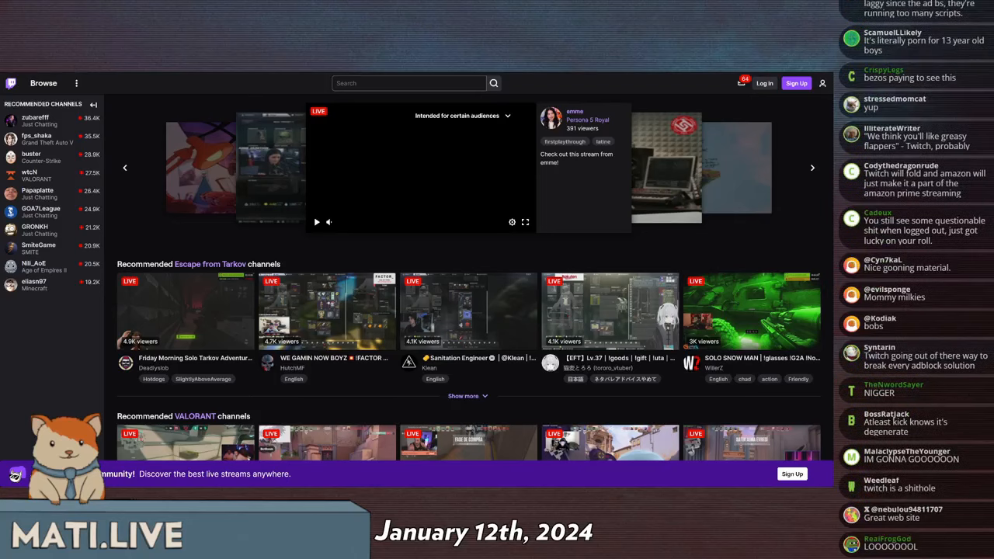
scroll("down", 3)
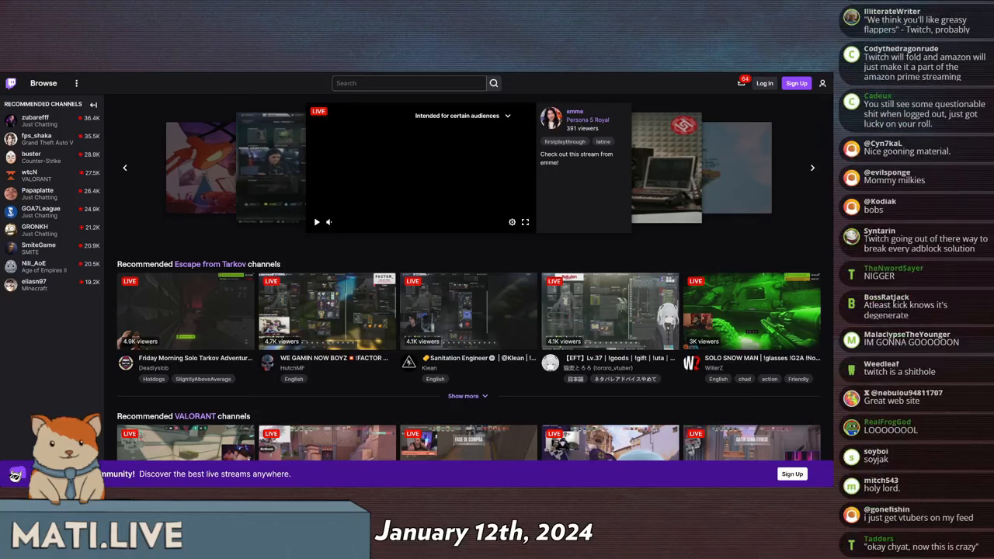
scroll("down", 3)
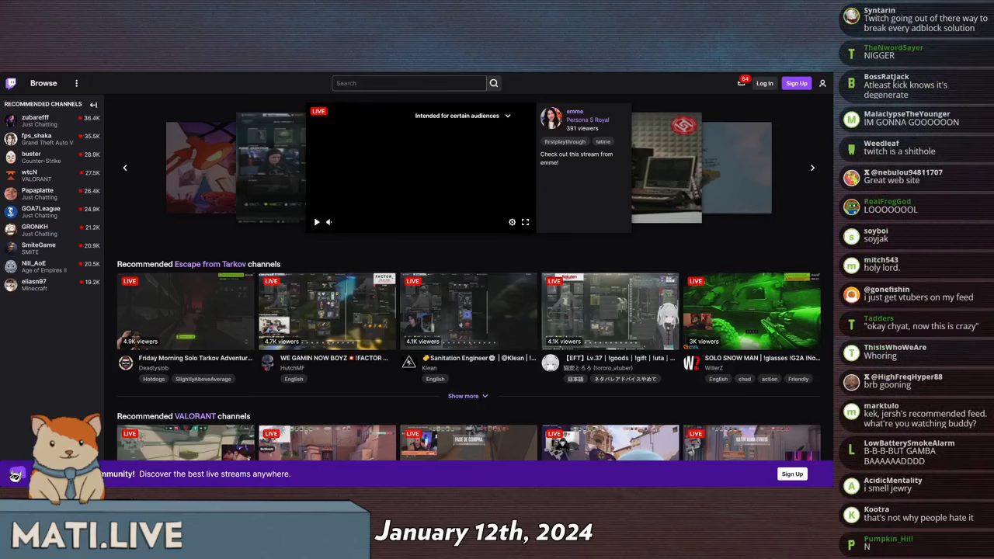
scroll("down", 3)
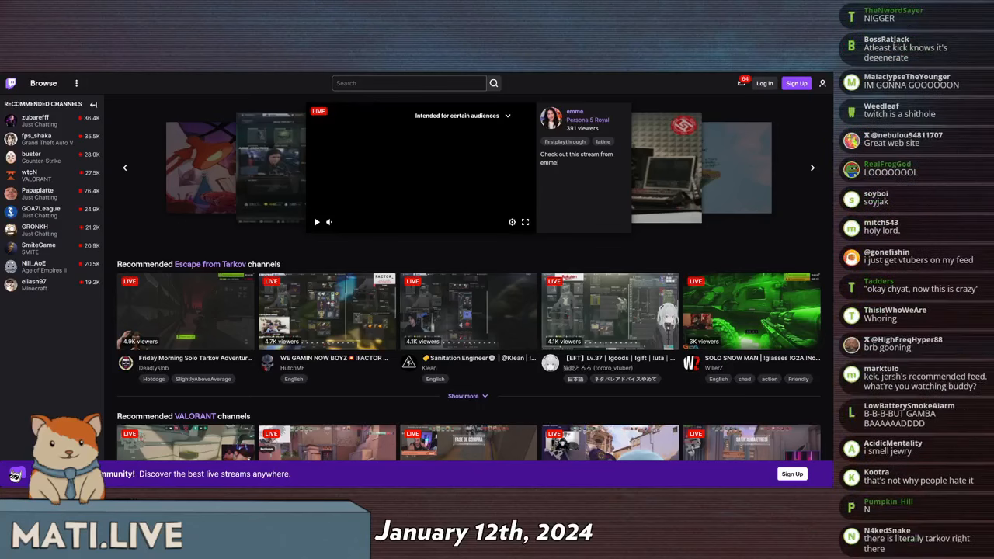
scroll("down", 3)
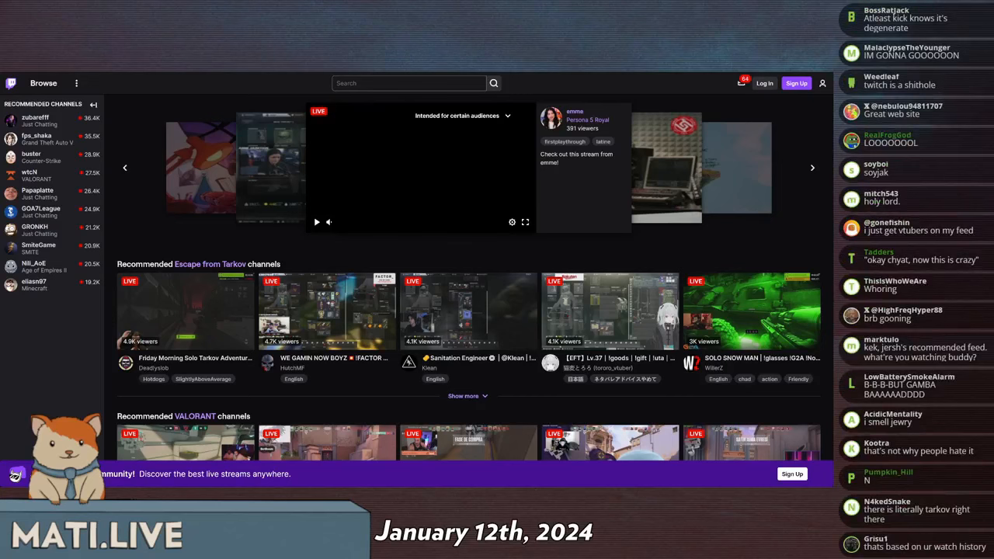
scroll("down", 3)
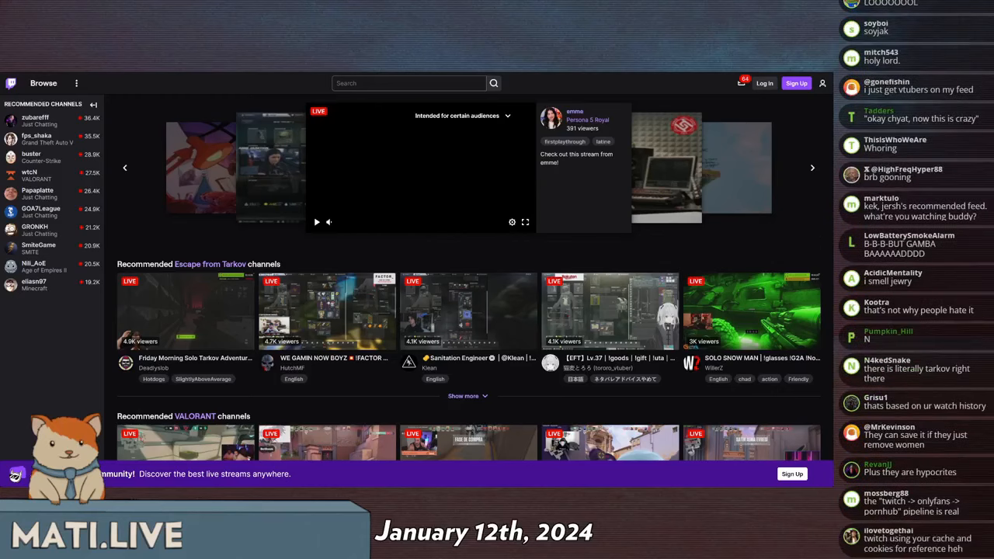
scroll("down", 3)
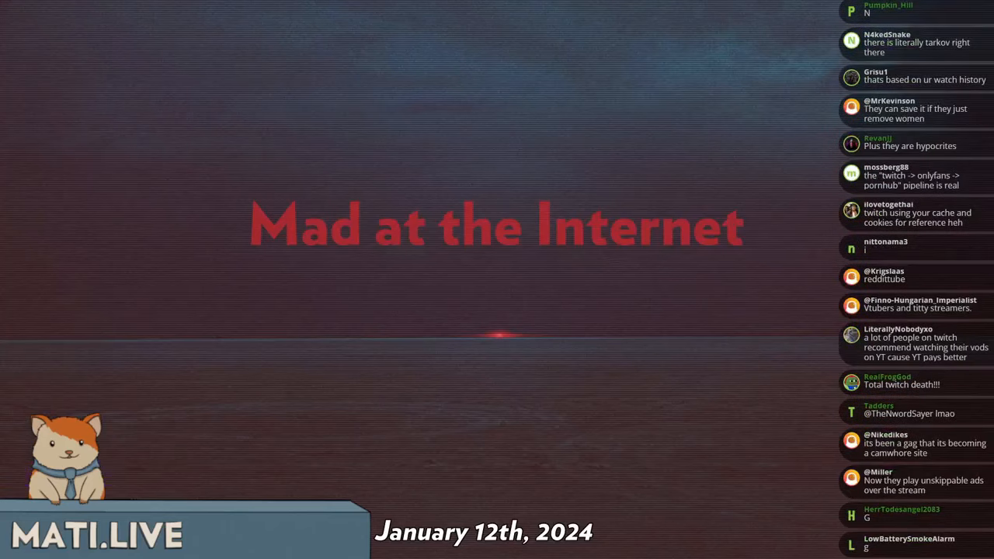
scroll("down", 3)
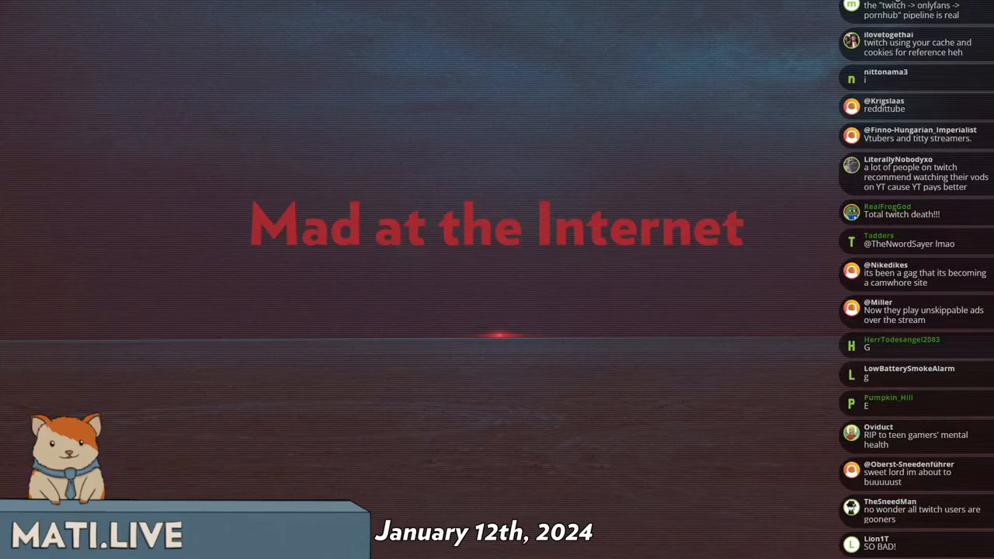
scroll("down", 3)
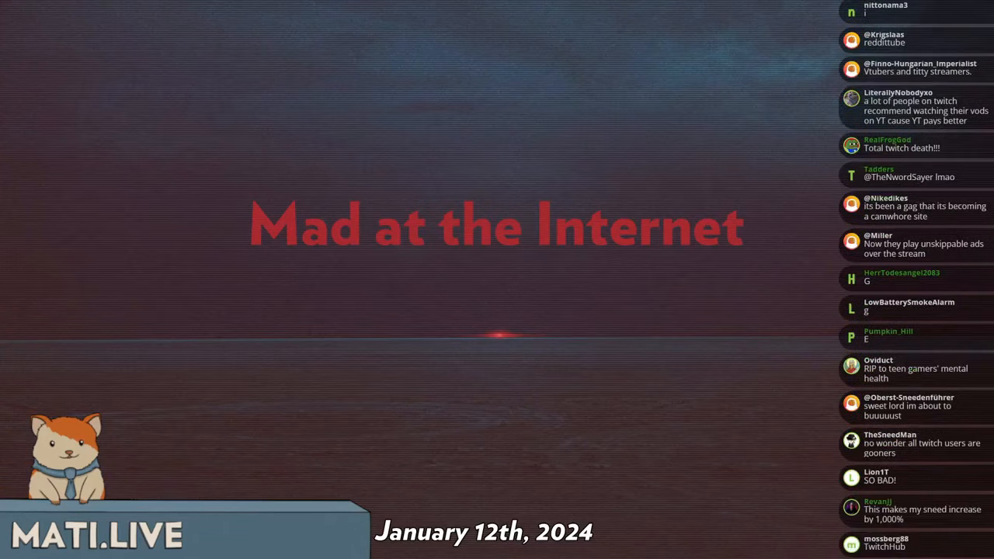
scroll("down", 3)
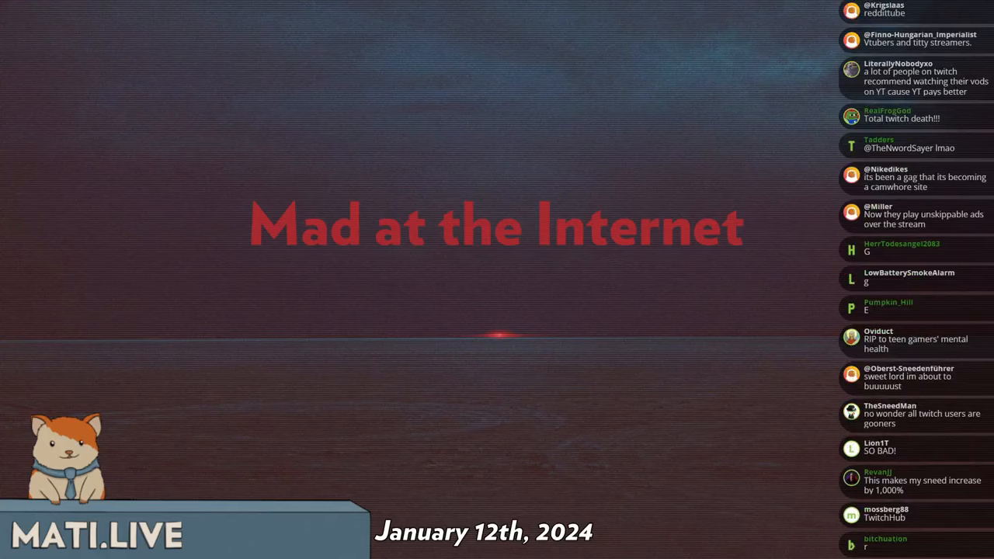
scroll("down", 3)
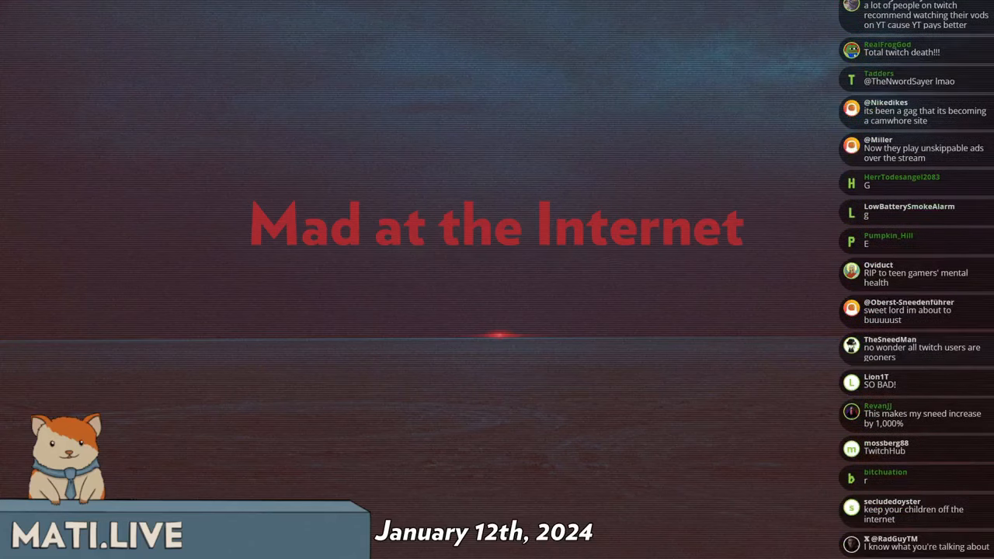
scroll("down", 3)
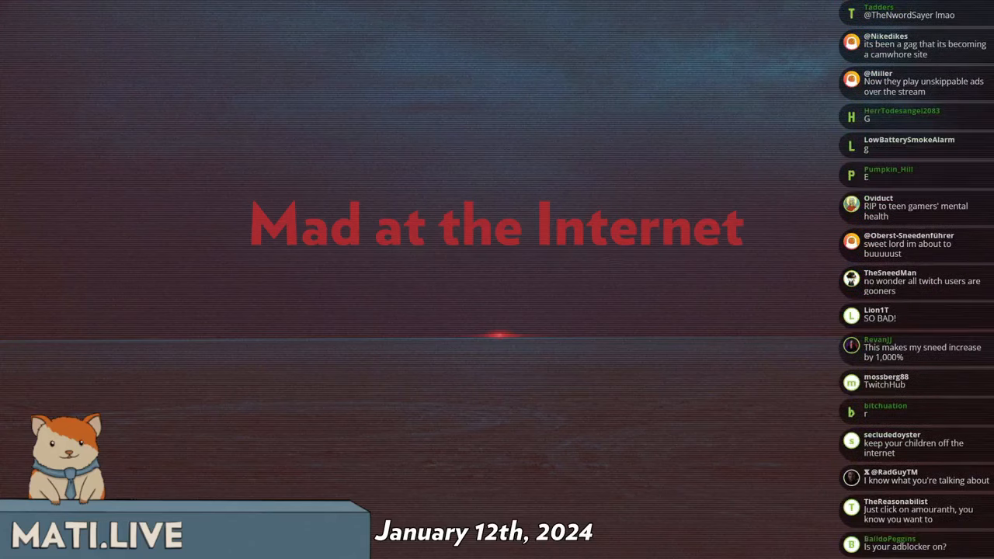
scroll("down", 3)
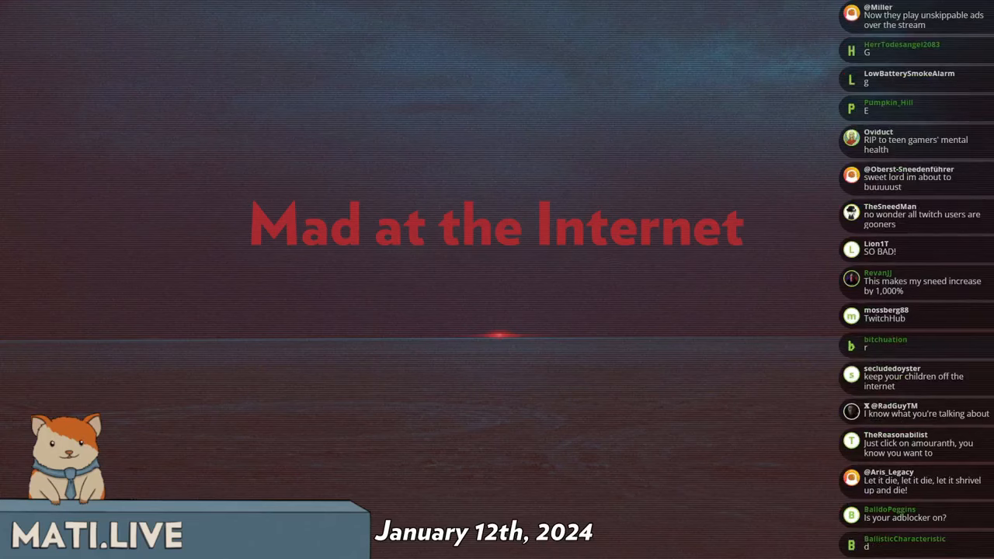
scroll("down", 3)
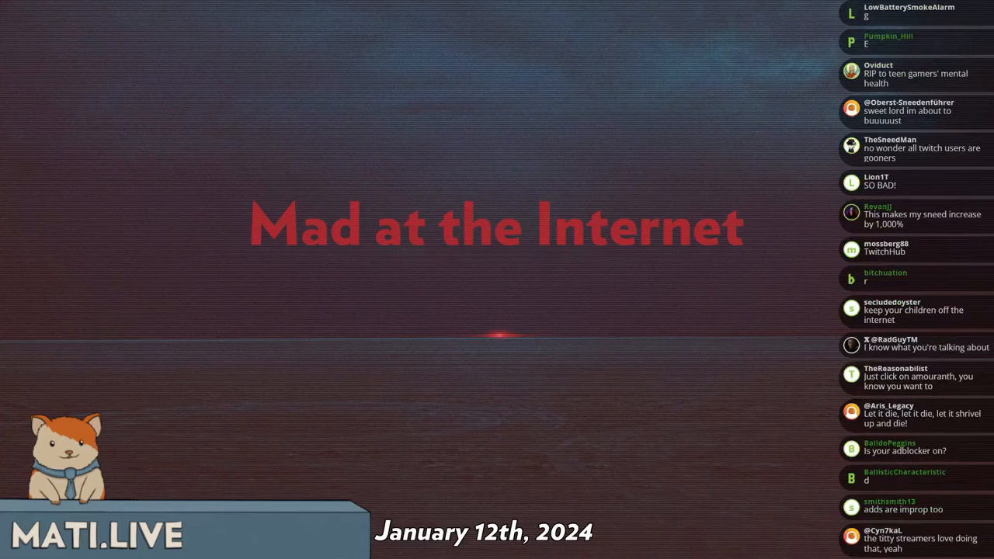
scroll("down", 3)
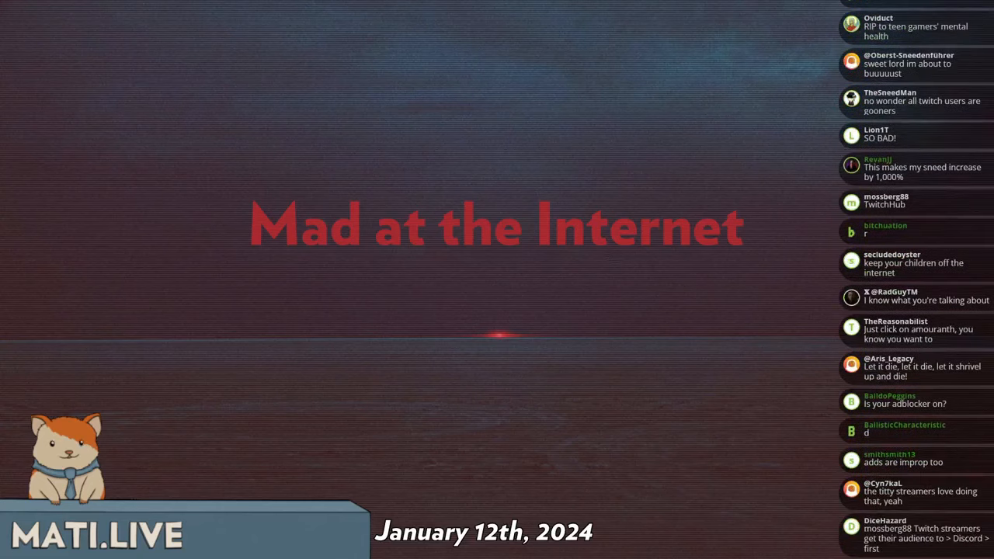
scroll("down", 3)
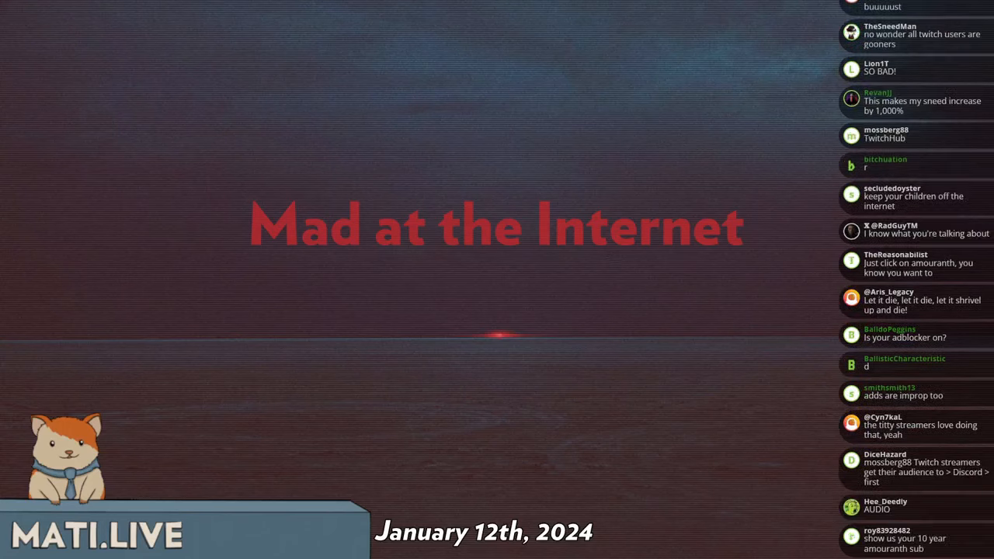
scroll("down", 3)
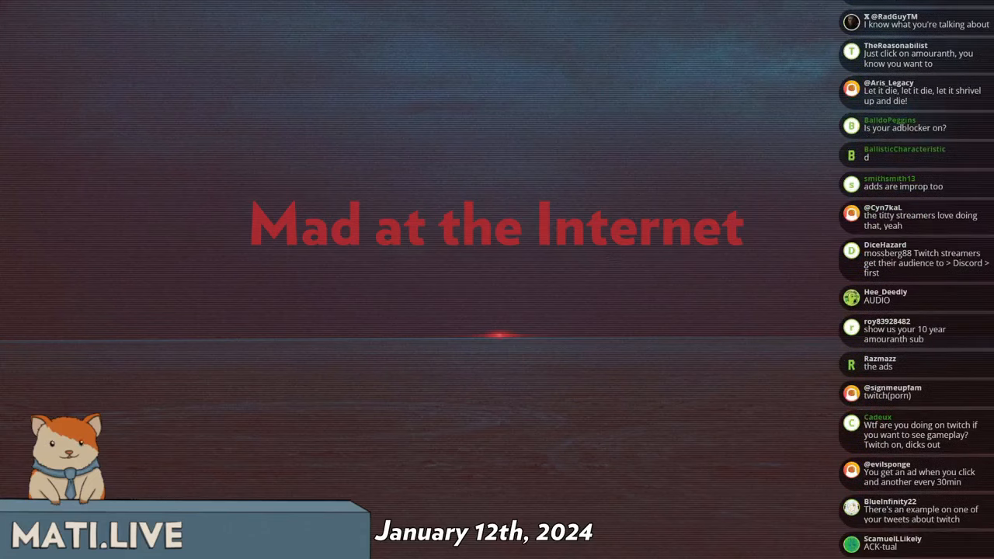
scroll("down", 3)
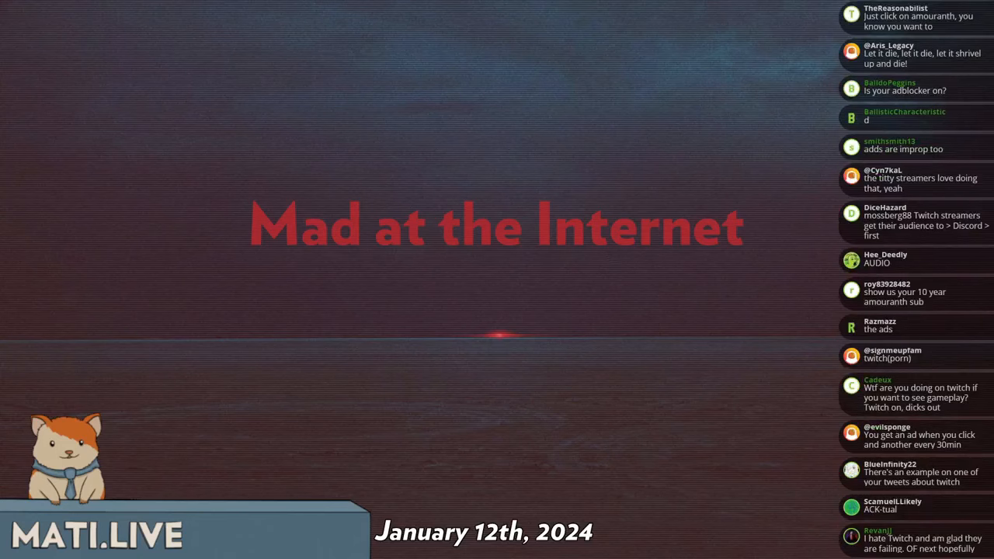
scroll("down", 3)
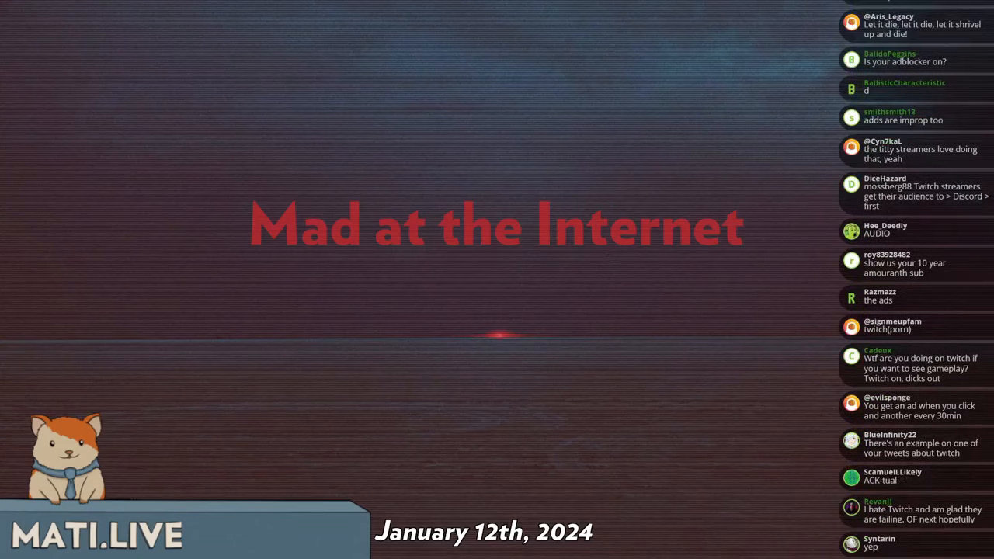
scroll("down", 3)
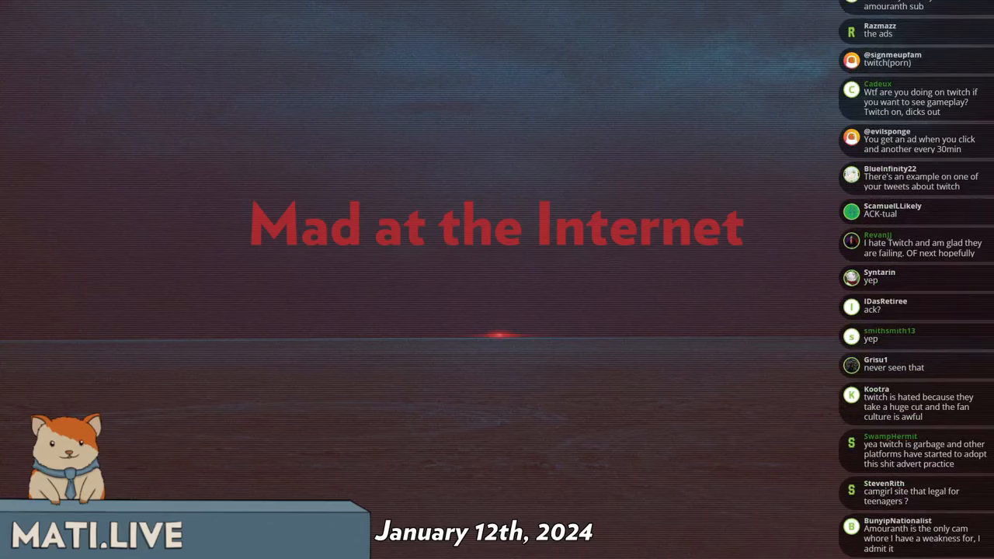
scroll("down", 3)
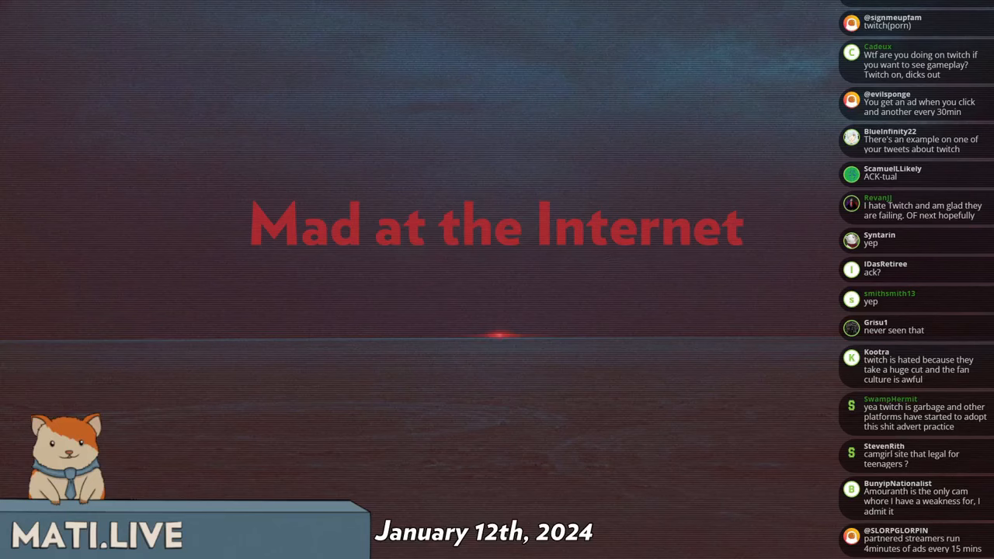
scroll("down", 3)
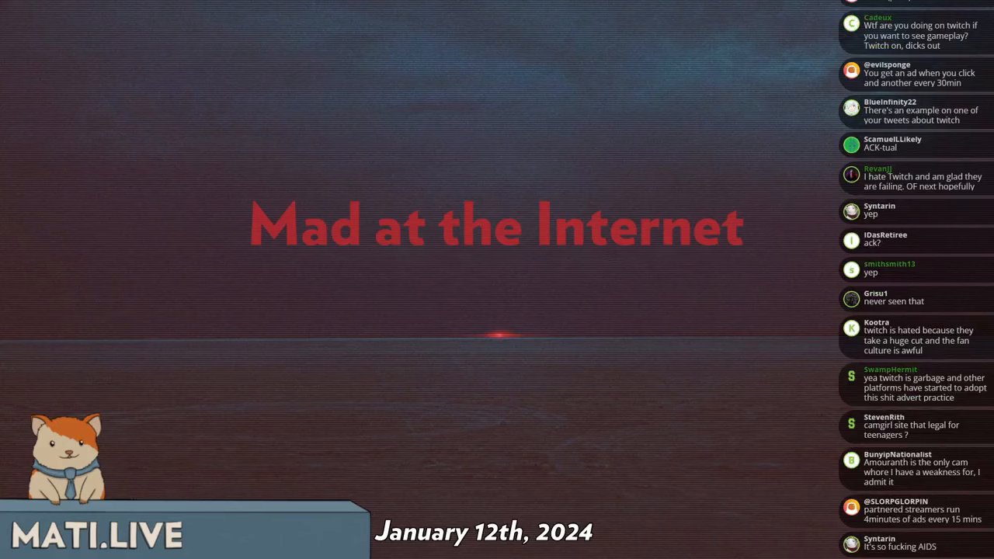
scroll("down", 3)
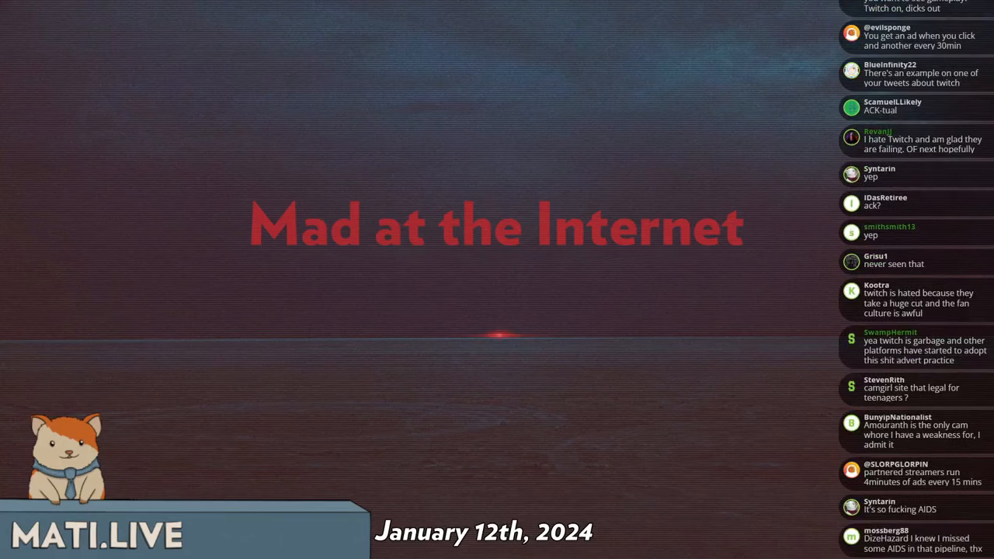
scroll("down", 3)
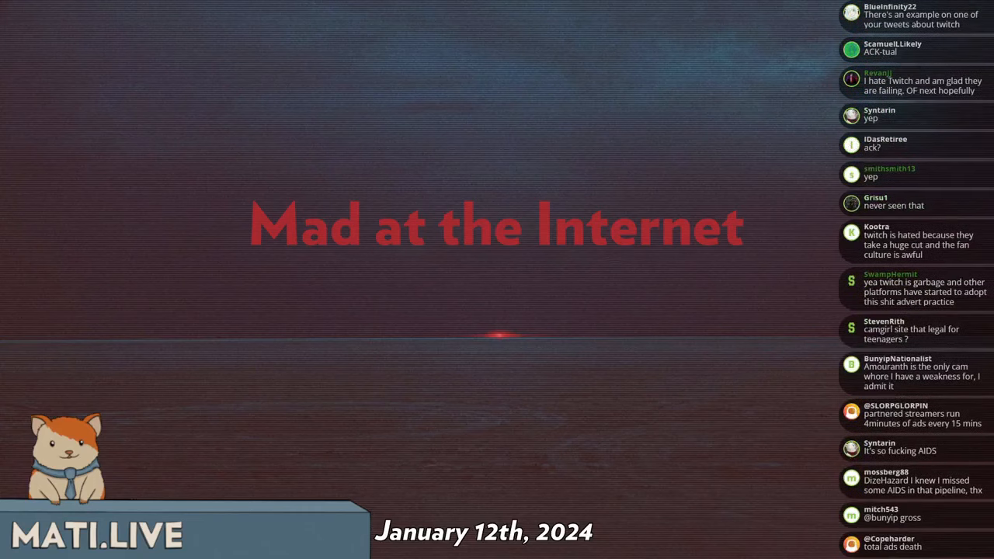
scroll("down", 3)
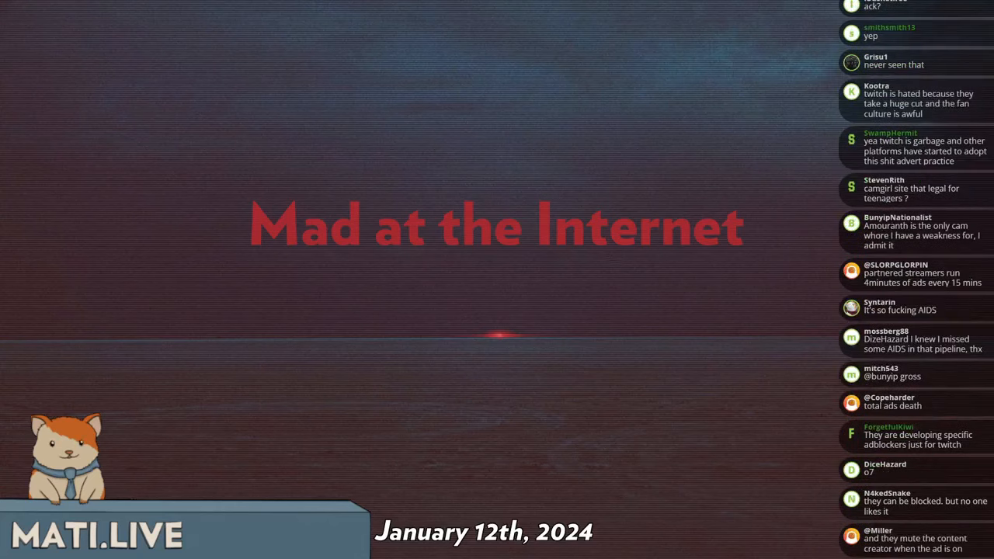
scroll("down", 3)
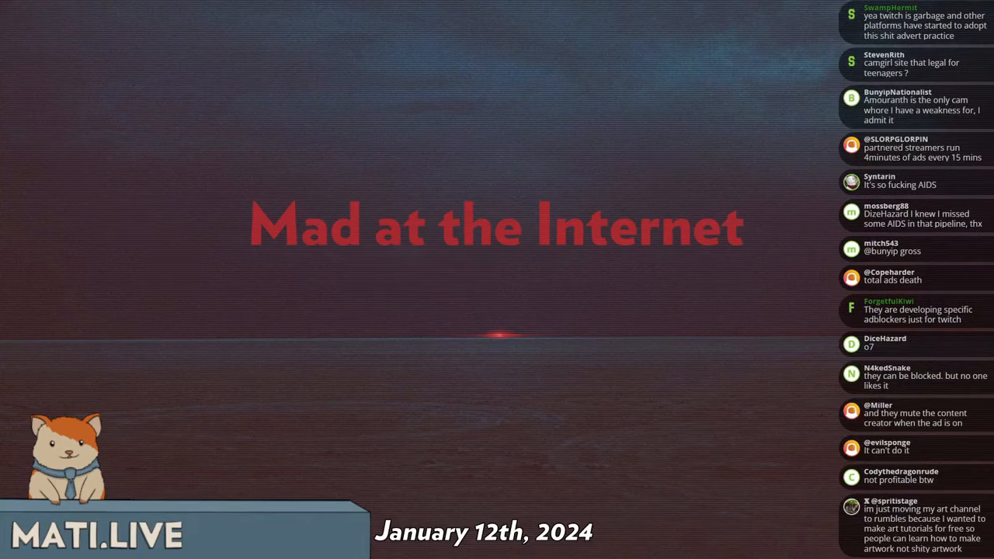
scroll("down", 3)
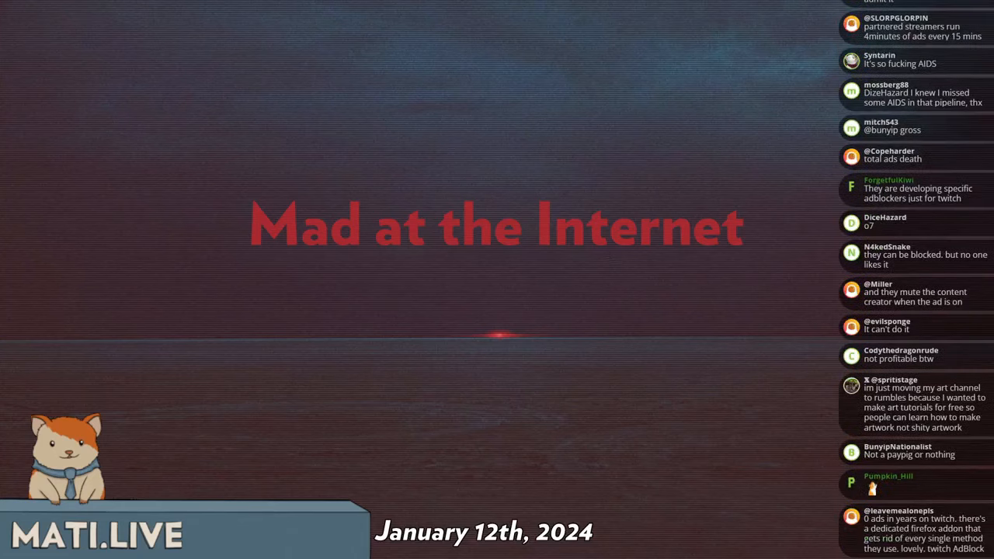
scroll("down", 3)
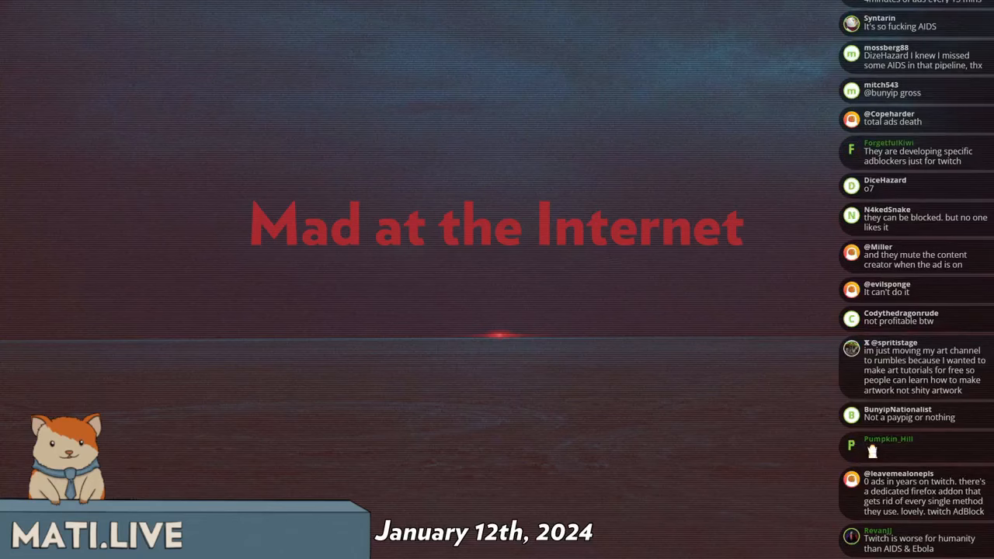
scroll("down", 3)
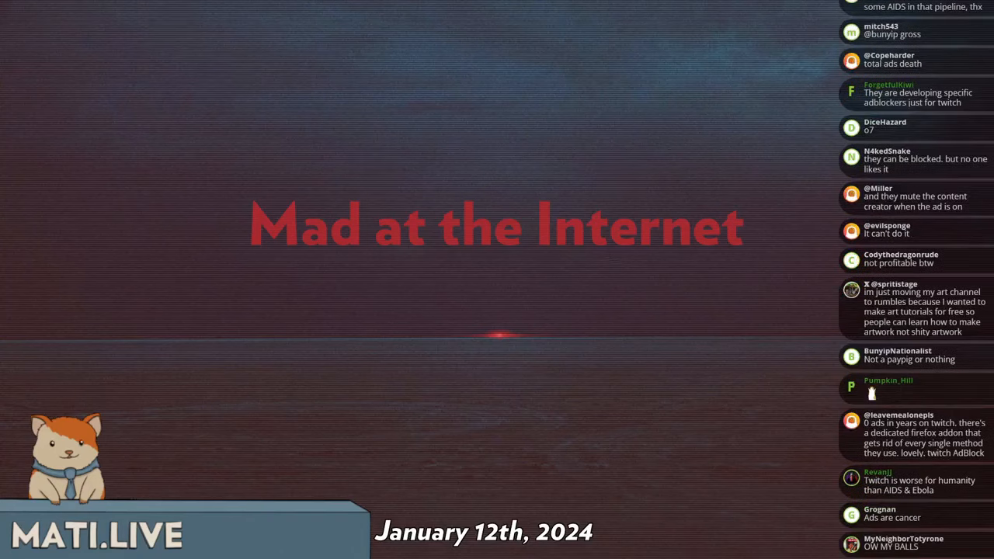
scroll("down", 3)
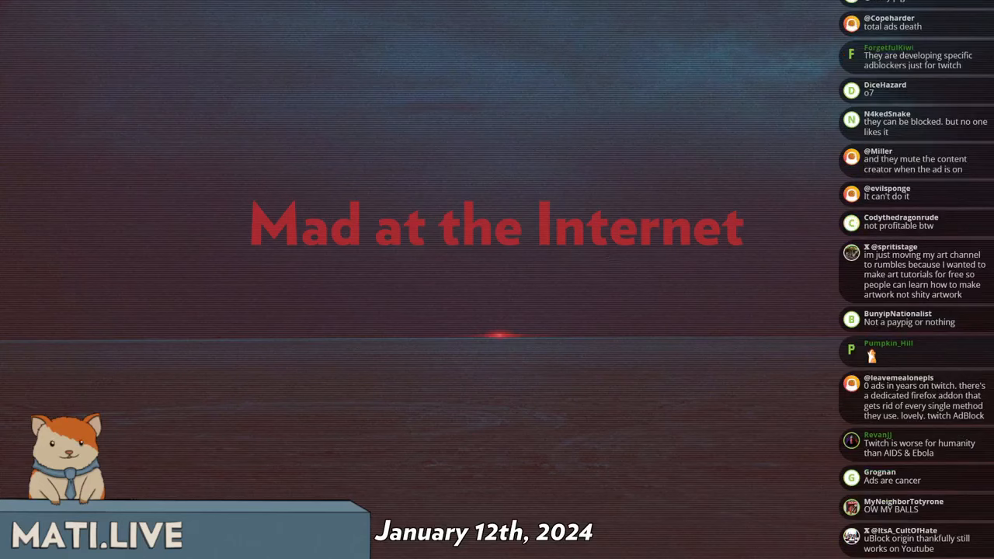
scroll("down", 3)
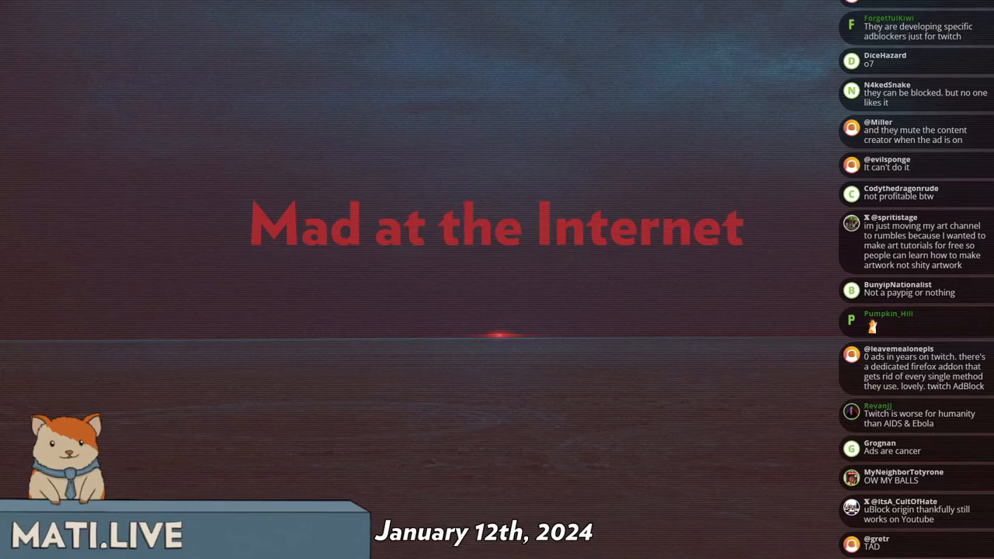
scroll("down", 3)
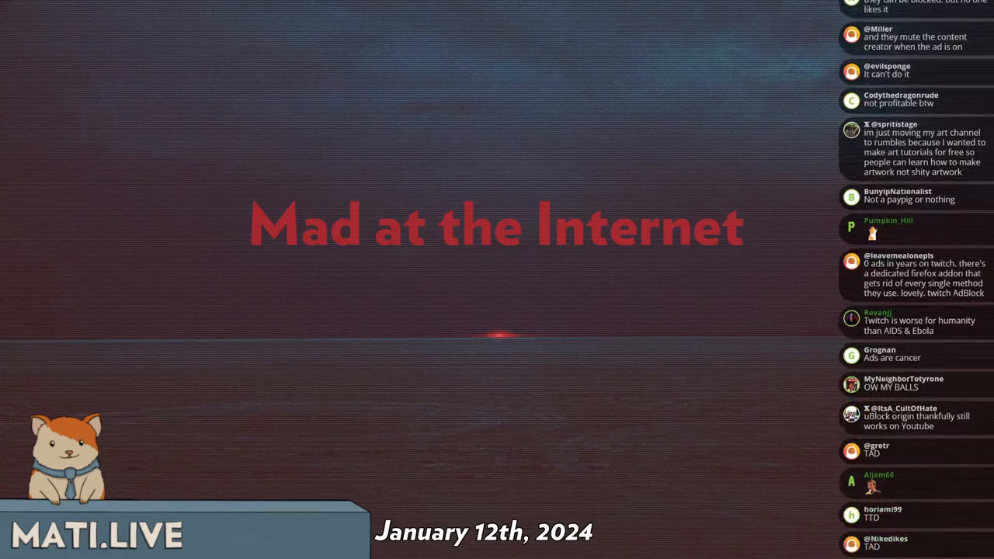
scroll("down", 3)
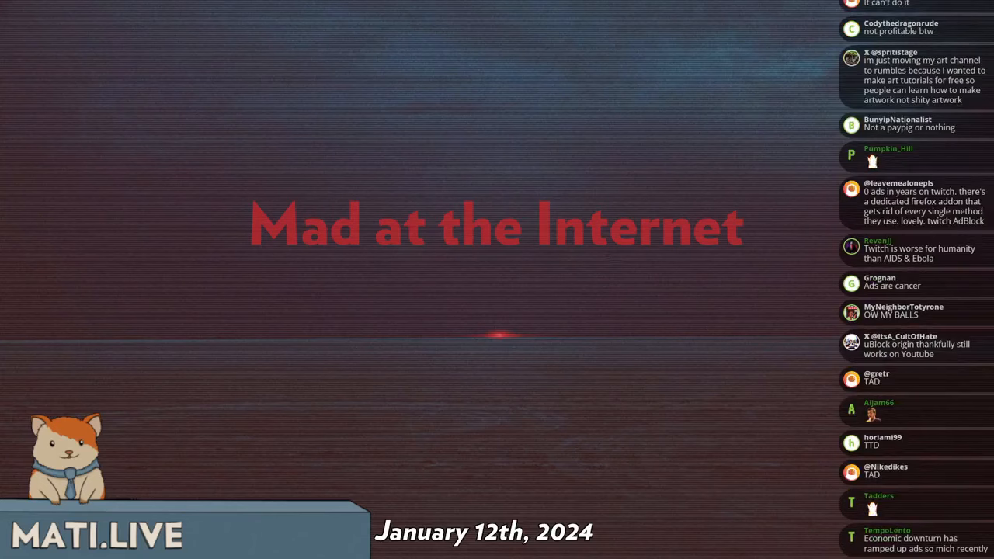
scroll("down", 3)
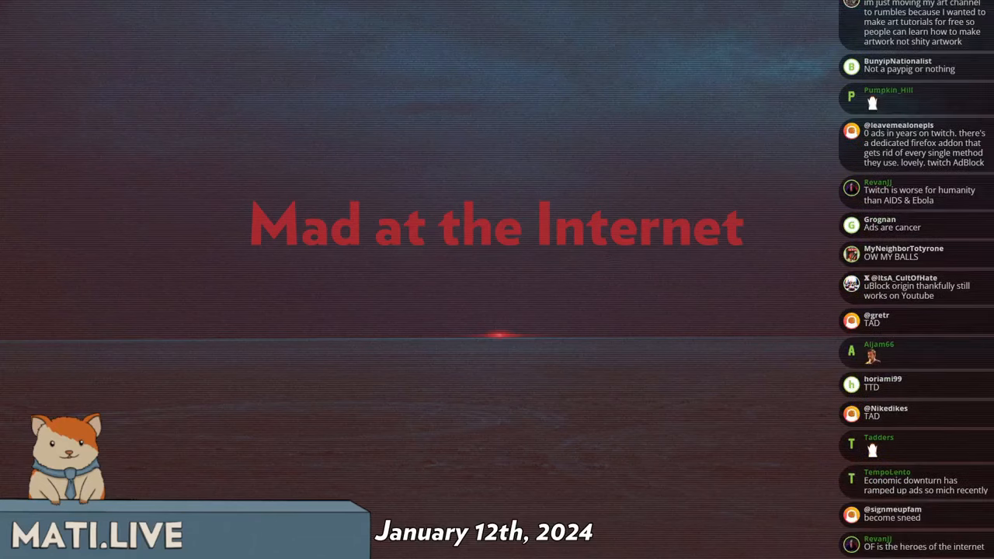
scroll("down", 3)
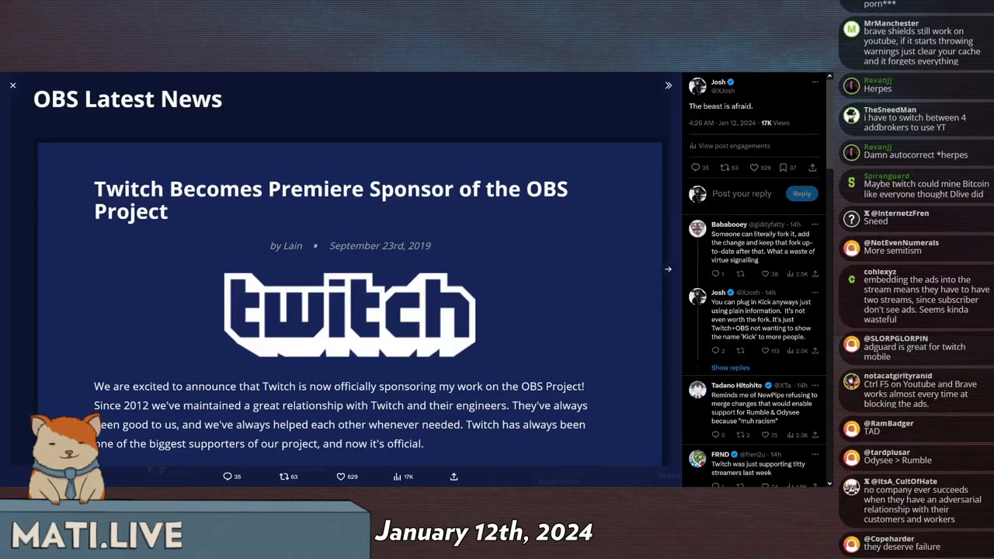
Scroll past Josh's 'The beast is afraid' post with the Twitch–OBS sponsorship article
scroll("down", 3)
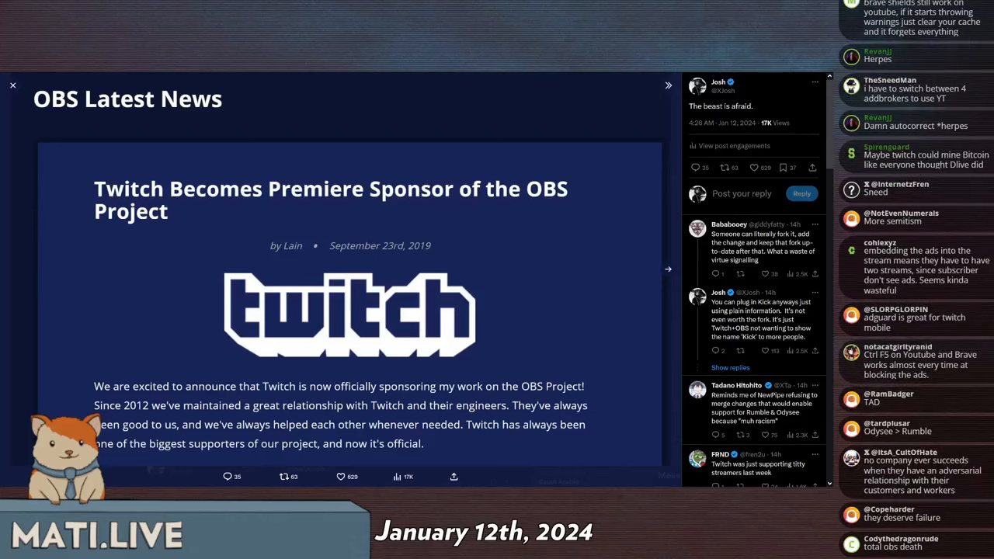
mouse_move(668, 276)
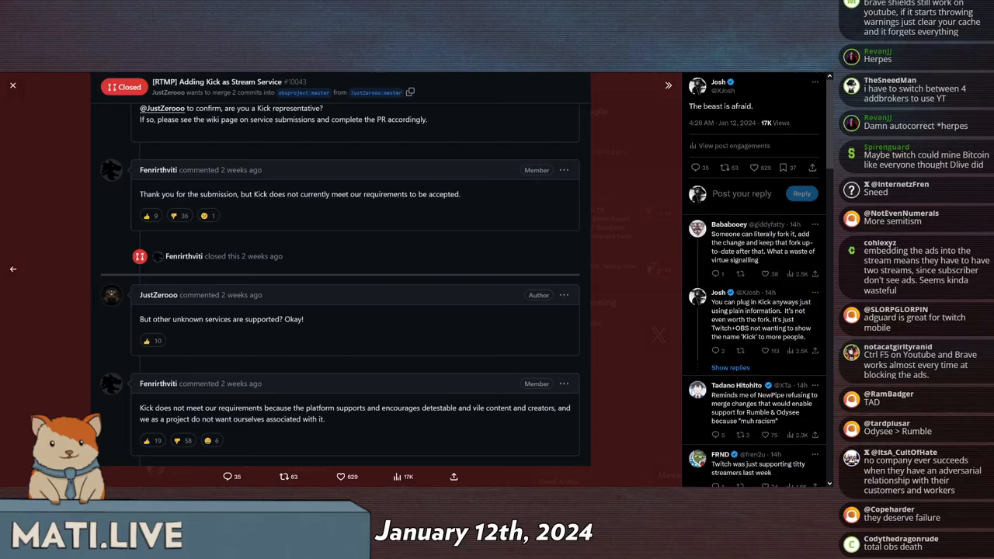
scroll("down", 3)
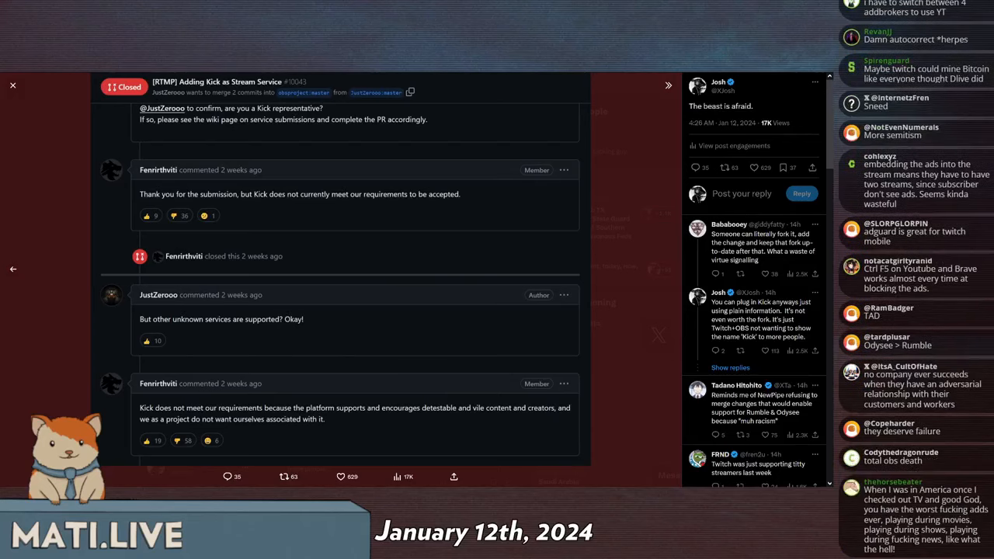
scroll("down", 3)
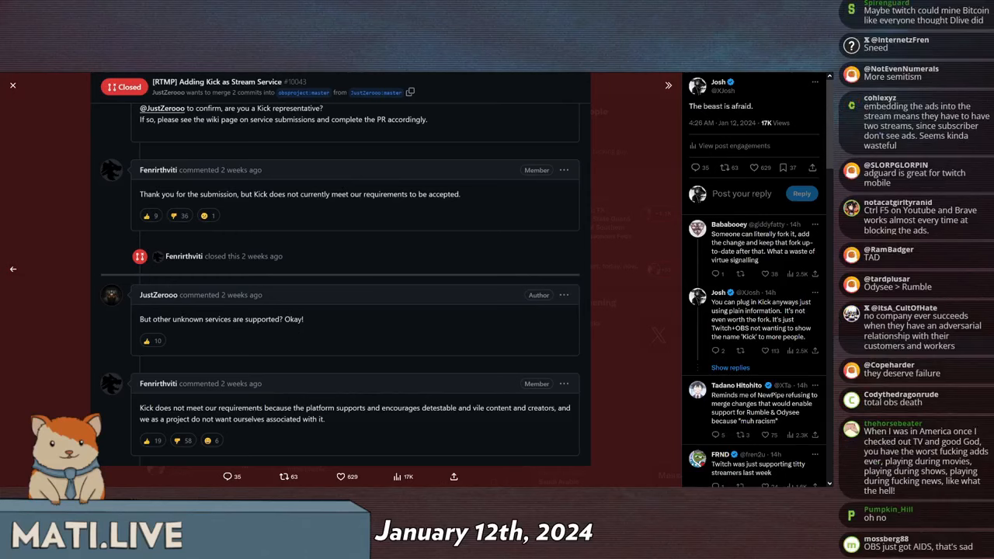
scroll("down", 3)
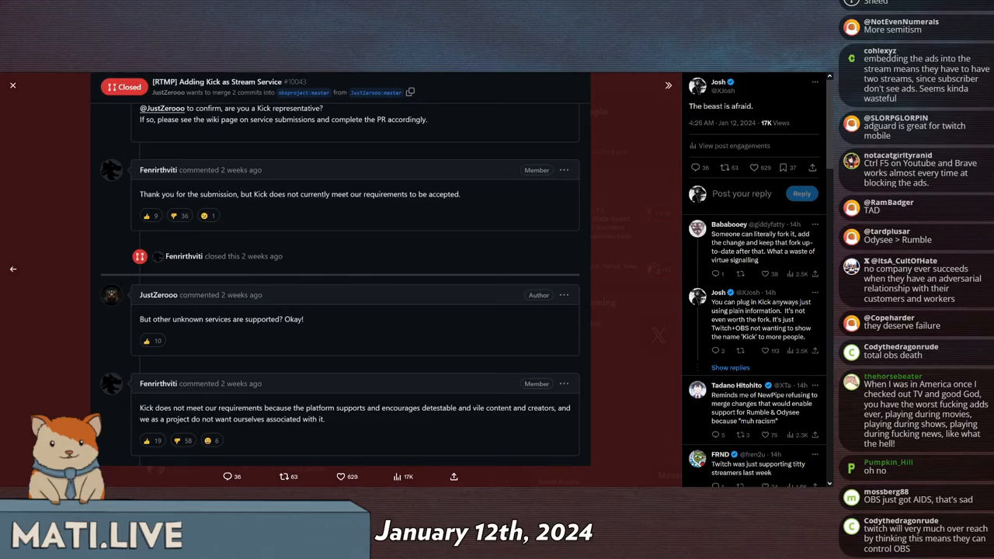
scroll("down", 3)
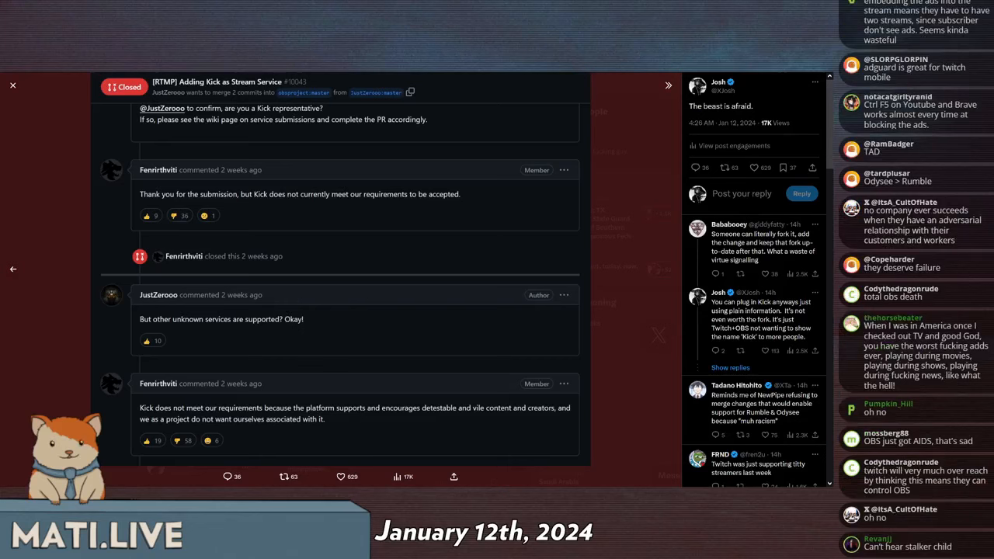
scroll("down", 3)
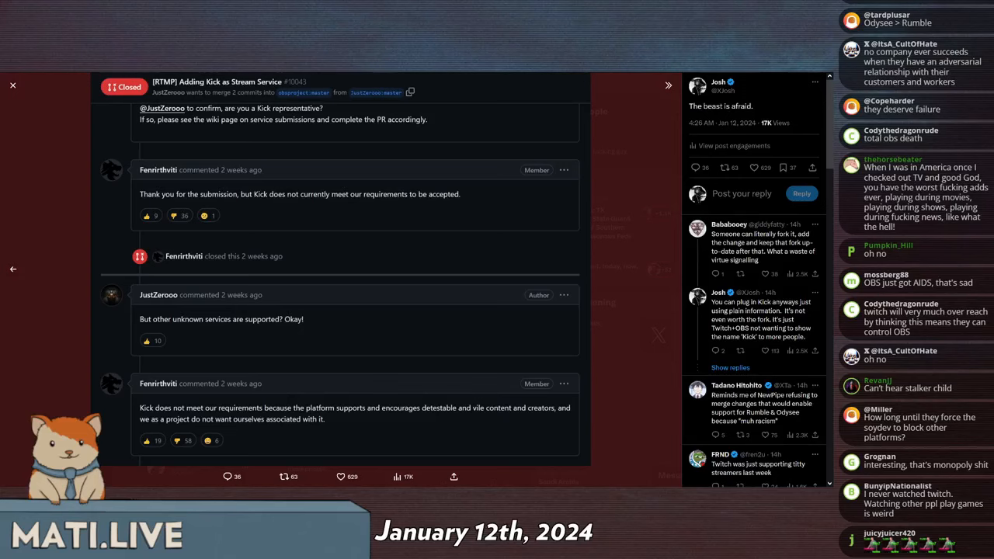
scroll("down", 3)
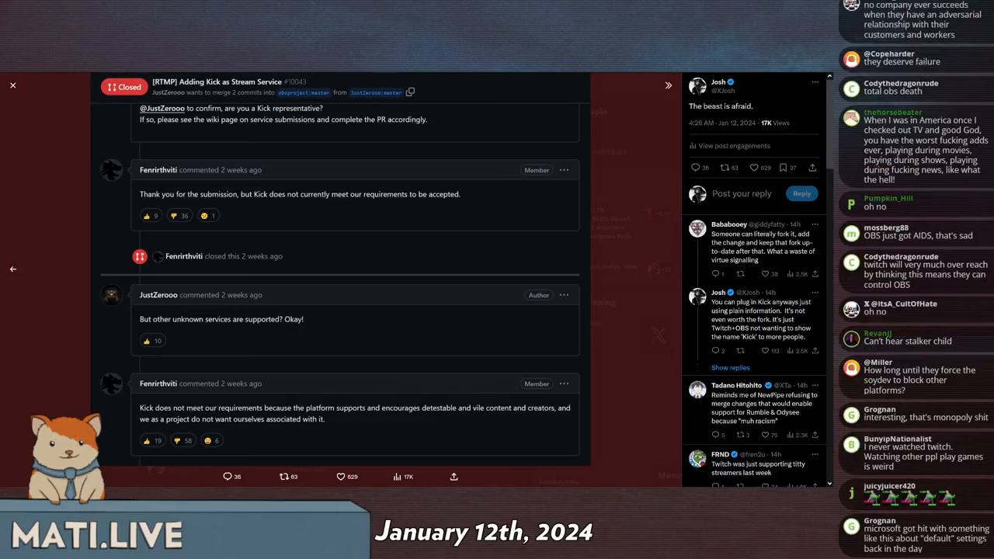
scroll("down", 3)
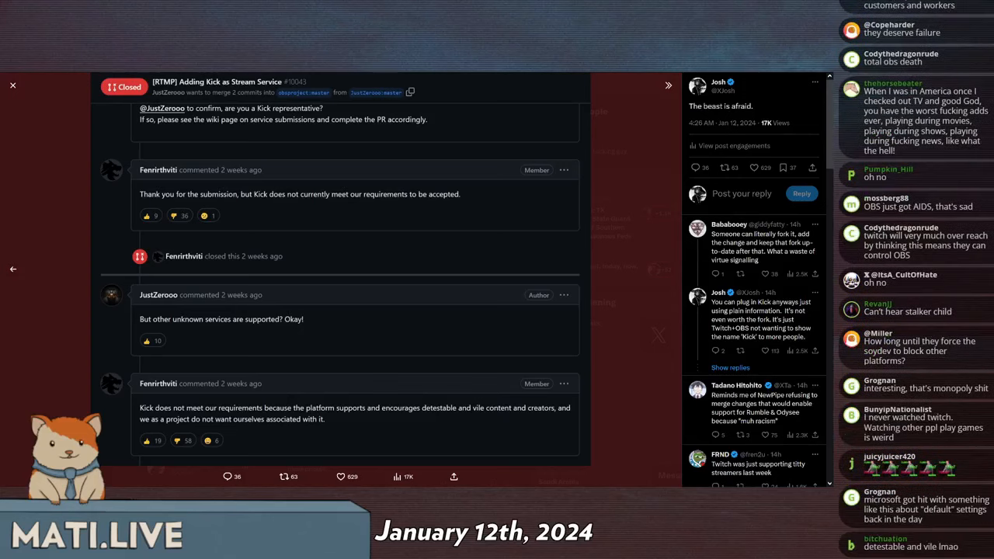
scroll("down", 3)
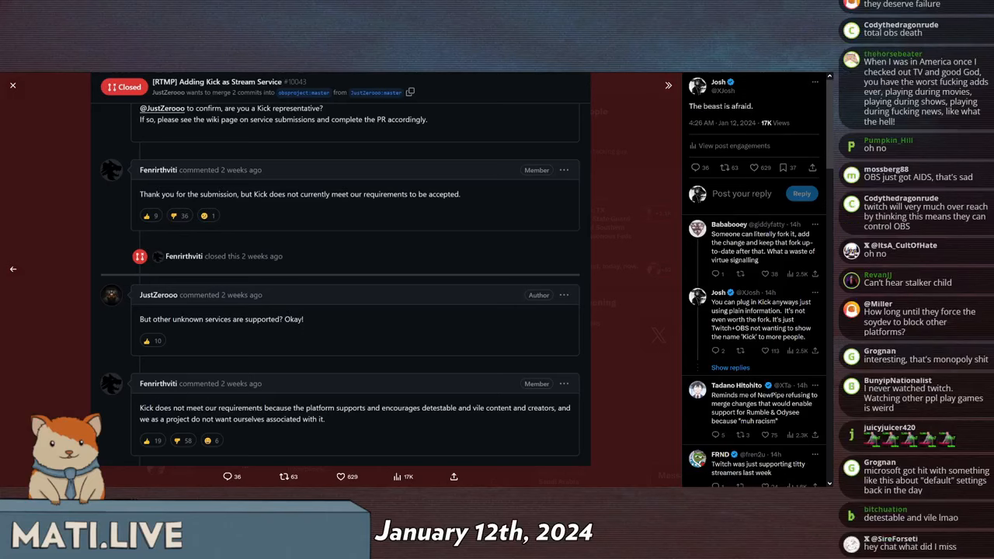
scroll("down", 3)
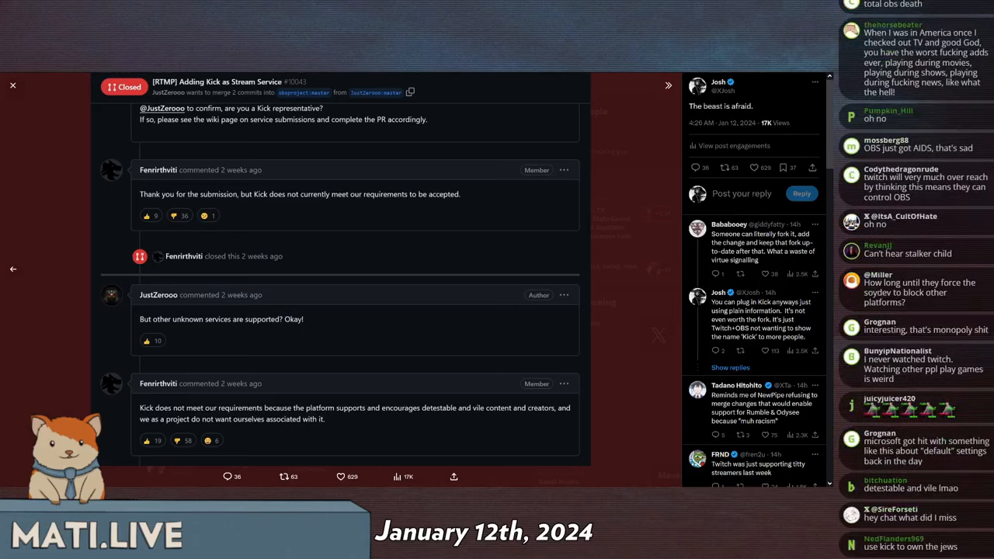
scroll("down", 3)
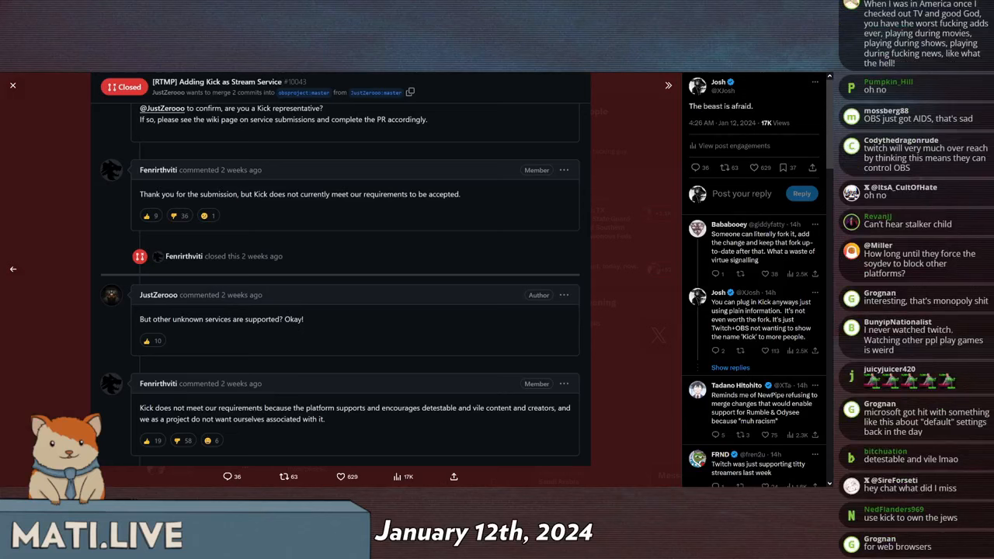
scroll("down", 3)
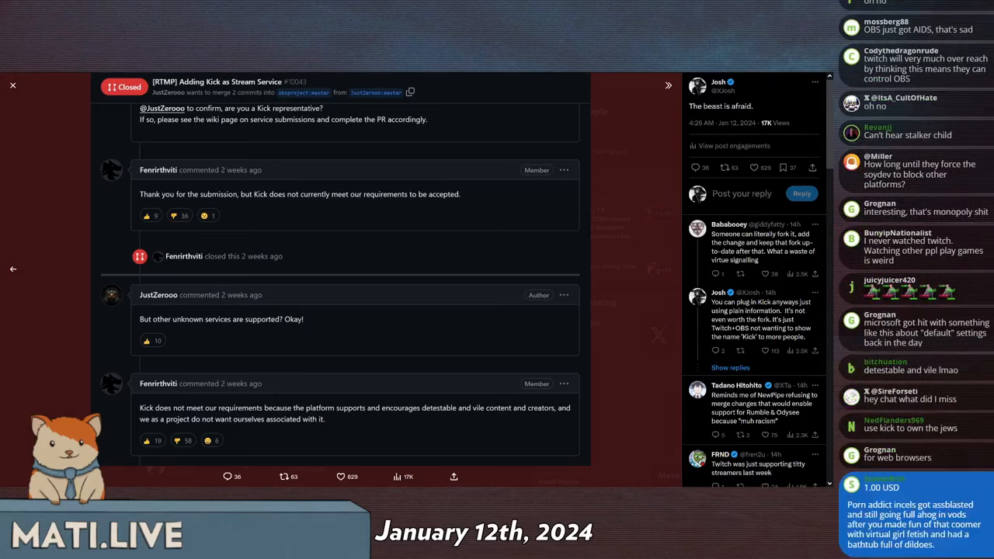
scroll("down", 3)
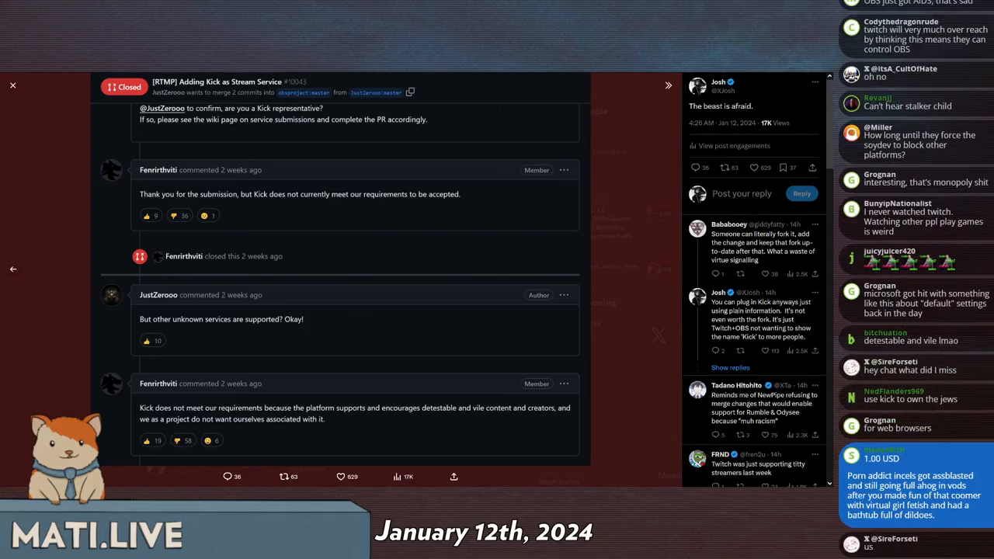
scroll("down", 3)
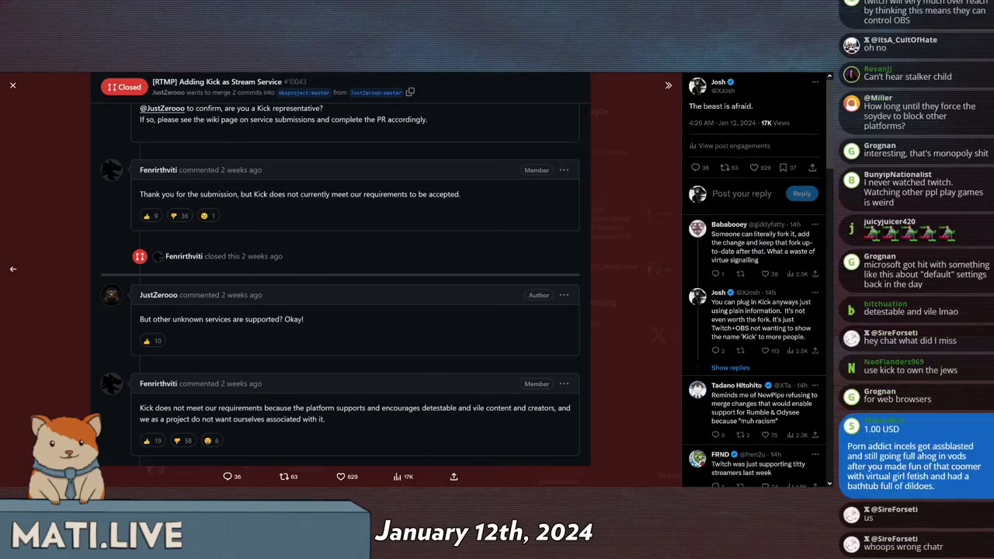
scroll("down", 3)
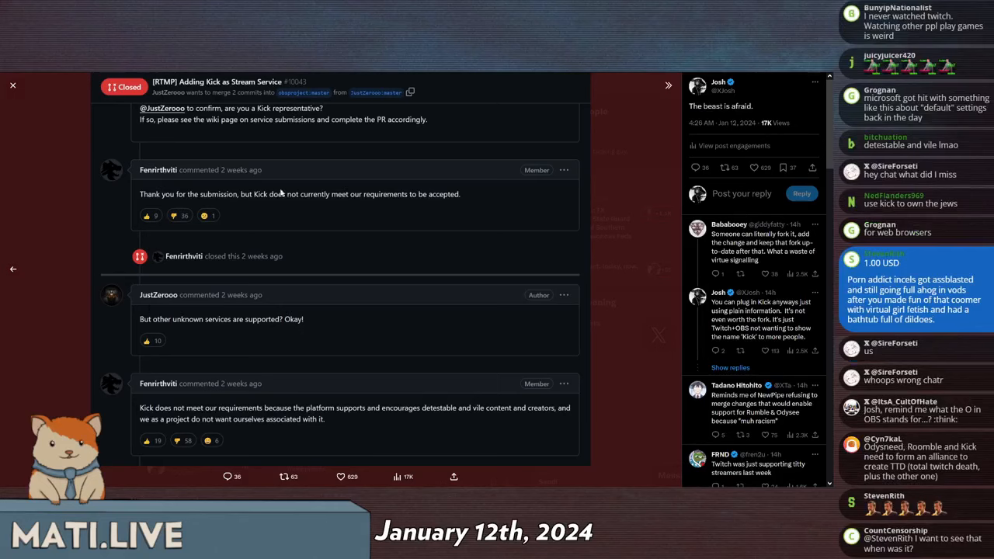
scroll("down", 3)
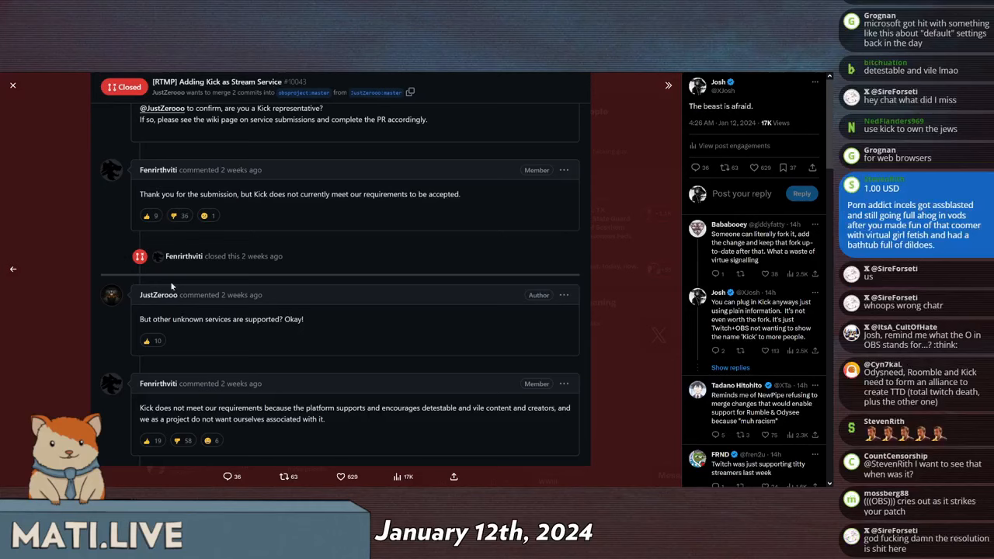
mouse_move(179, 295)
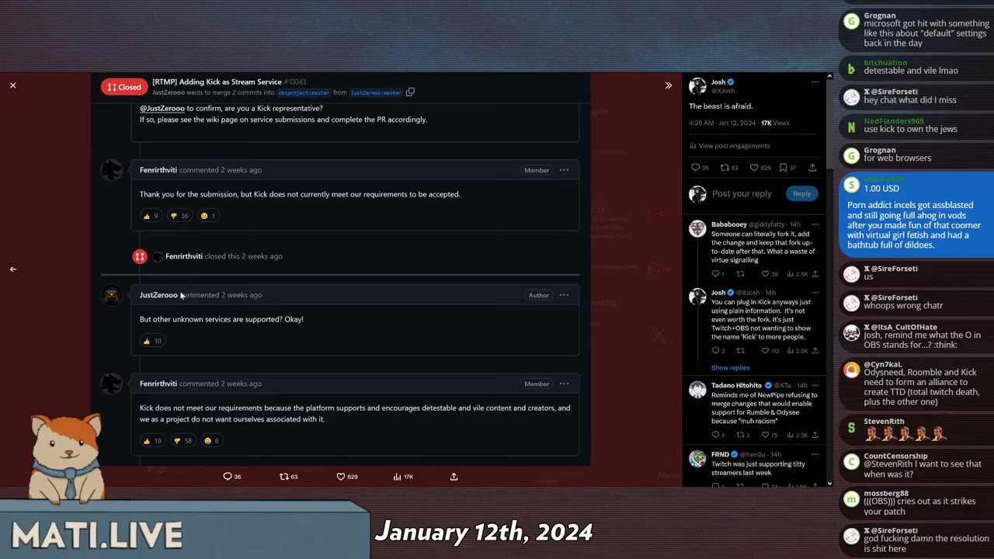
mouse_move(243, 485)
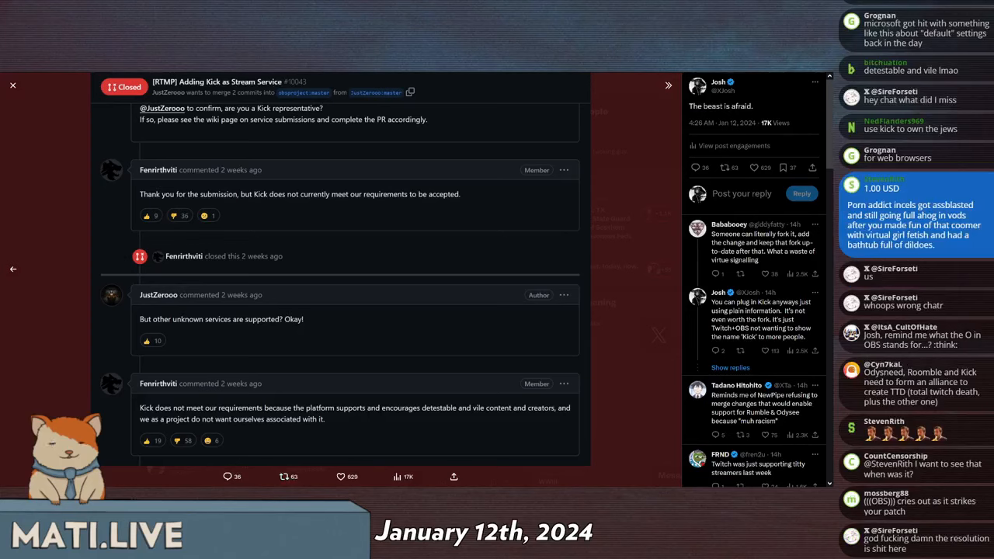
scroll("down", 3)
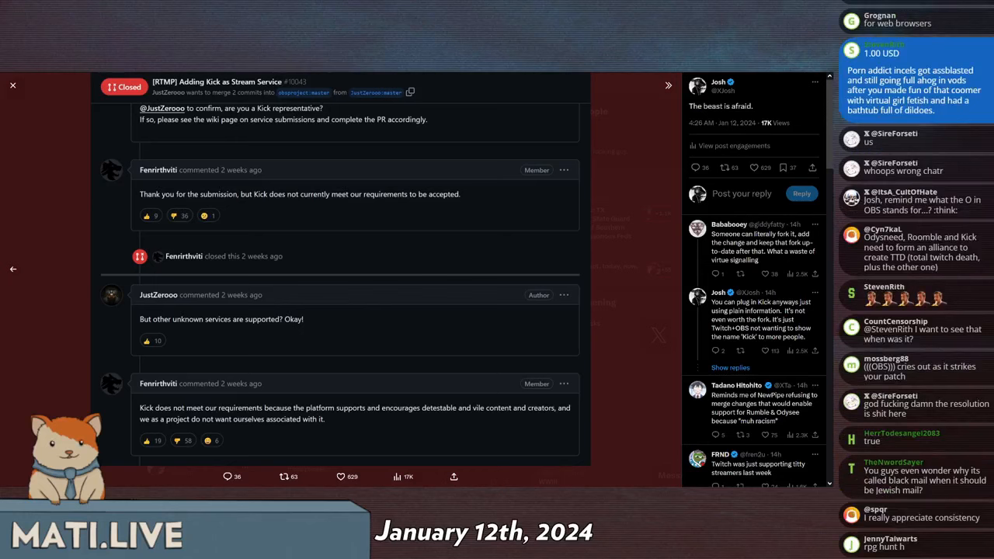
scroll("down", 3)
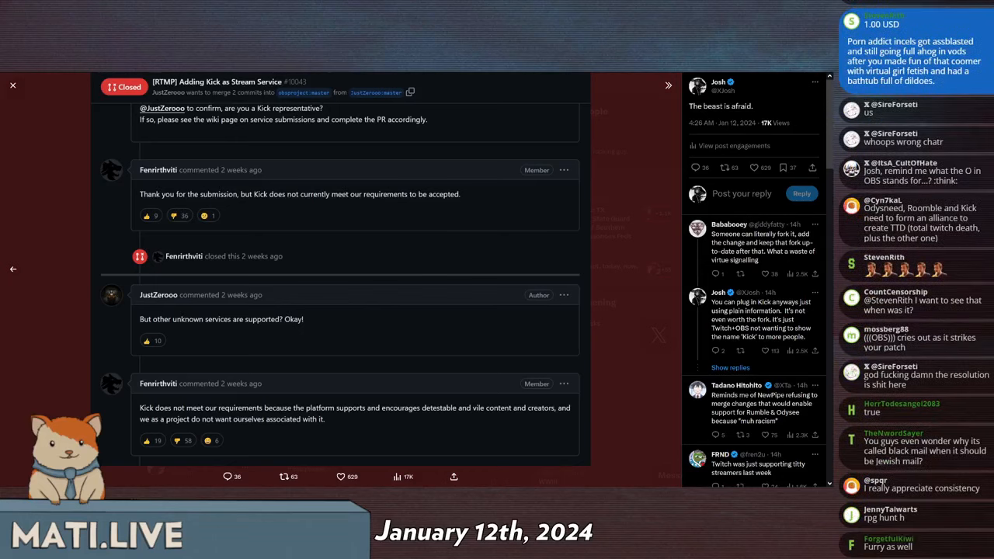
scroll("down", 3)
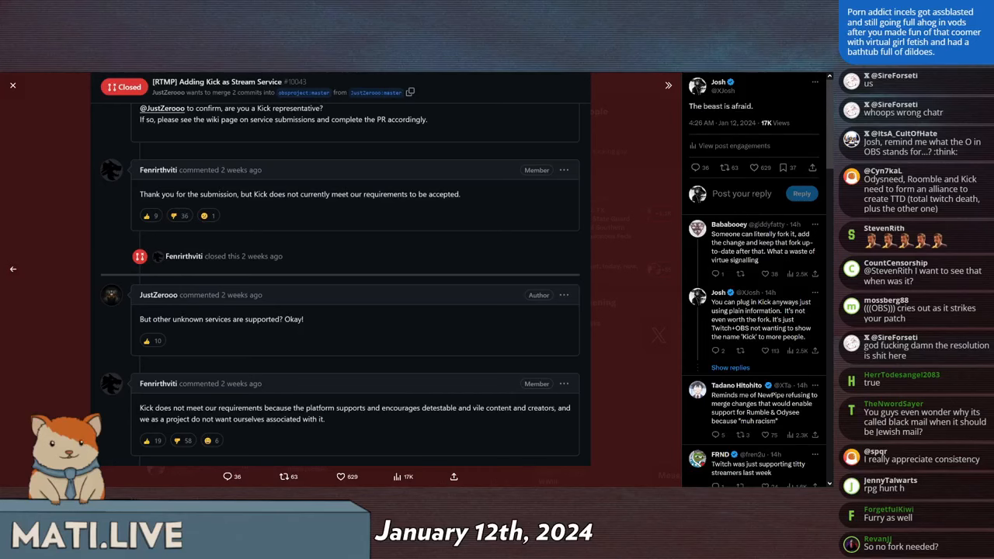
scroll("down", 3)
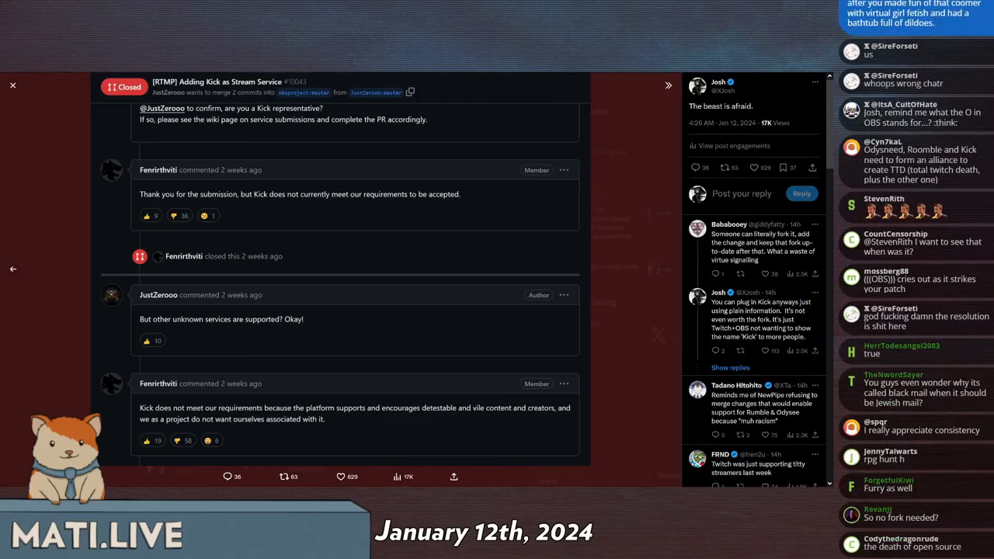
scroll("down", 3)
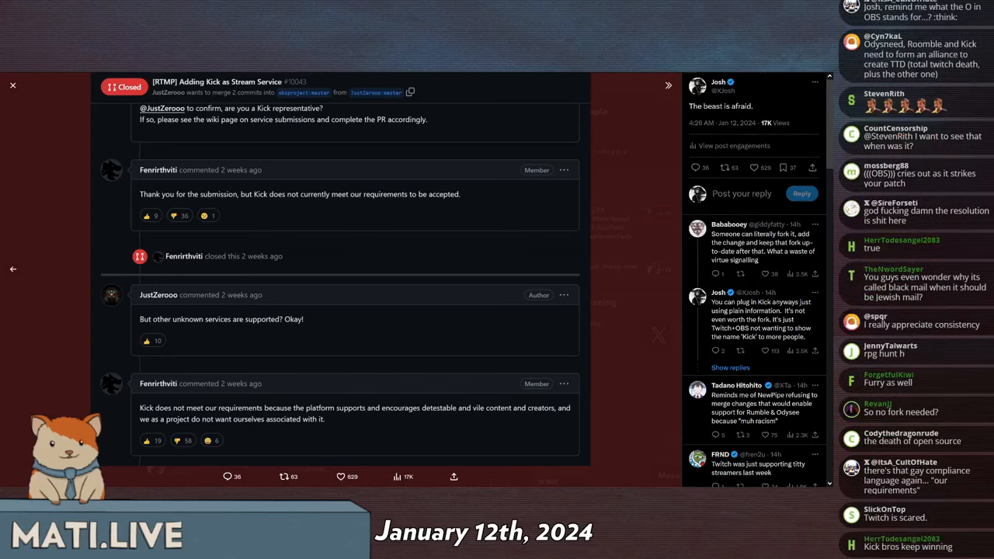
scroll("down", 3)
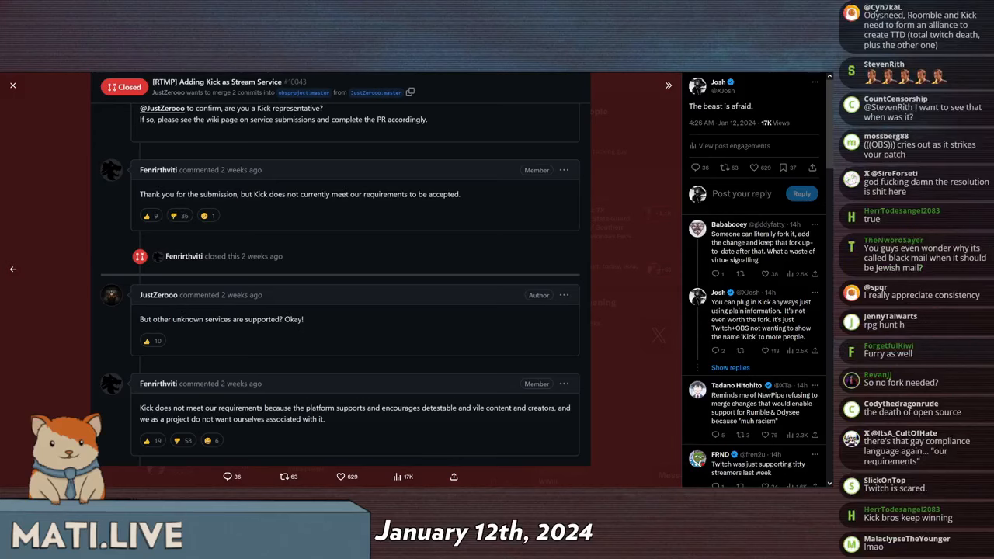
scroll("down", 3)
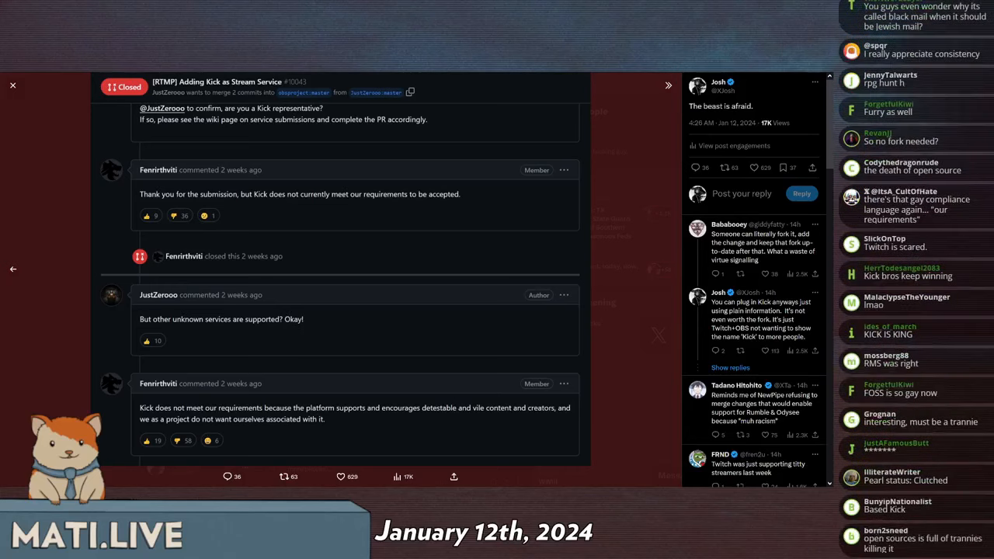
scroll("down", 3)
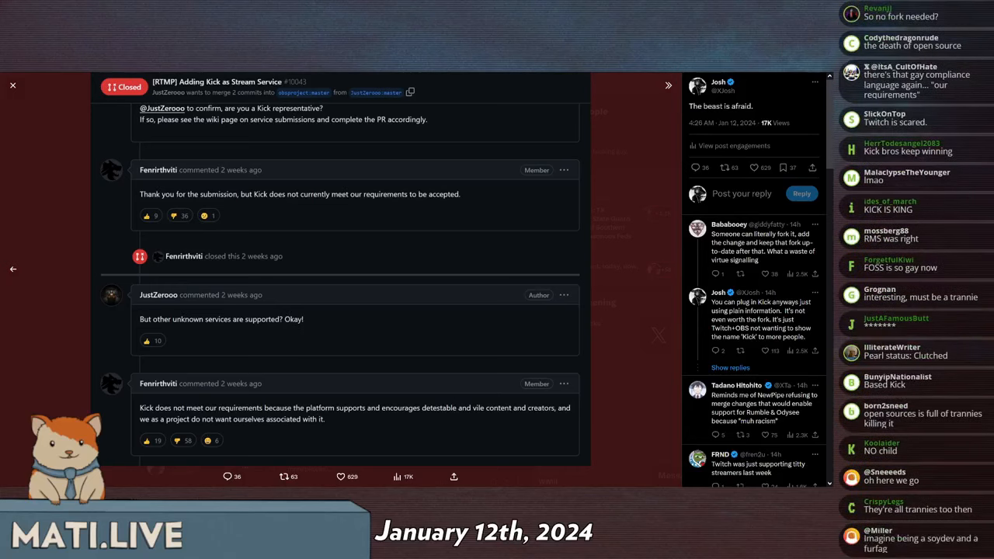
scroll("down", 3)
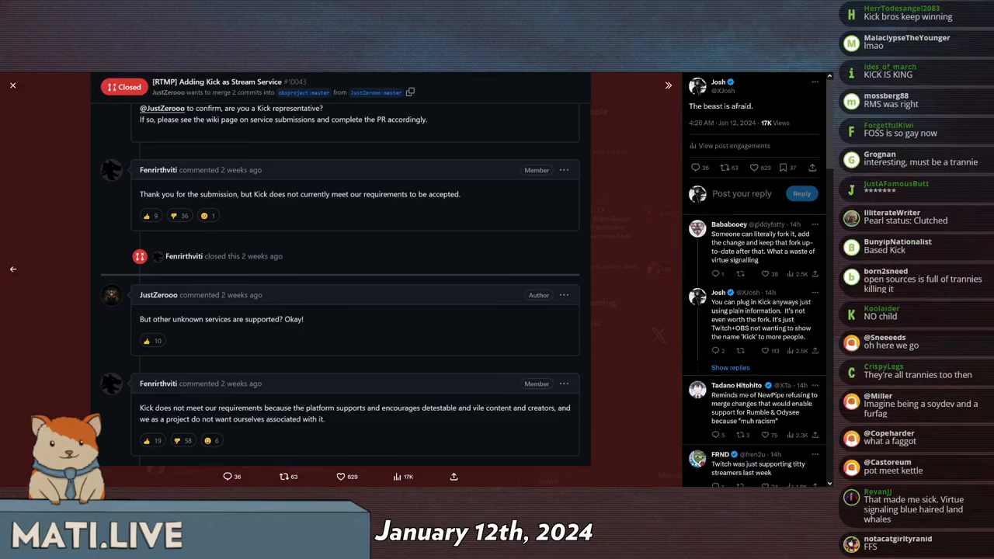
scroll("down", 3)
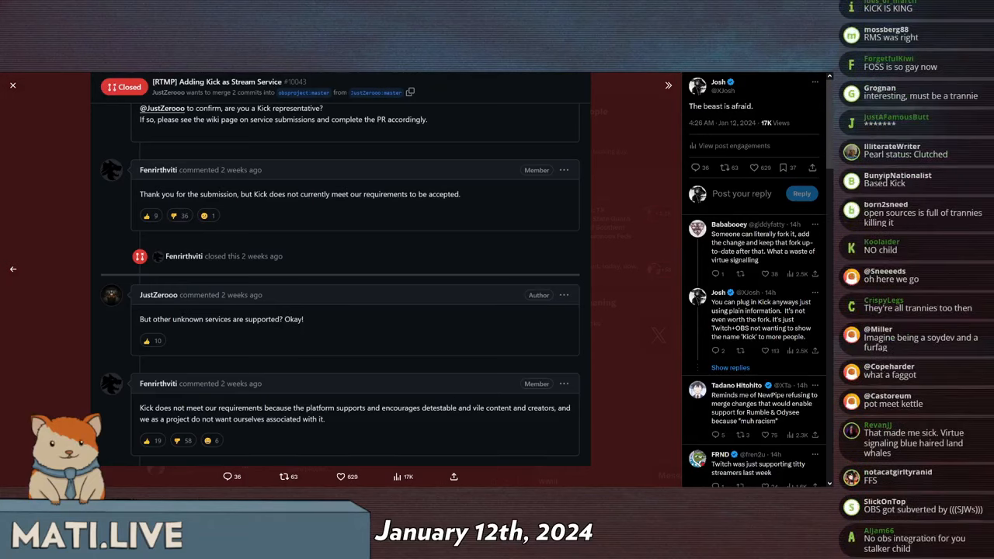
scroll("down", 3)
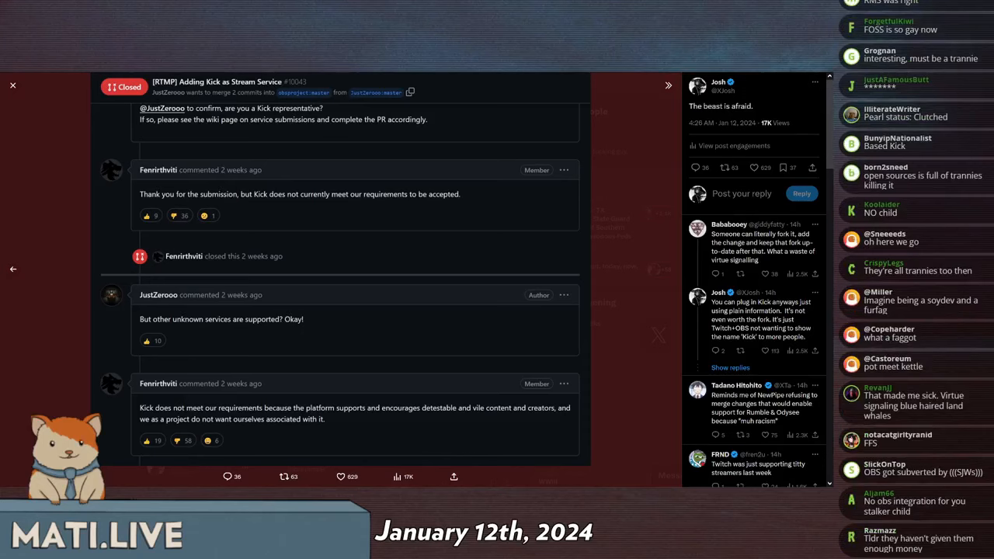
scroll("down", 3)
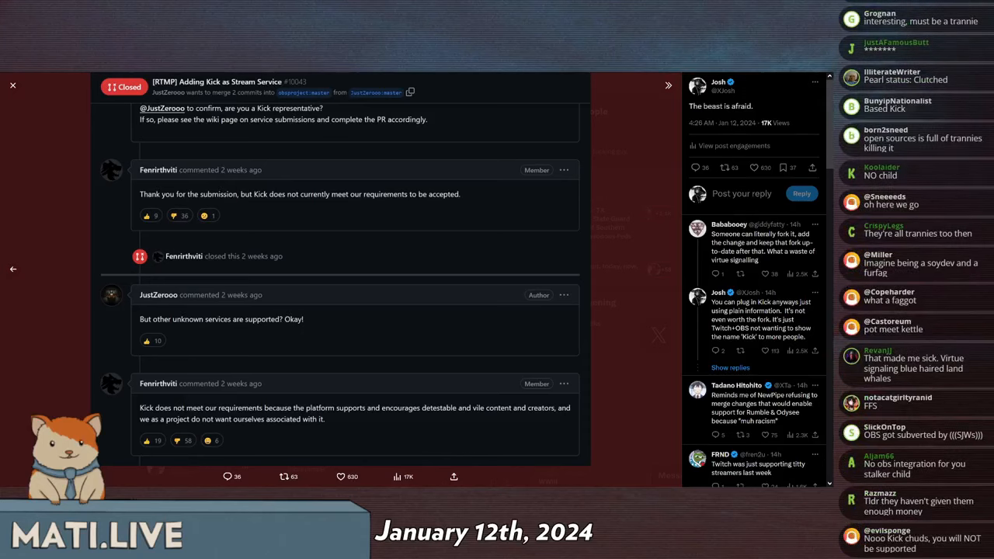
scroll("down", 3)
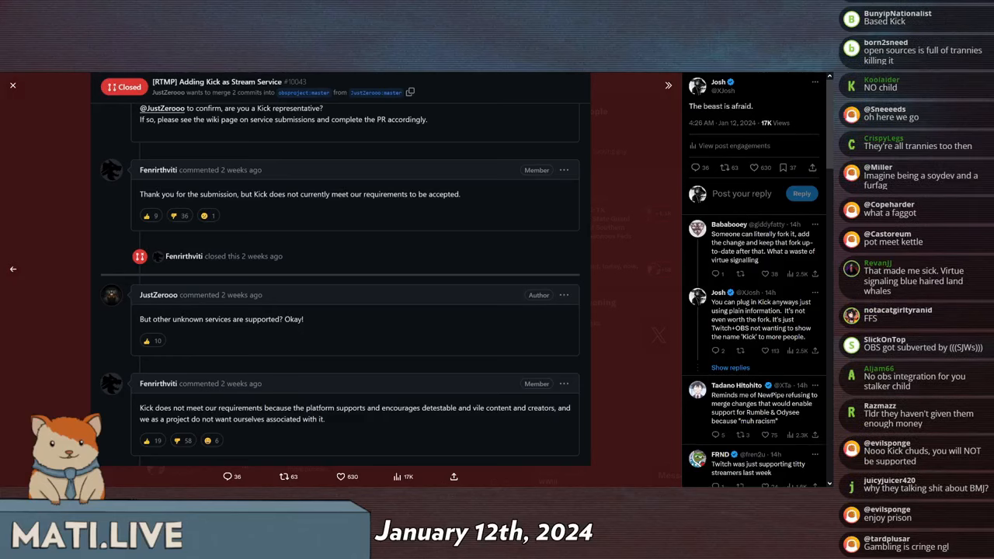
scroll("down", 3)
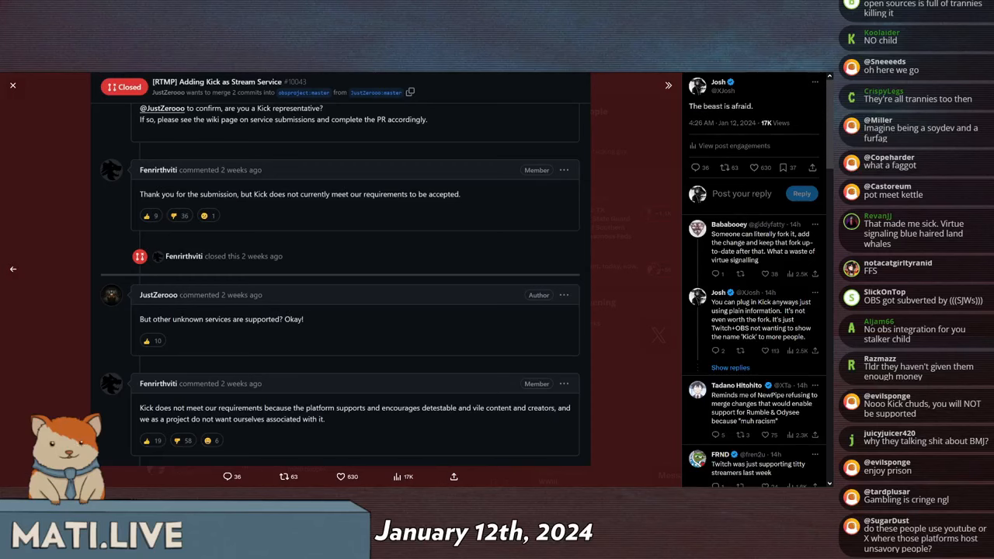
scroll("down", 3)
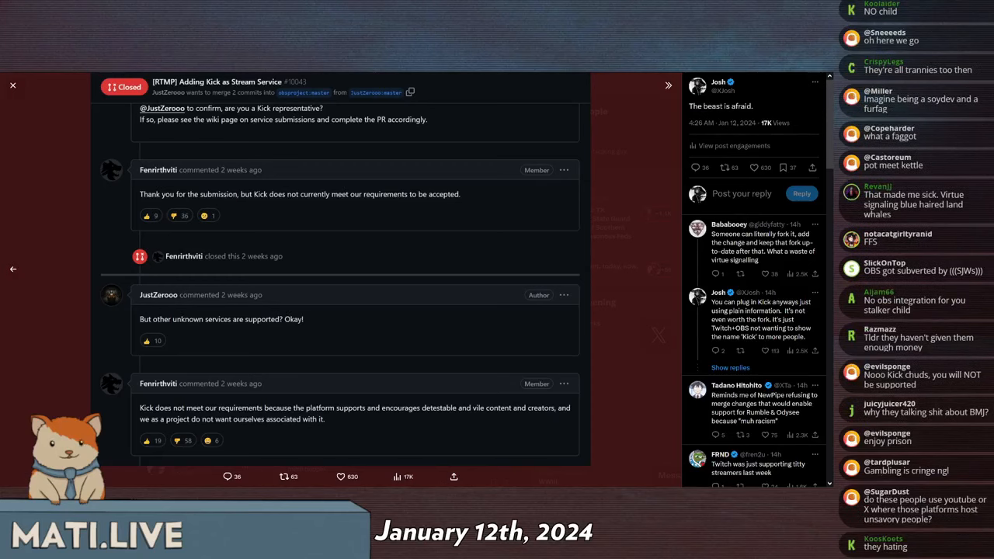
scroll("down", 3)
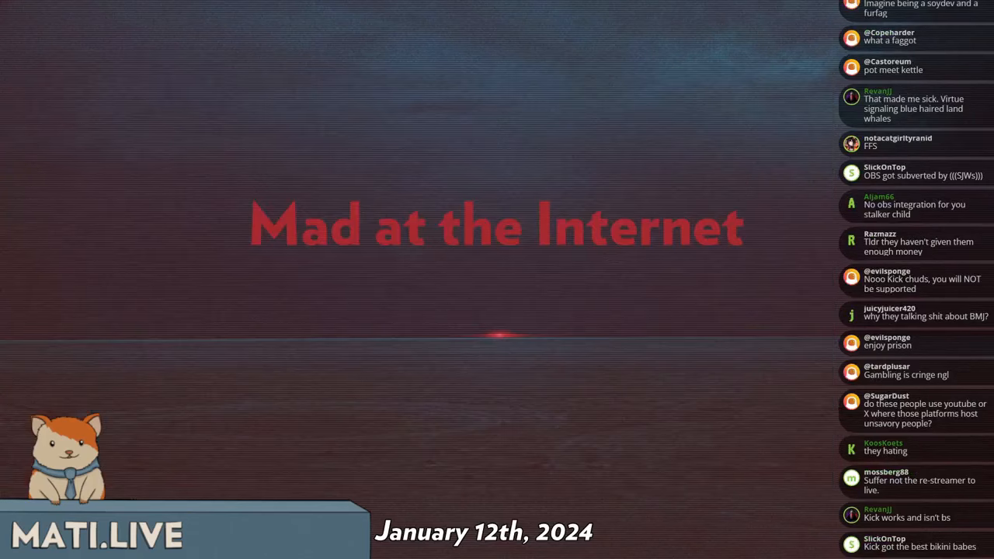
scroll("down", 3)
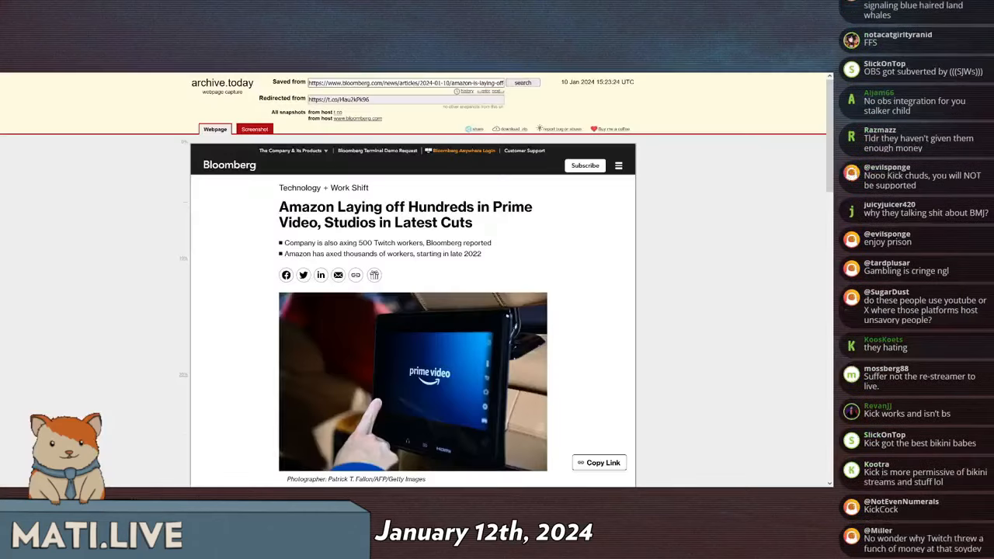
Highlight the line about 500 Twitch workers in the archived Bloomberg article
scroll("down", 3)
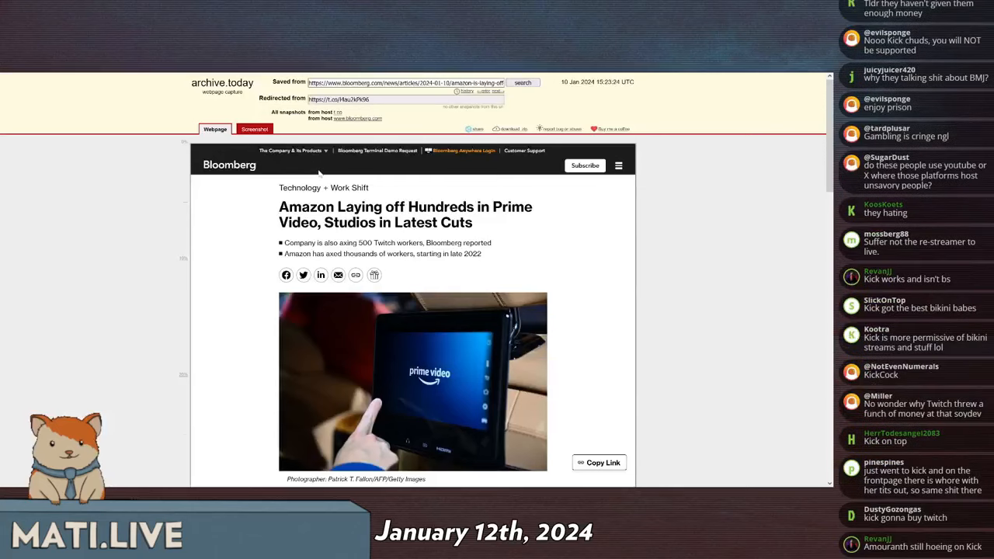
scroll("down", 3)
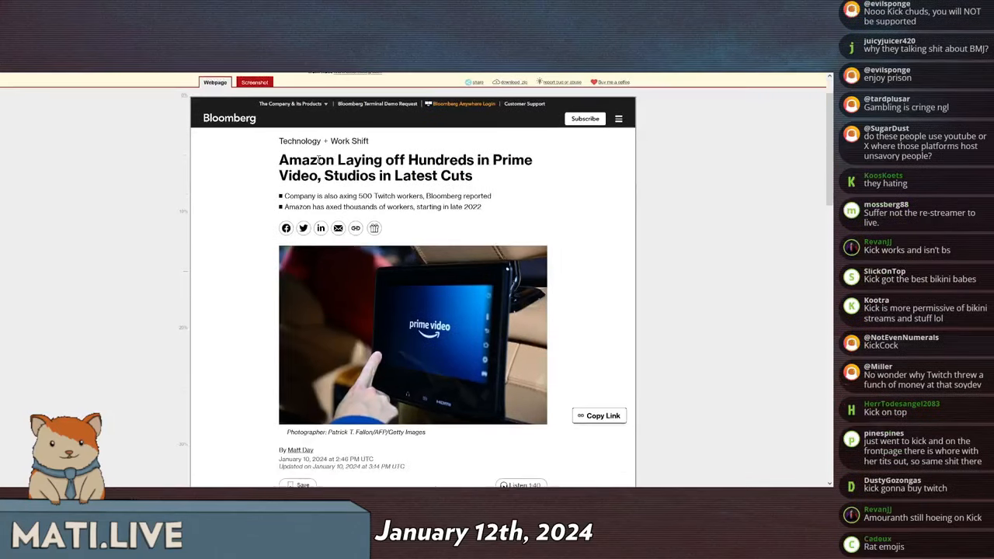
left_click_drag(360, 196, 462, 196)
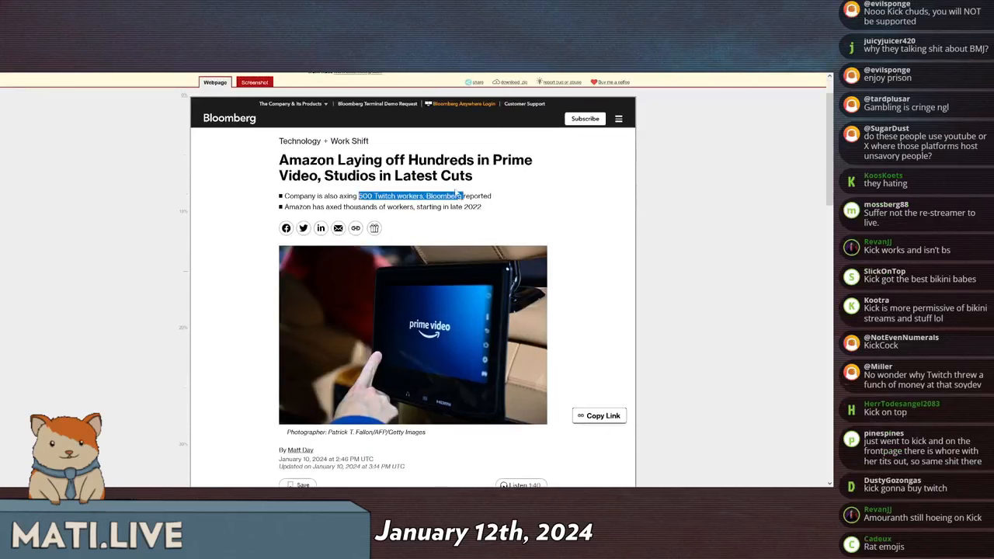
Scroll through the rest of the Bloomberg article on Prime Video layoffs
scroll("down", 3)
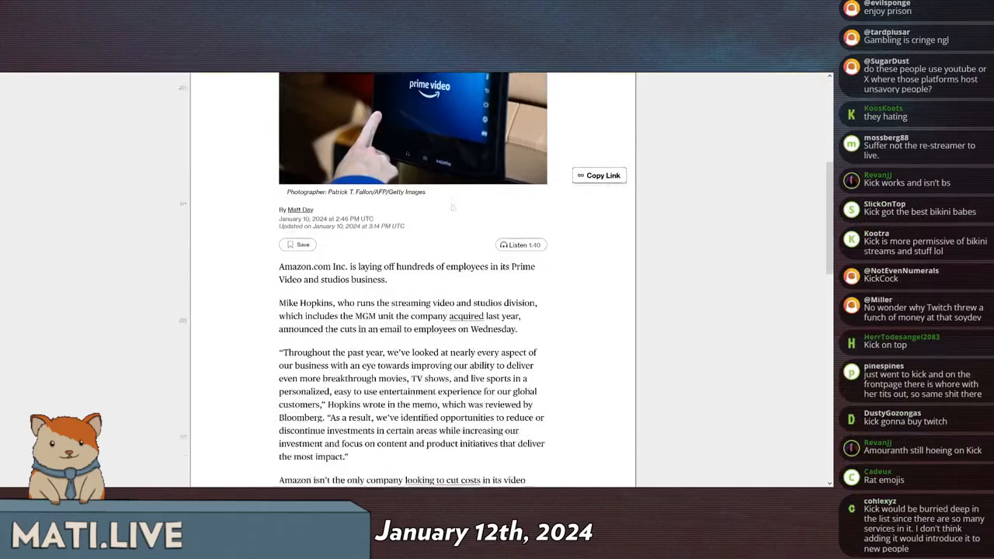
scroll("down", 3)
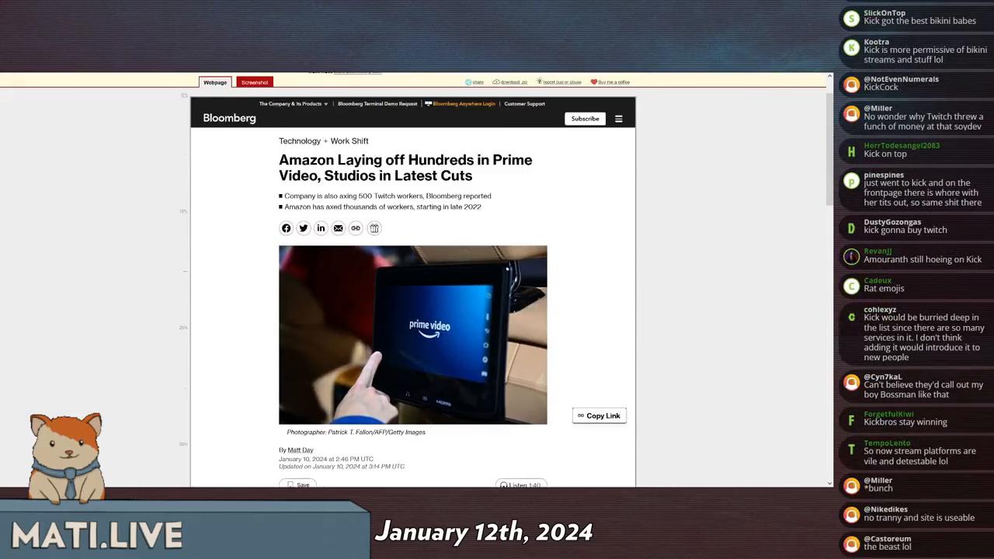
scroll("down", 3)
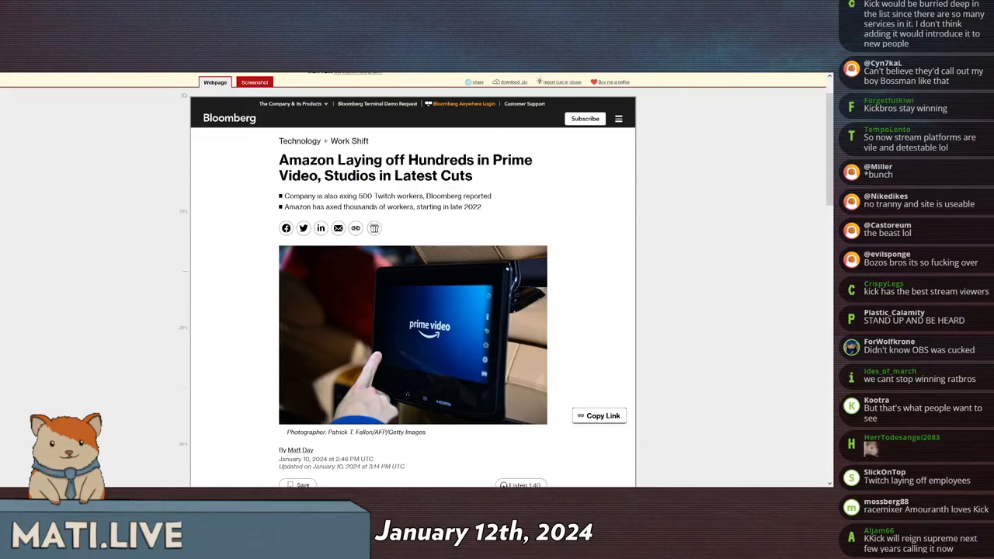
scroll("down", 3)
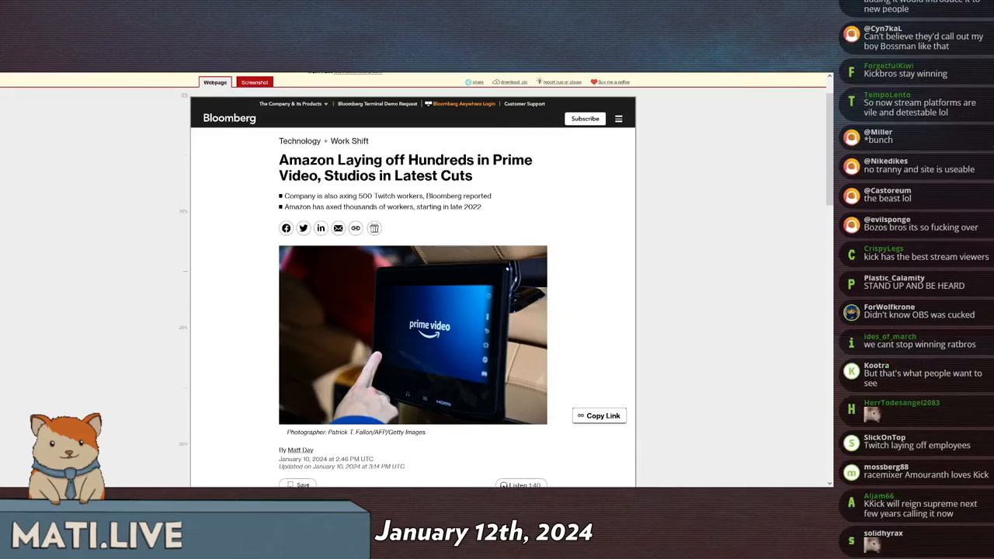
scroll("down", 3)
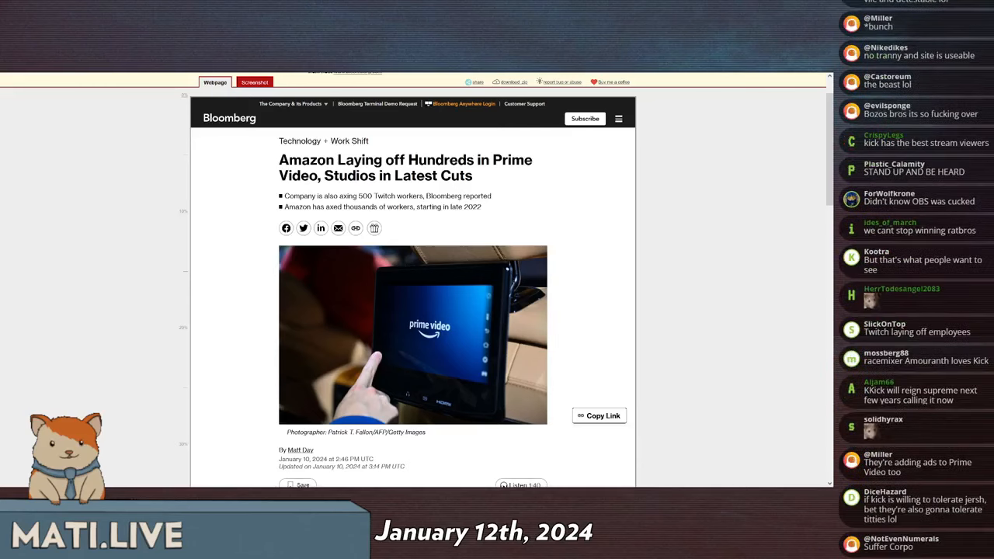
scroll("down", 3)
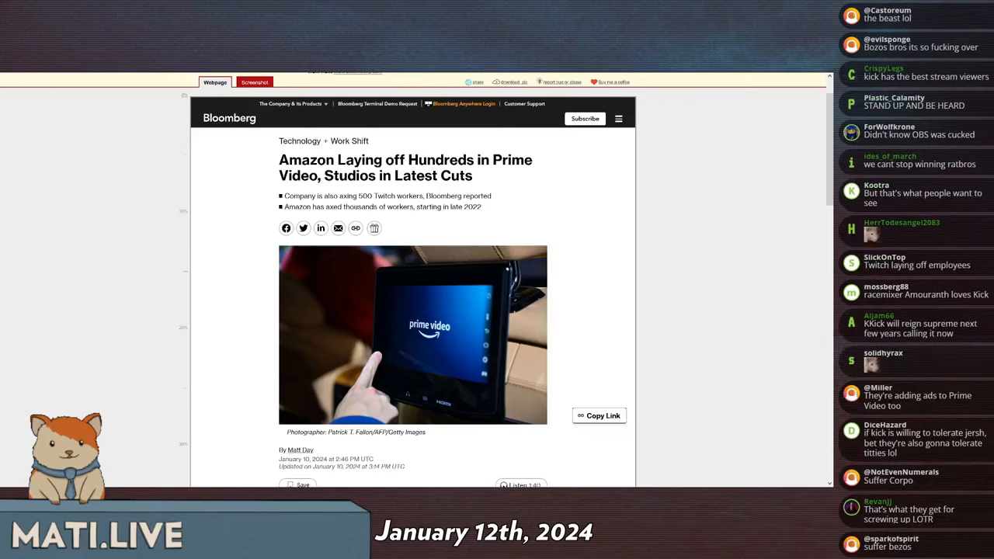
scroll("down", 3)
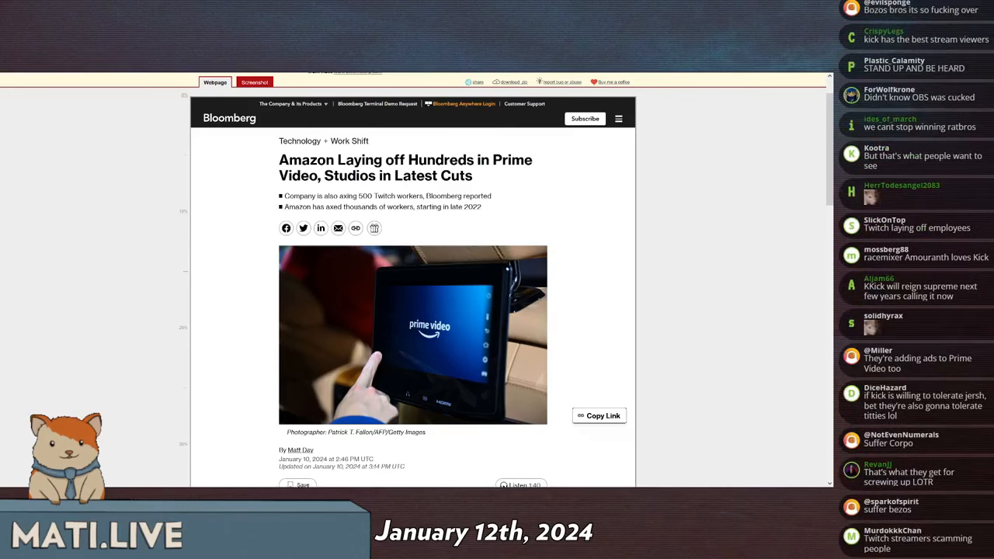
scroll("down", 3)
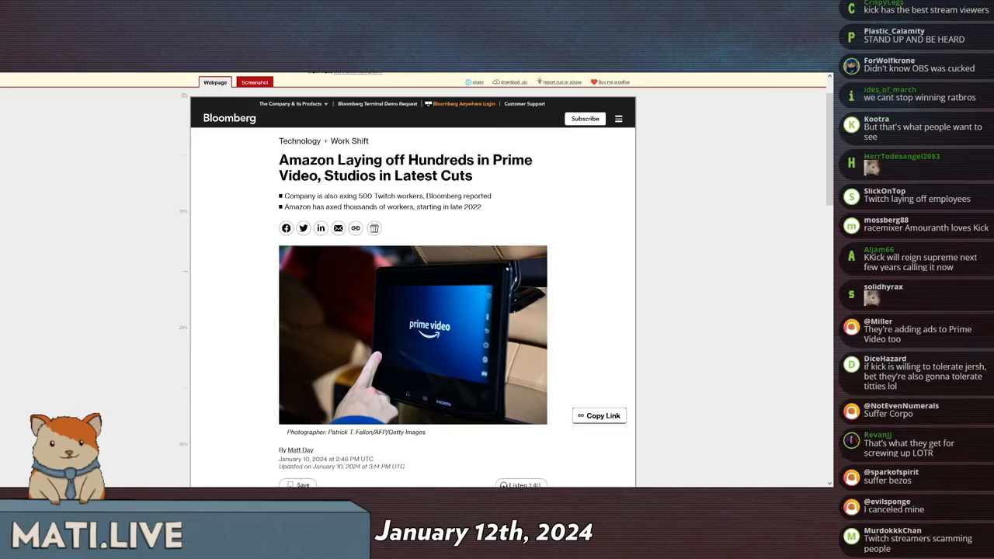
scroll("down", 3)
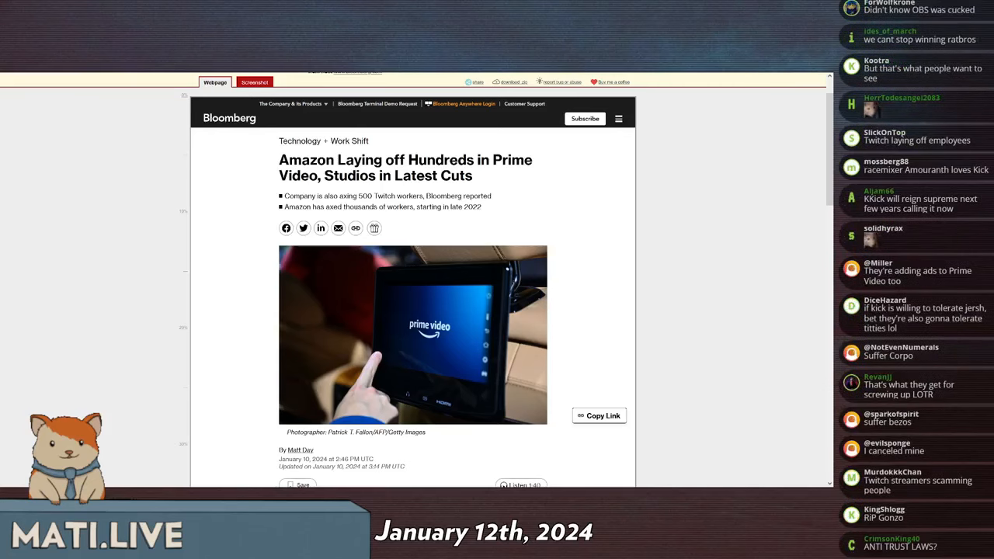
scroll("down", 3)
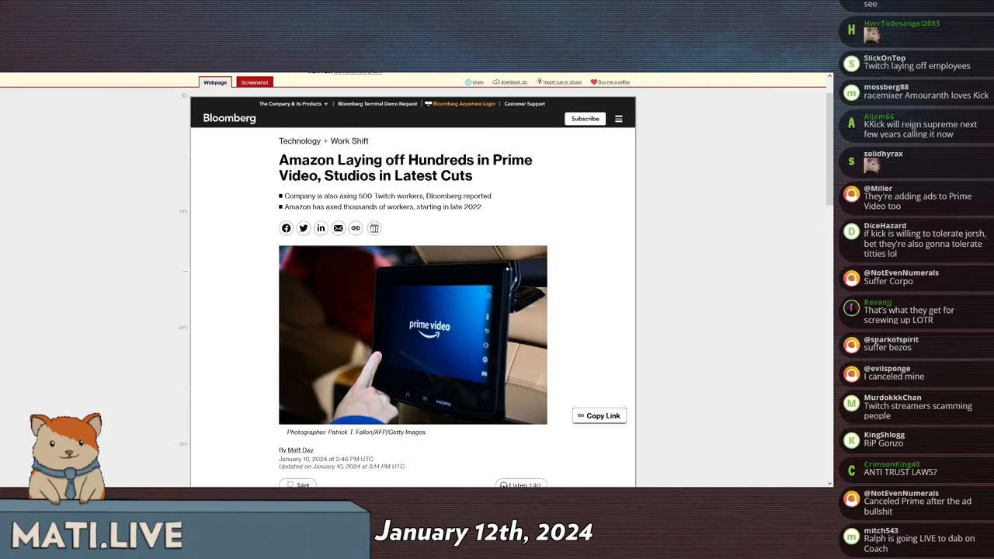
scroll("down", 3)
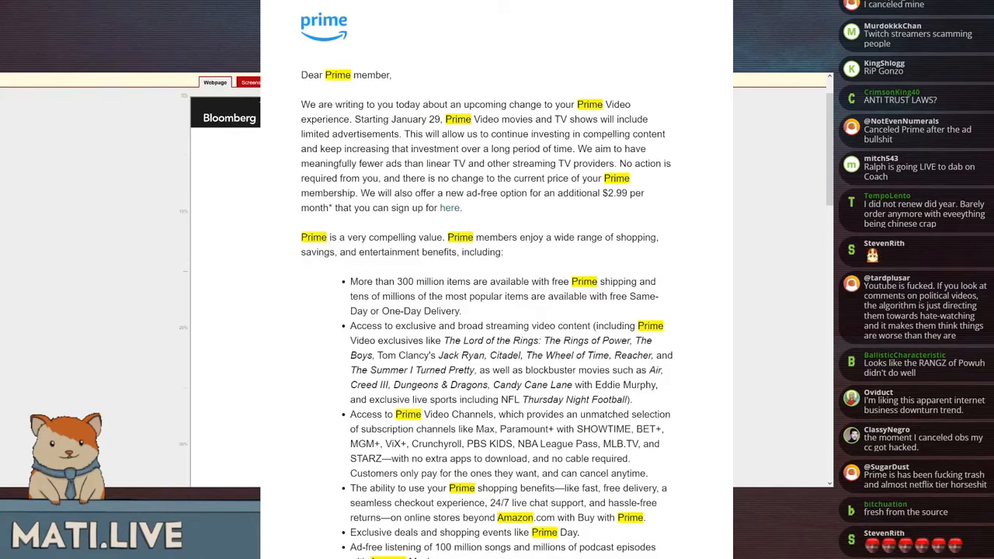
Scroll past the Amazon Prime ads letter back to the Bloomberg headline
scroll("down", 3)
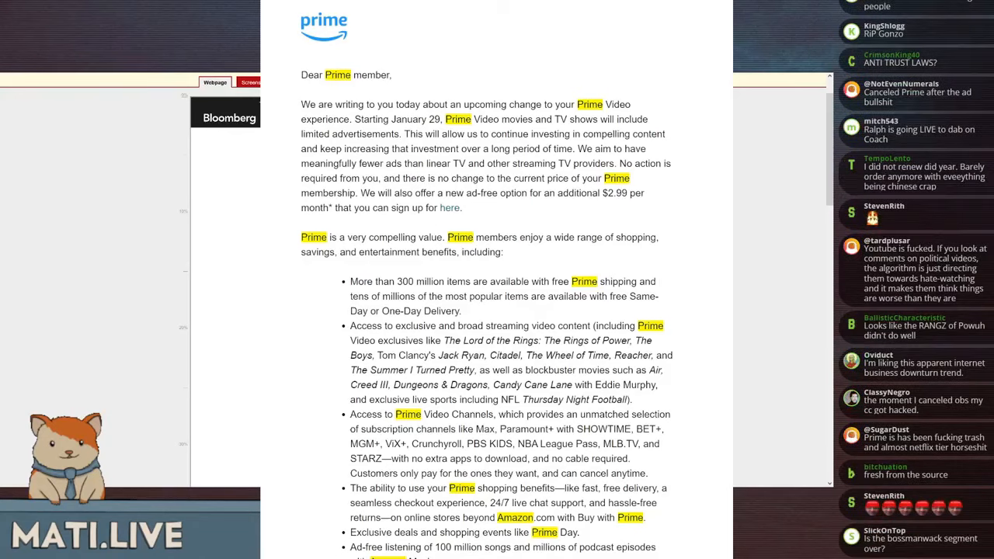
scroll("down", 3)
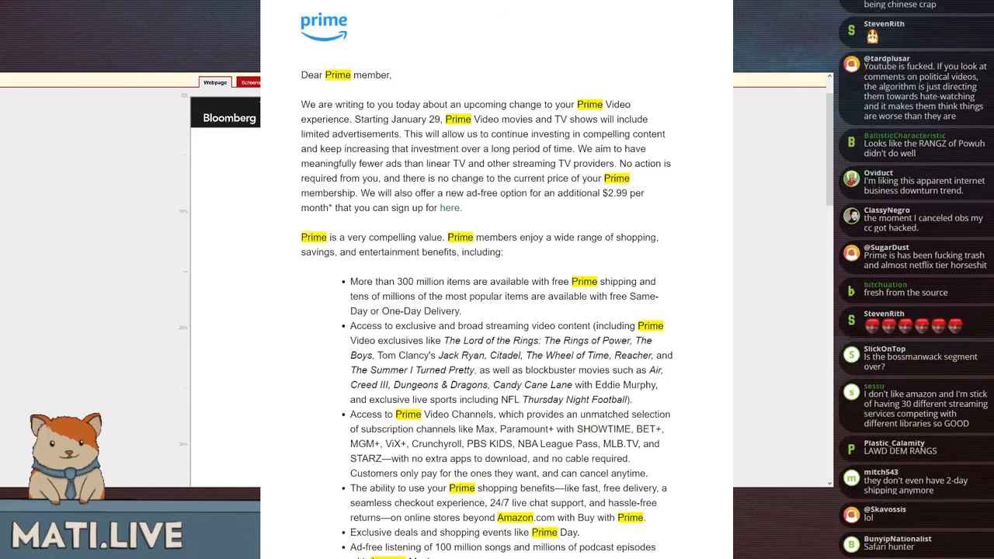
scroll("down", 3)
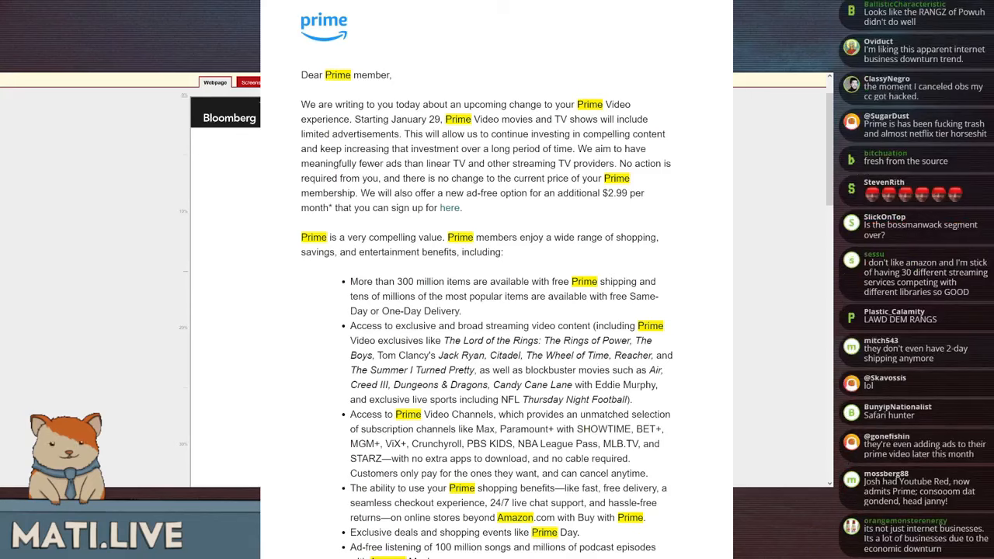
scroll("down", 3)
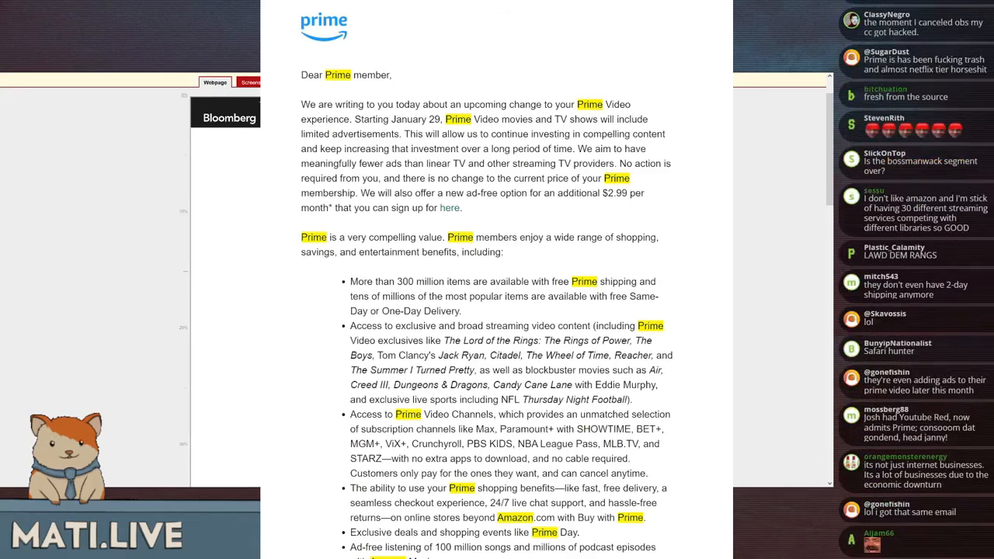
scroll("down", 3)
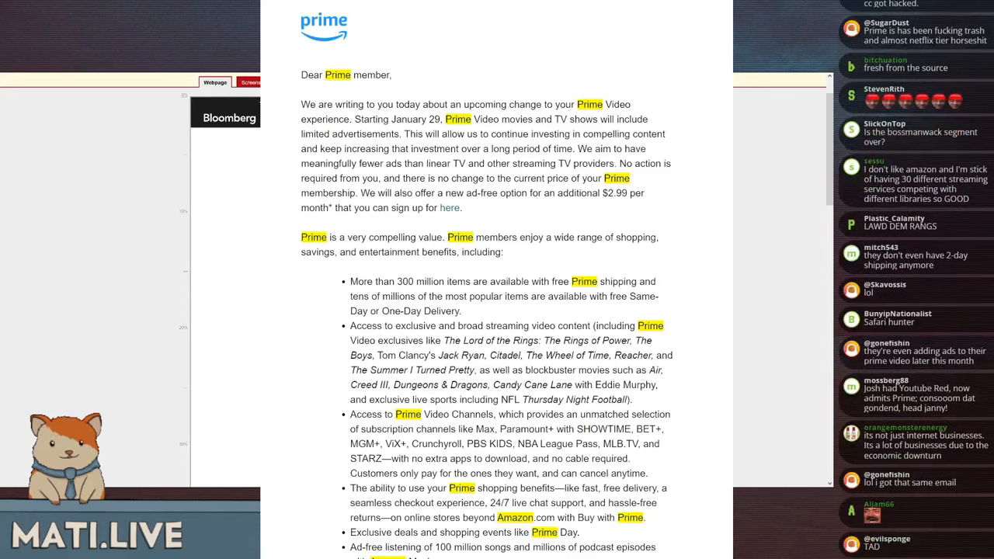
scroll("down", 3)
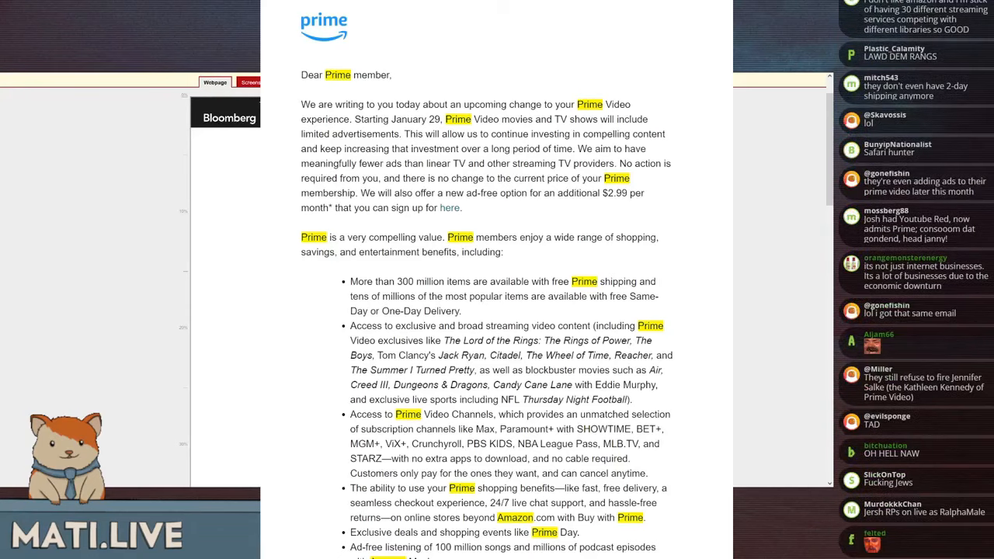
scroll("down", 3)
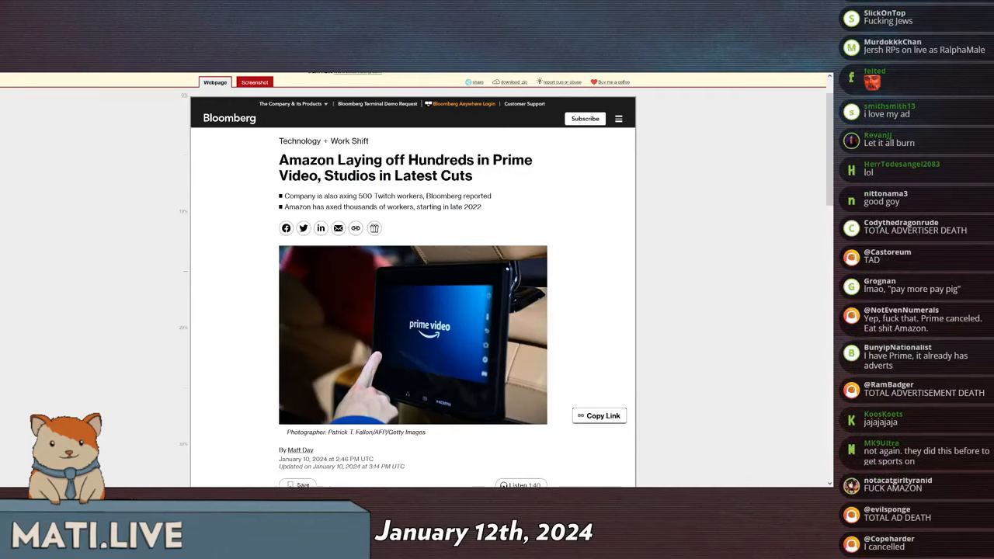
Scroll the archived Bloomberg Prime Video layoffs article, ending at its headline
scroll("down", 3)
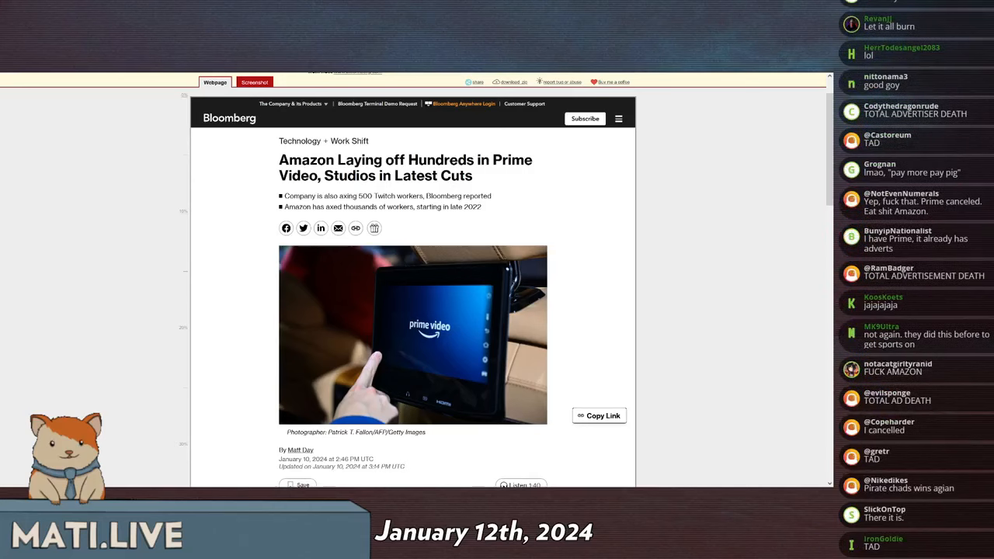
scroll("down", 3)
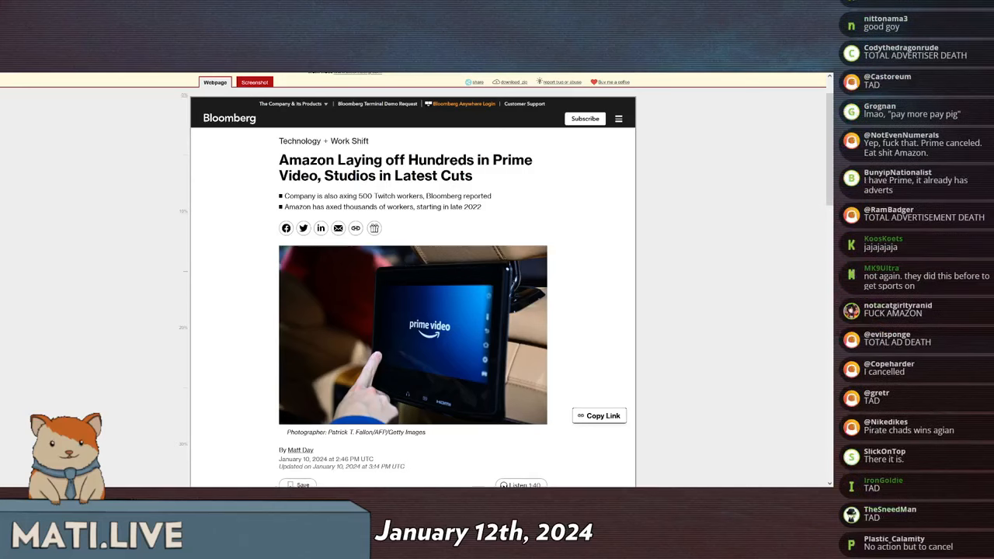
scroll("down", 3)
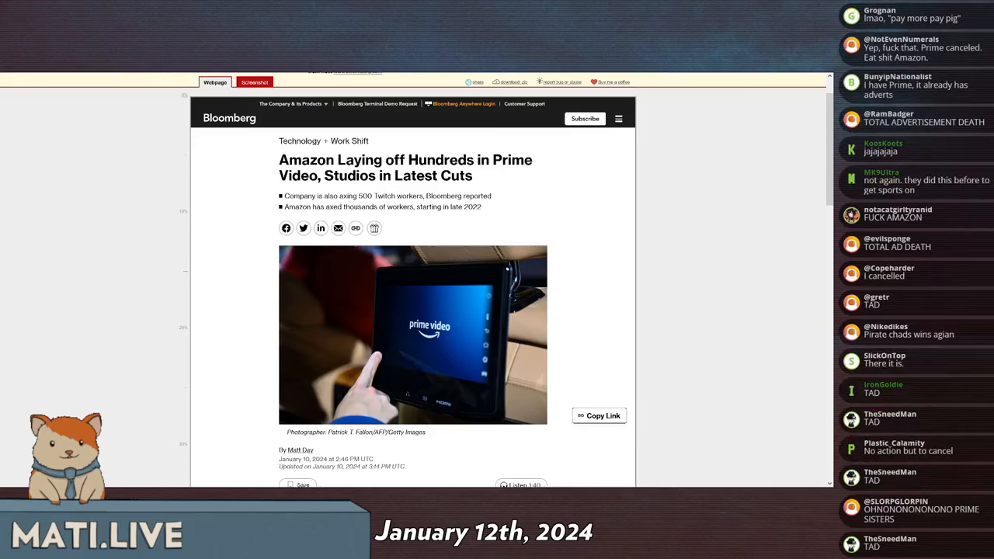
scroll("down", 3)
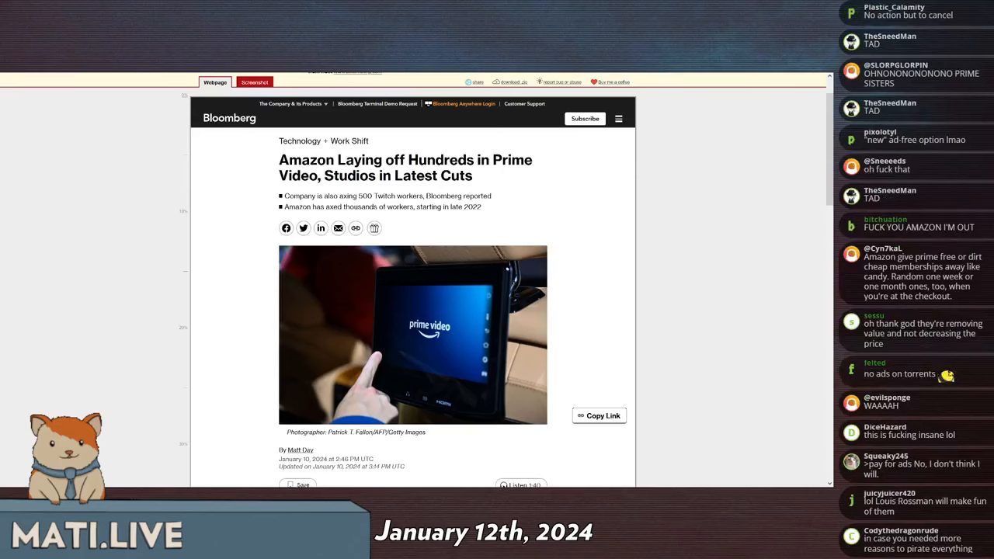
scroll("down", 3)
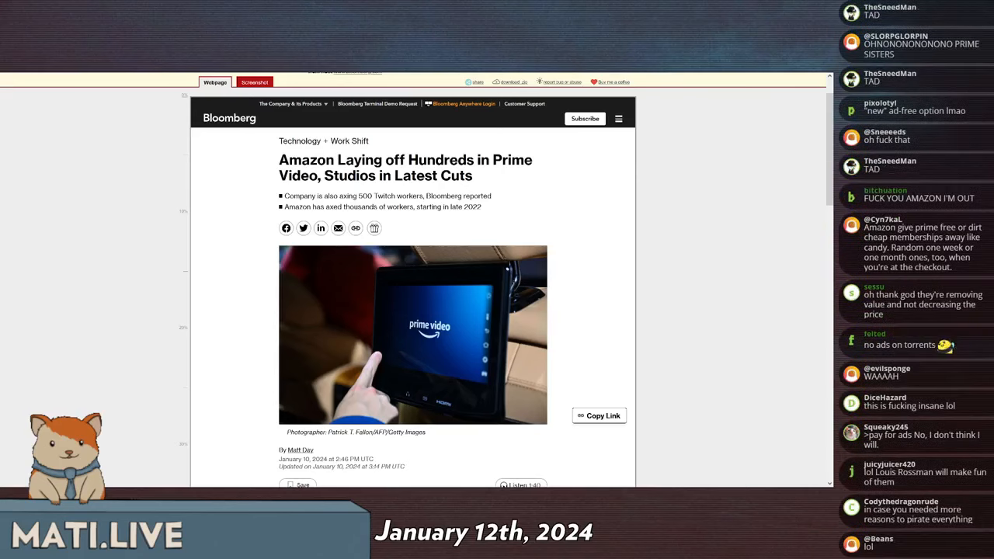
scroll("down", 3)
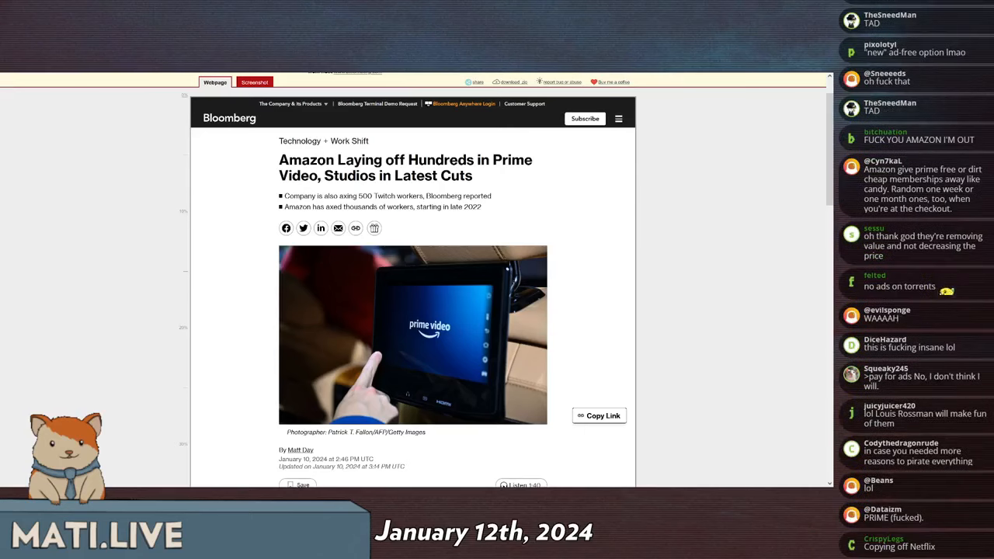